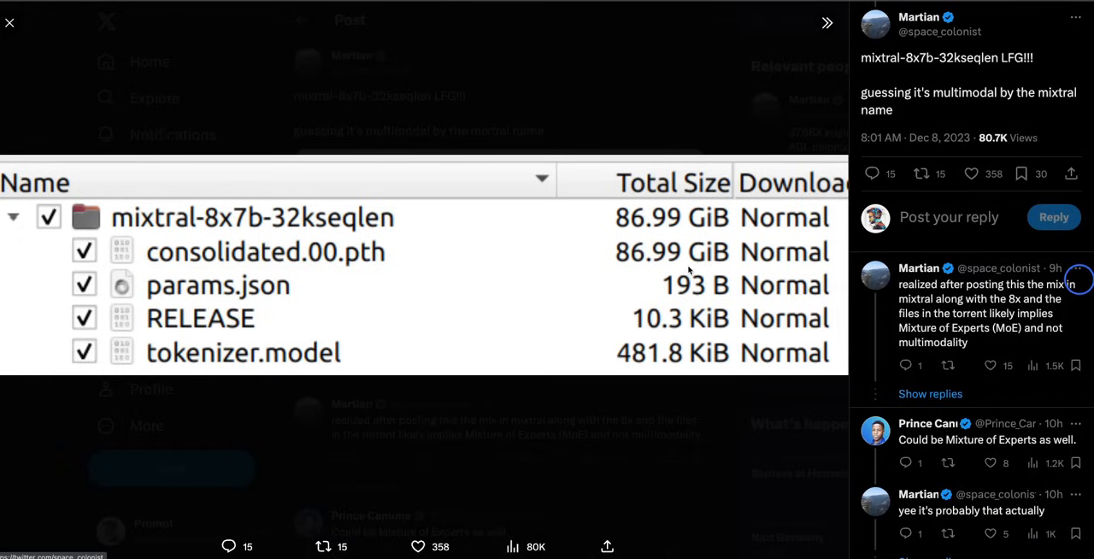
pyautogui.moveTo(277, 253)
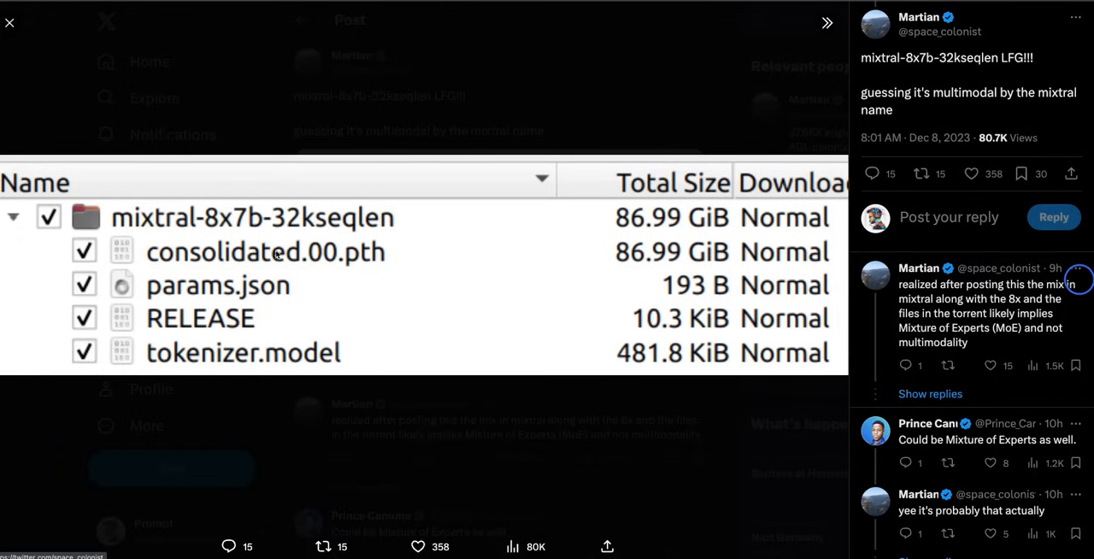
pyautogui.moveTo(167, 232)
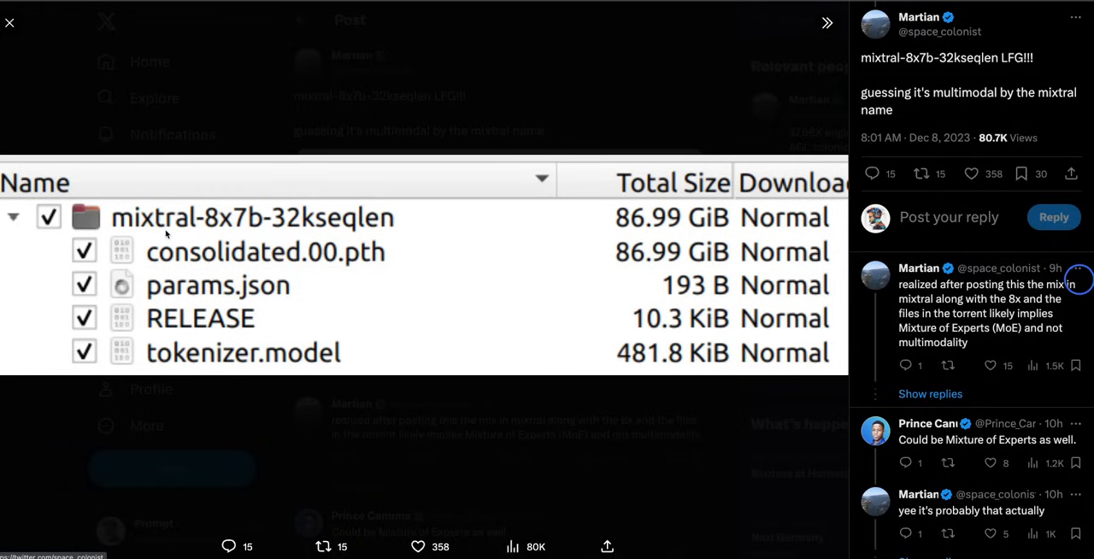
pyautogui.moveTo(214, 233)
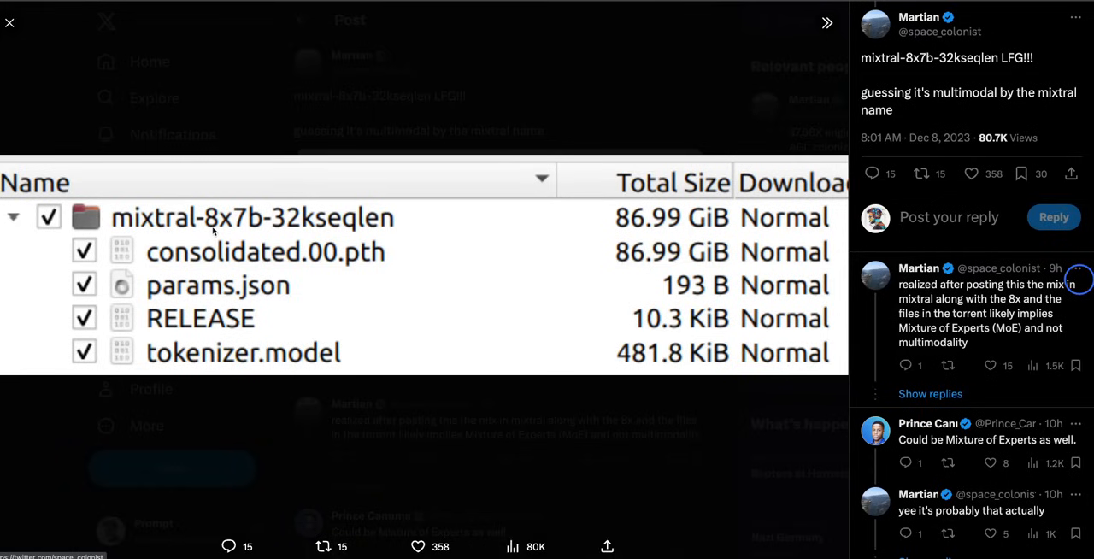
pyautogui.moveTo(283, 231)
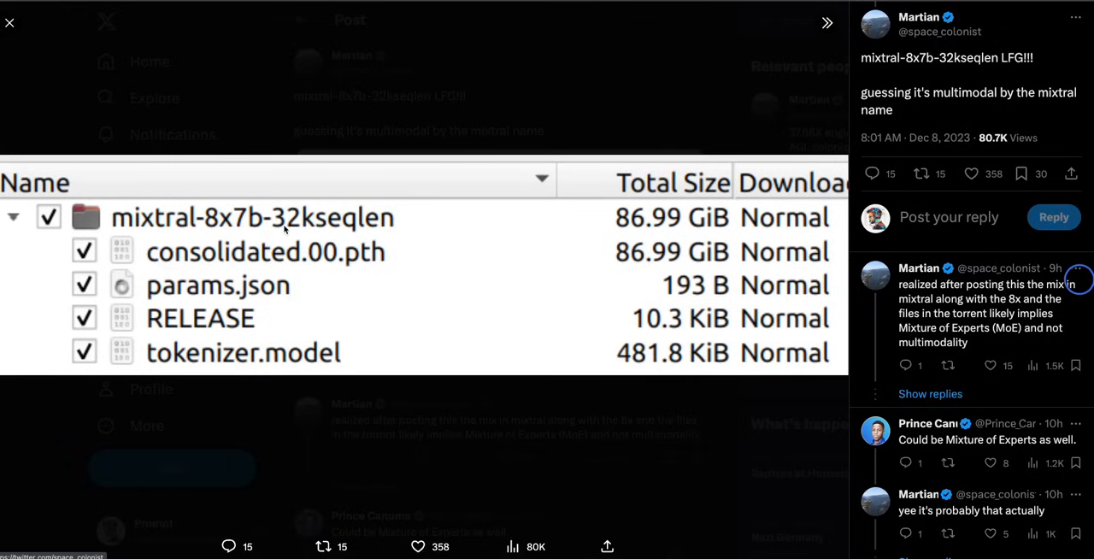
pyautogui.moveTo(404, 236)
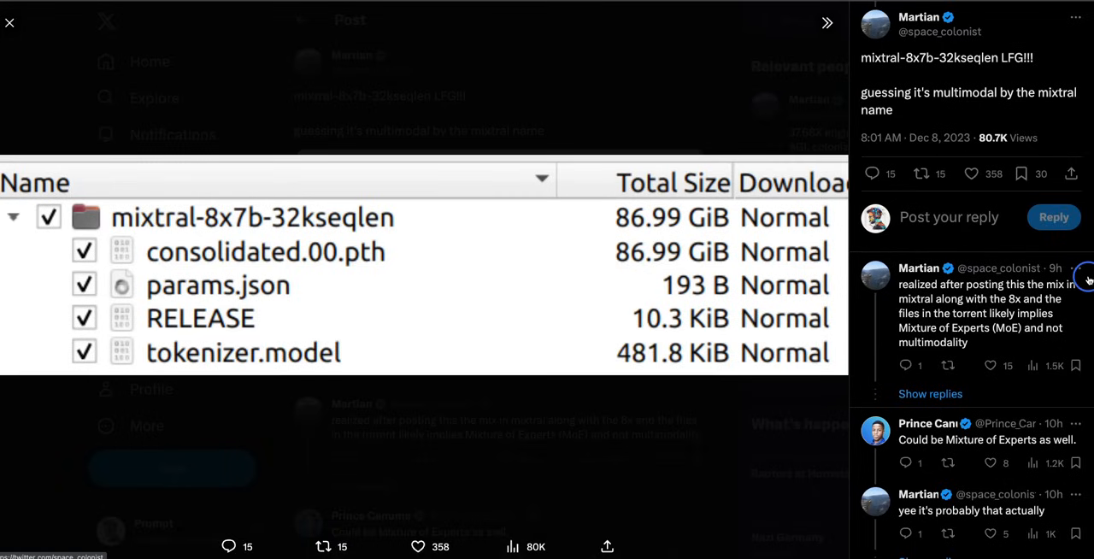
# Step: Bring up the Mistral AI homepage and scroll through its open-models and Mistral 7B sections
pyautogui.click(10, 23)
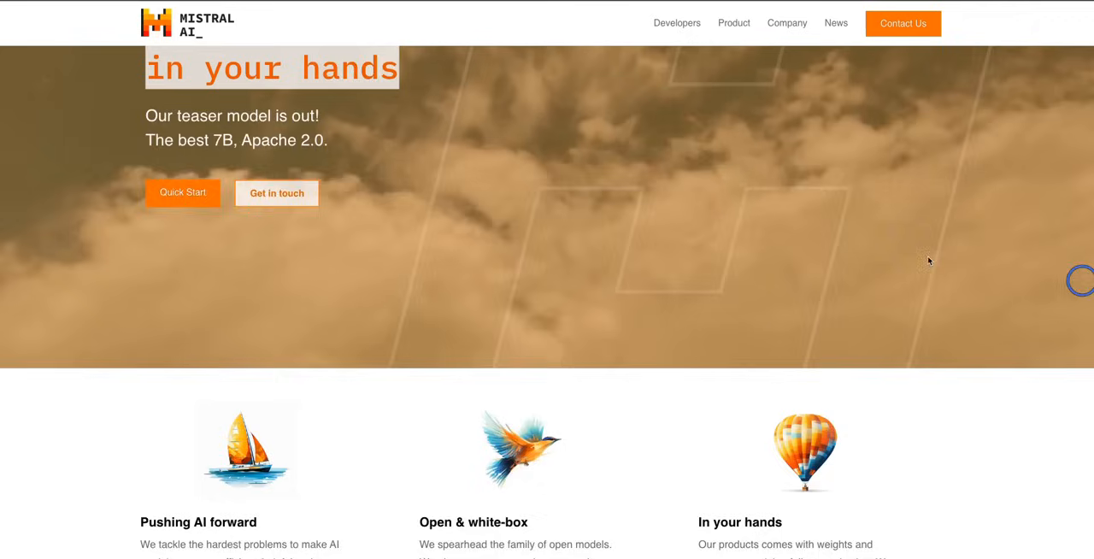
pyautogui.scroll(-3)
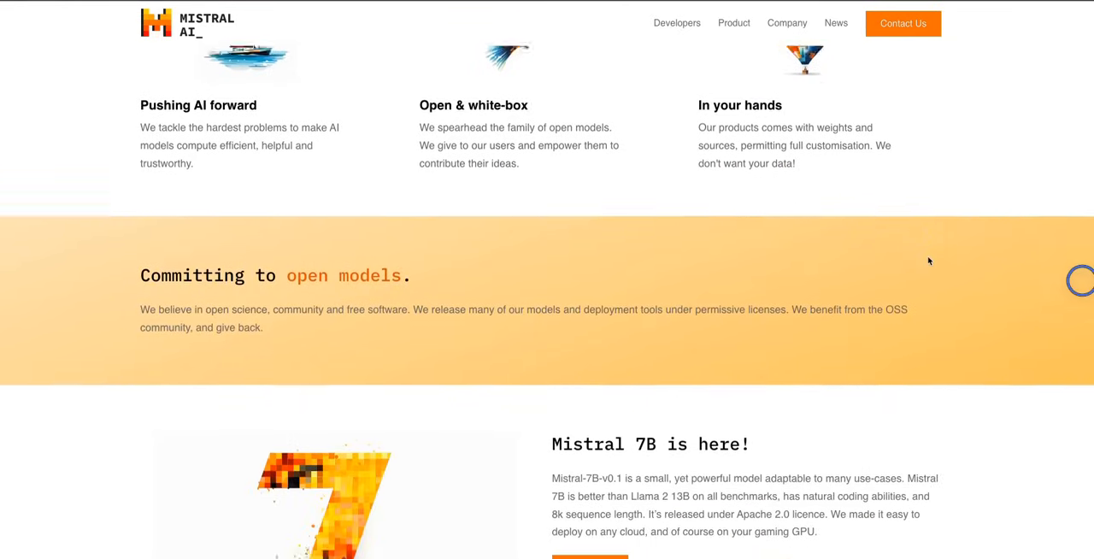
pyautogui.scroll(-3)
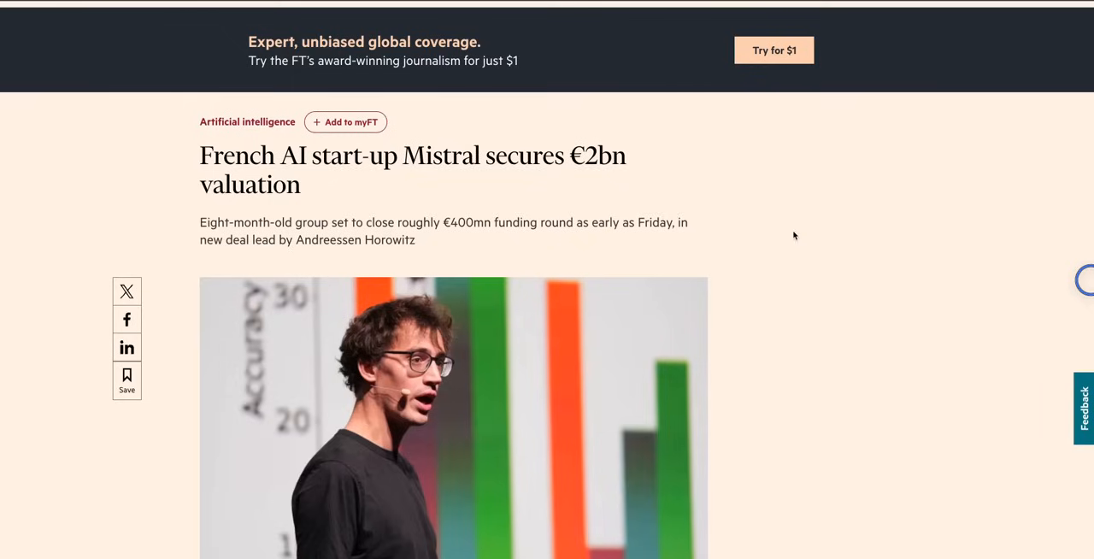
pyautogui.moveTo(684, 214)
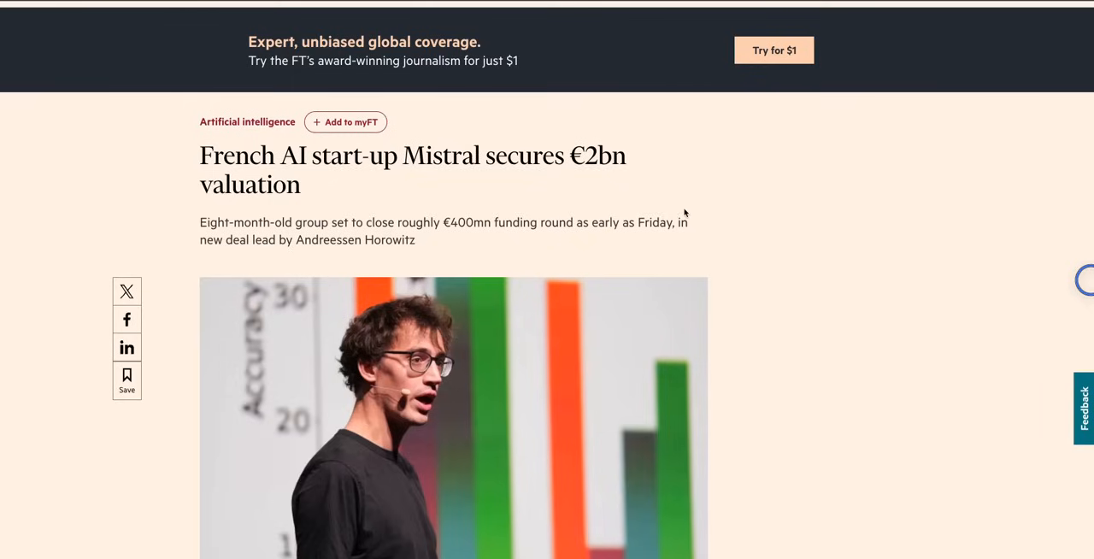
pyautogui.moveTo(200, 159)
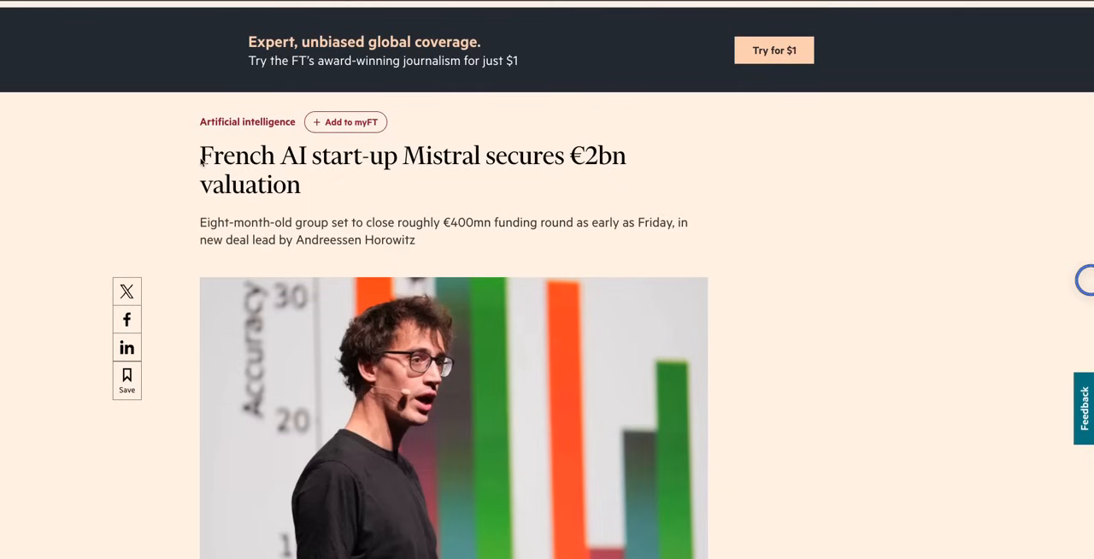
pyautogui.moveTo(441, 168)
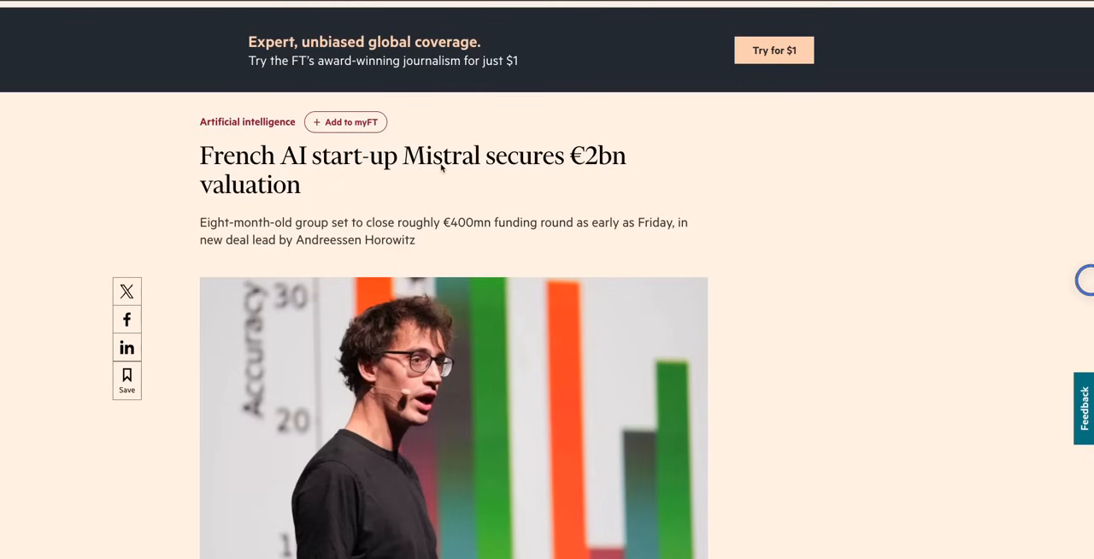
pyautogui.moveTo(520, 192)
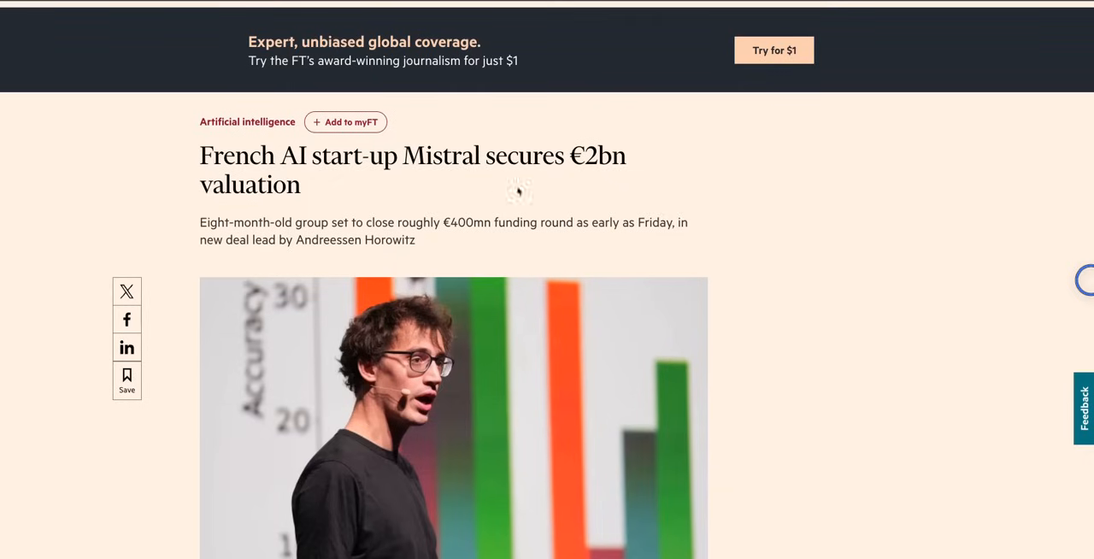
pyautogui.moveTo(260, 215)
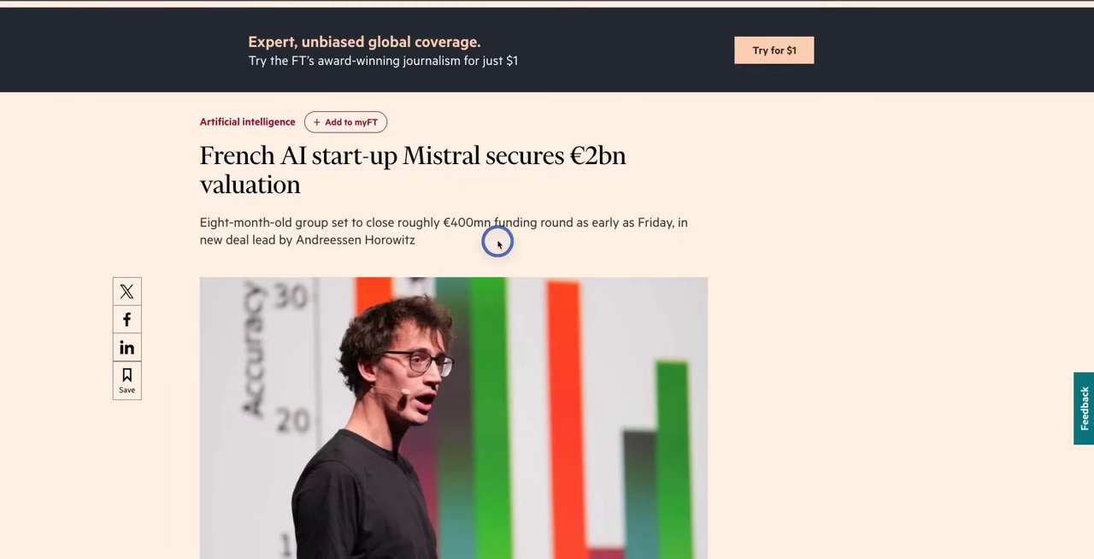
pyautogui.moveTo(677, 249)
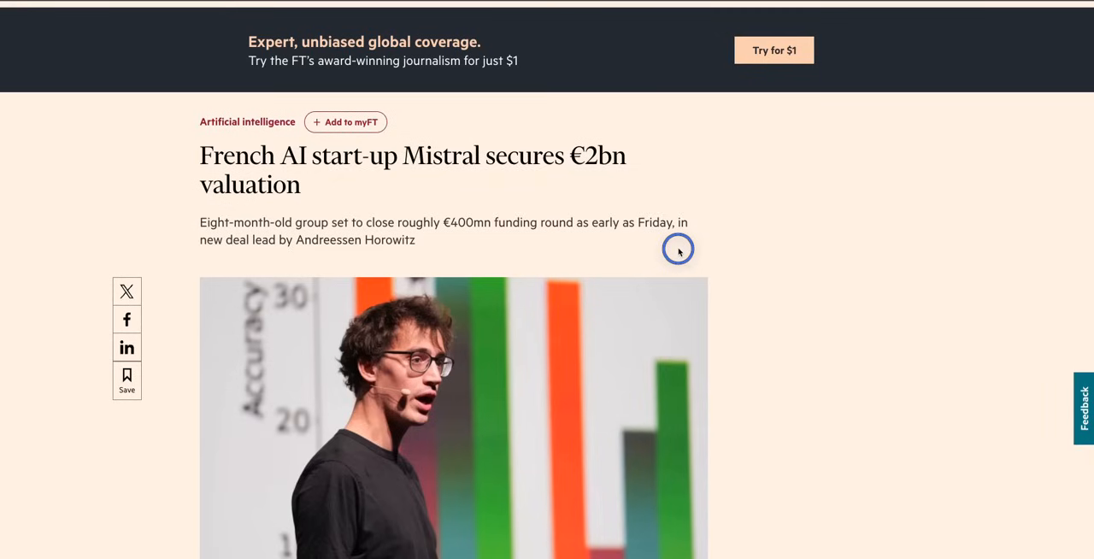
pyautogui.moveTo(369, 249)
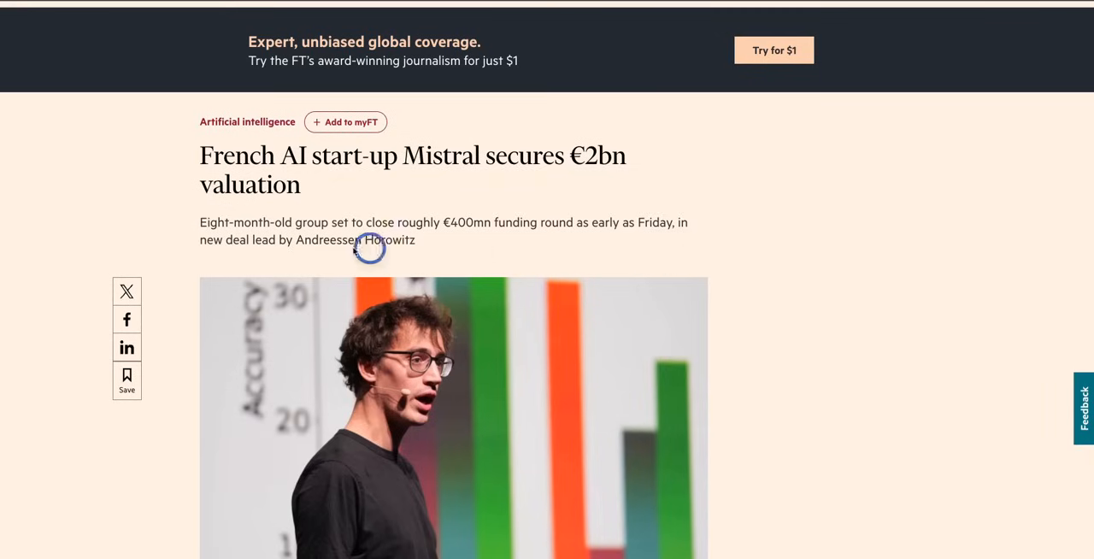
pyautogui.moveTo(234, 233)
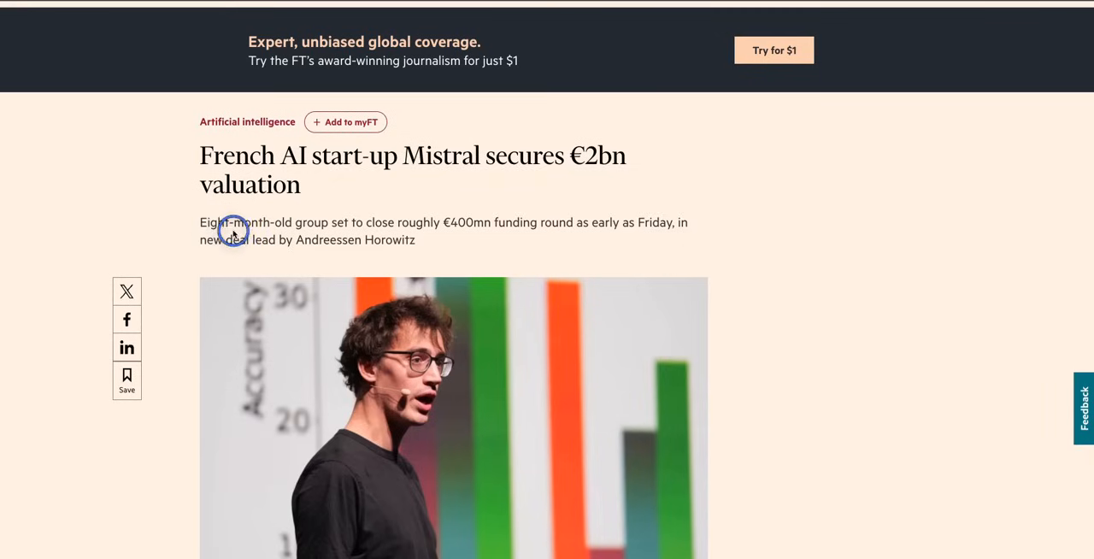
# Step: Scroll down the FT article on Mistral's €2bn valuation past the headline and standfirst
pyautogui.scroll(-3)
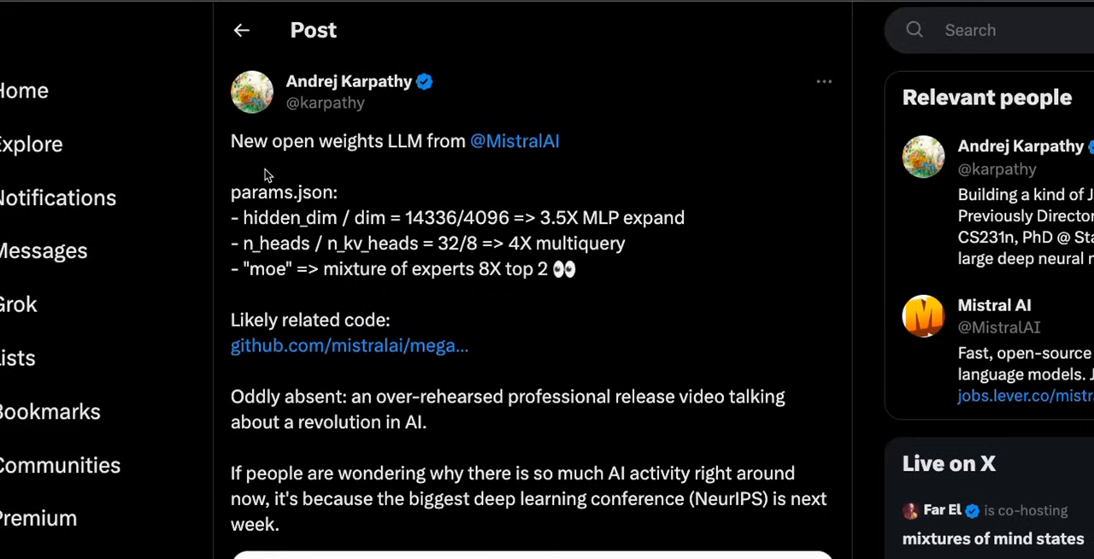
pyautogui.moveTo(352, 115)
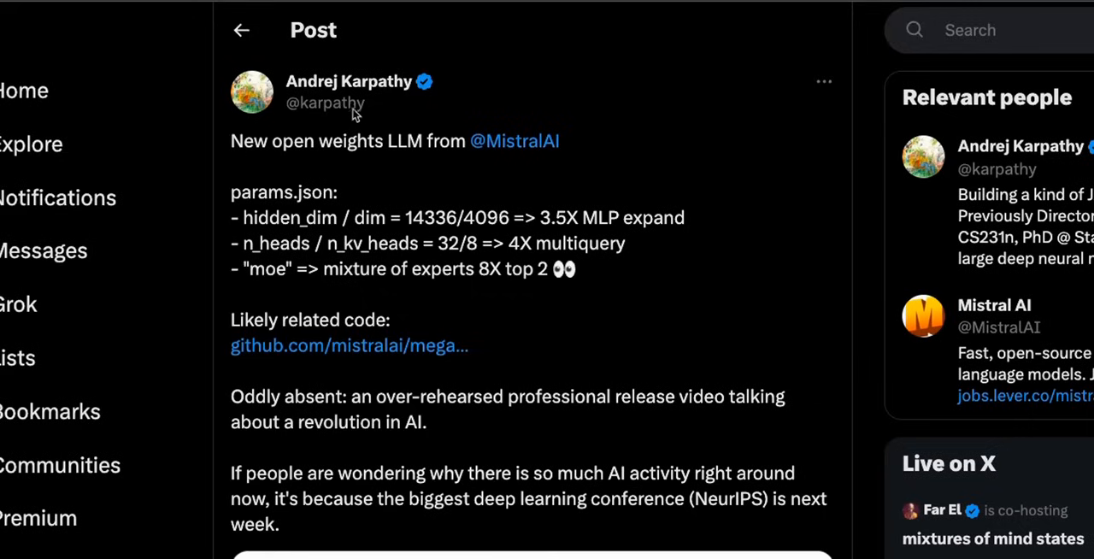
# Step: Highlight the full 'Oddly absent…' sentence in Karpathy's post on Mistral's open-weights LLM
pyautogui.scroll(3)
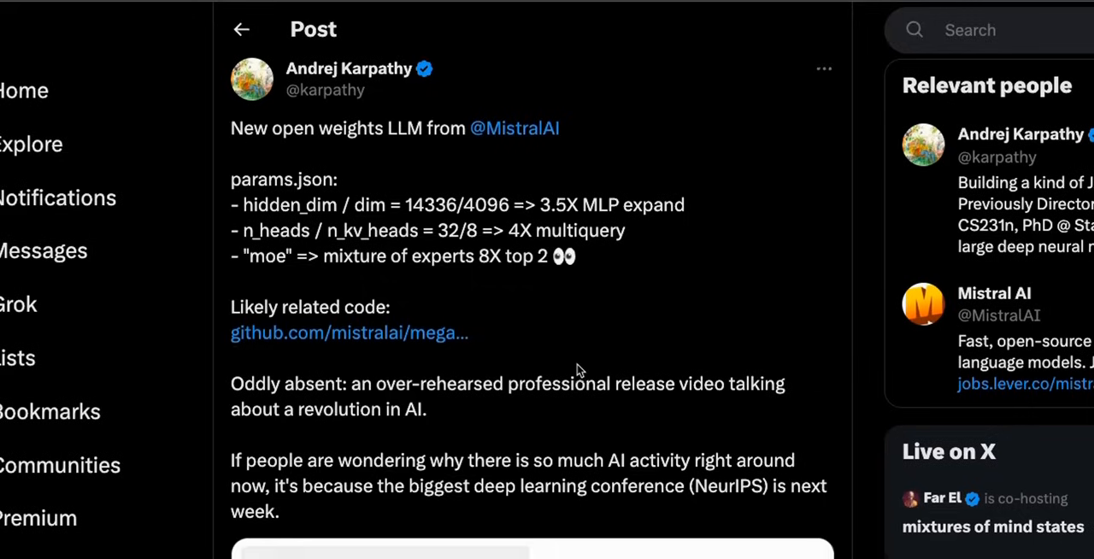
pyautogui.scroll(-3)
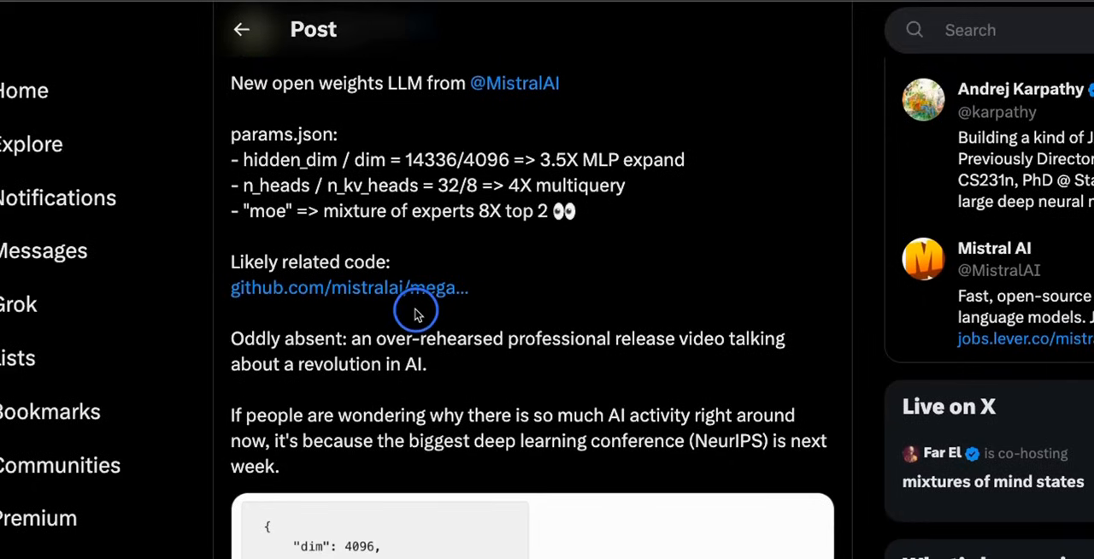
pyautogui.moveTo(287, 263)
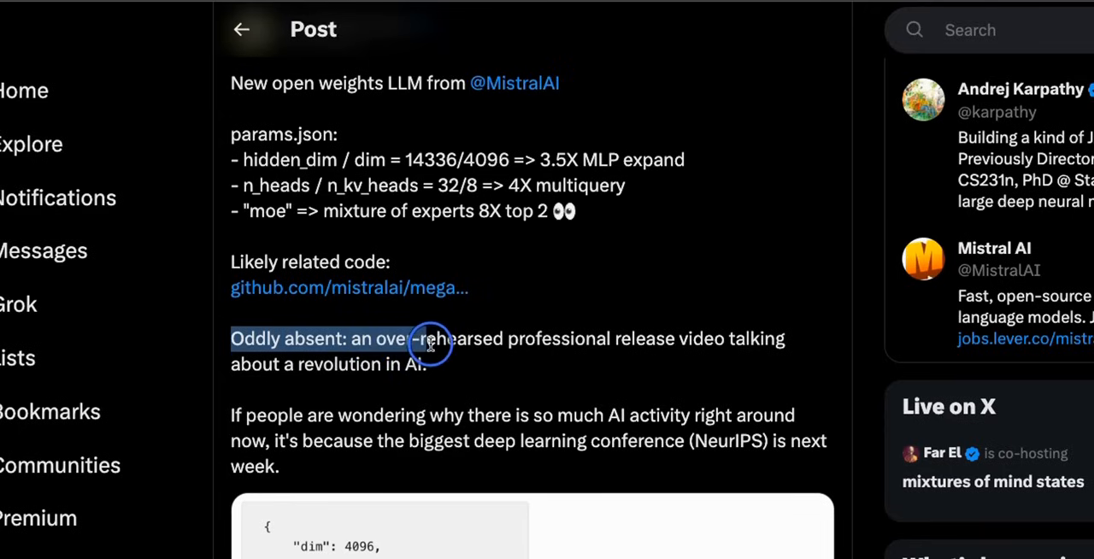
pyautogui.moveTo(429, 338); pyautogui.dragTo(761, 338)
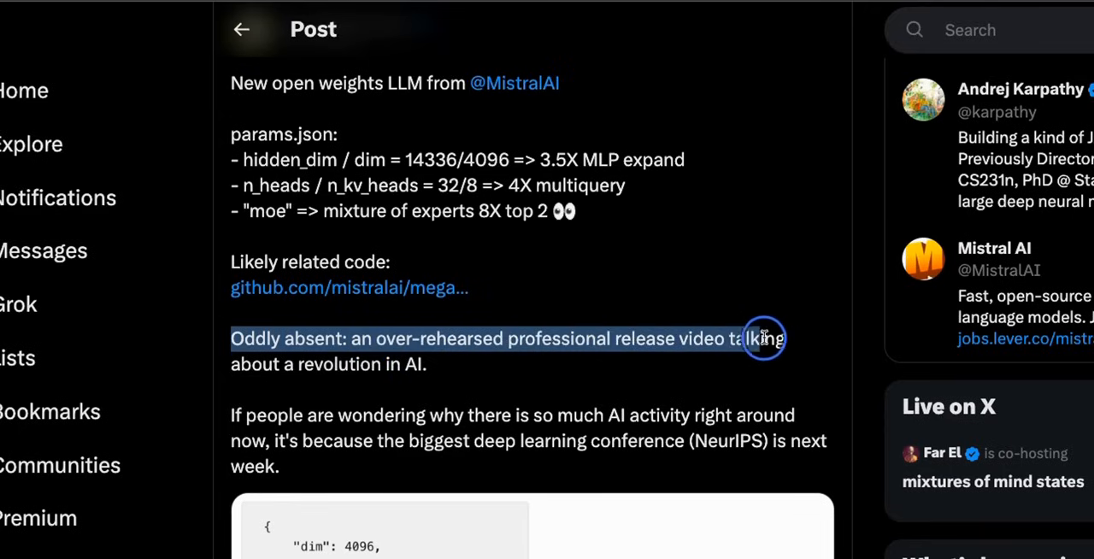
pyautogui.moveTo(761, 338); pyautogui.dragTo(436, 362)
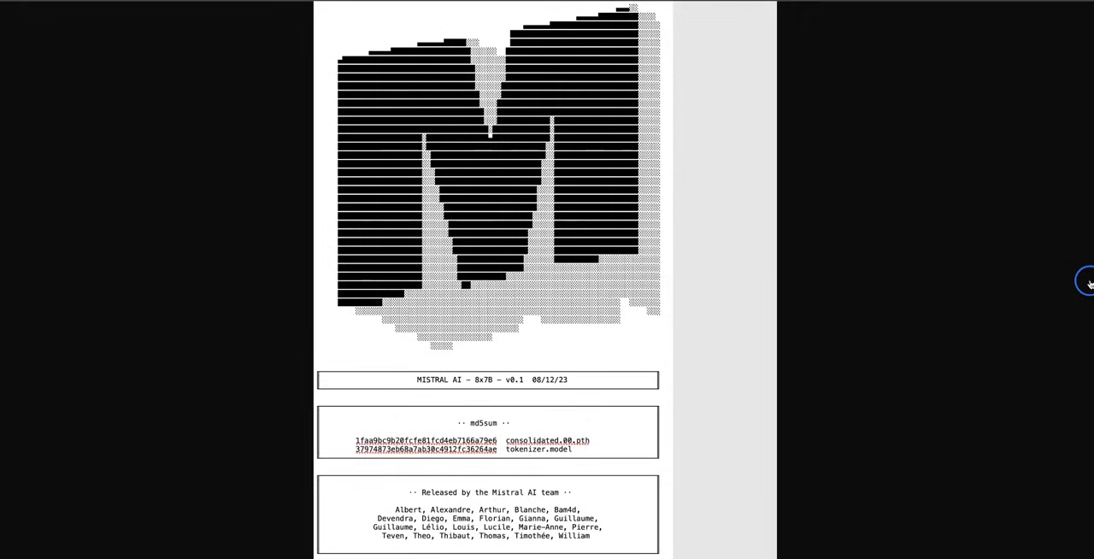
pyautogui.moveTo(566, 308)
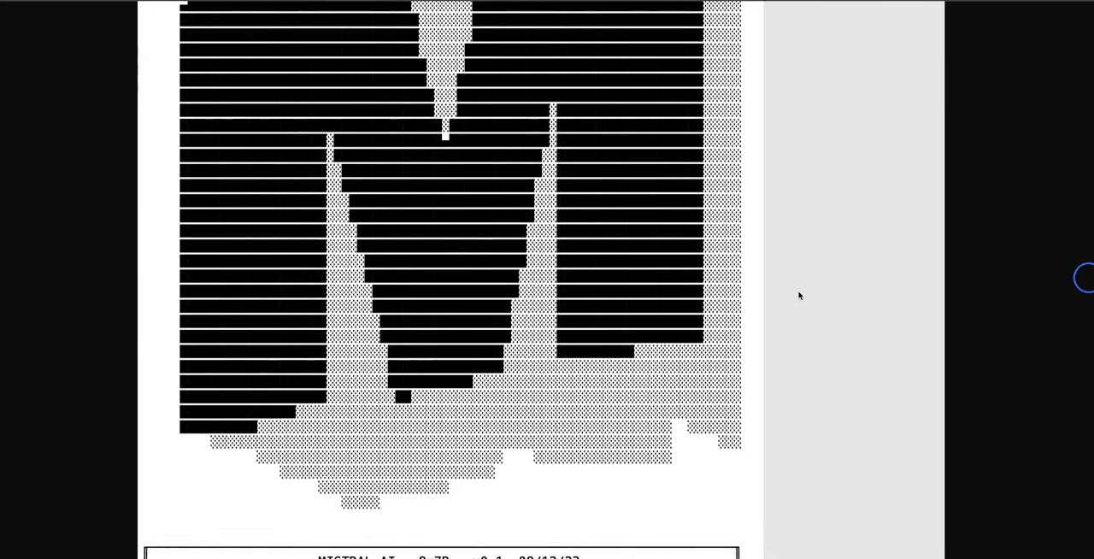
# Step: Scroll the Mistral 8x7B v0.1 release page down to its md5sums and team credits
pyautogui.scroll(-3)
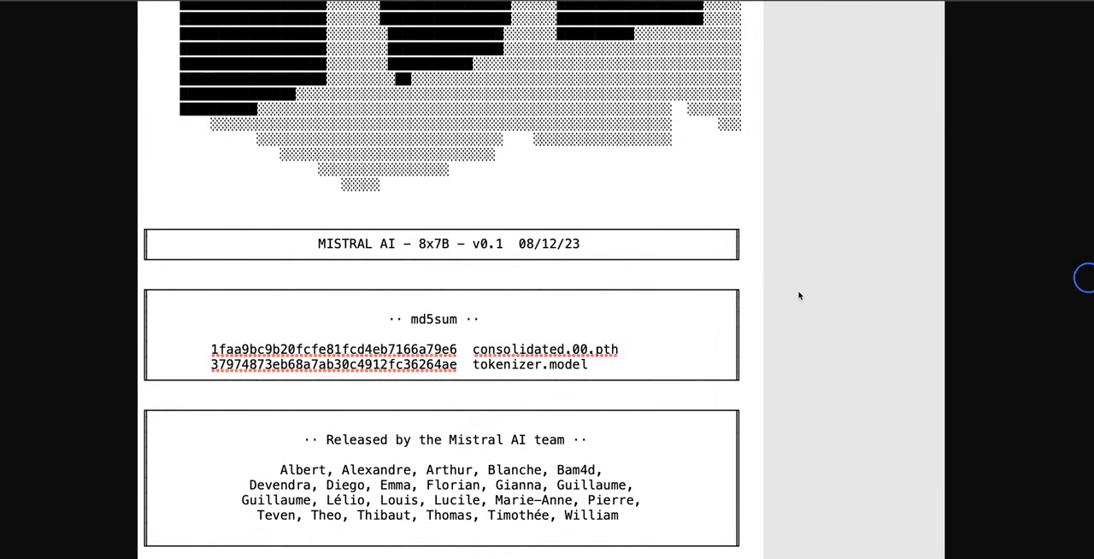
pyautogui.moveTo(981, 313)
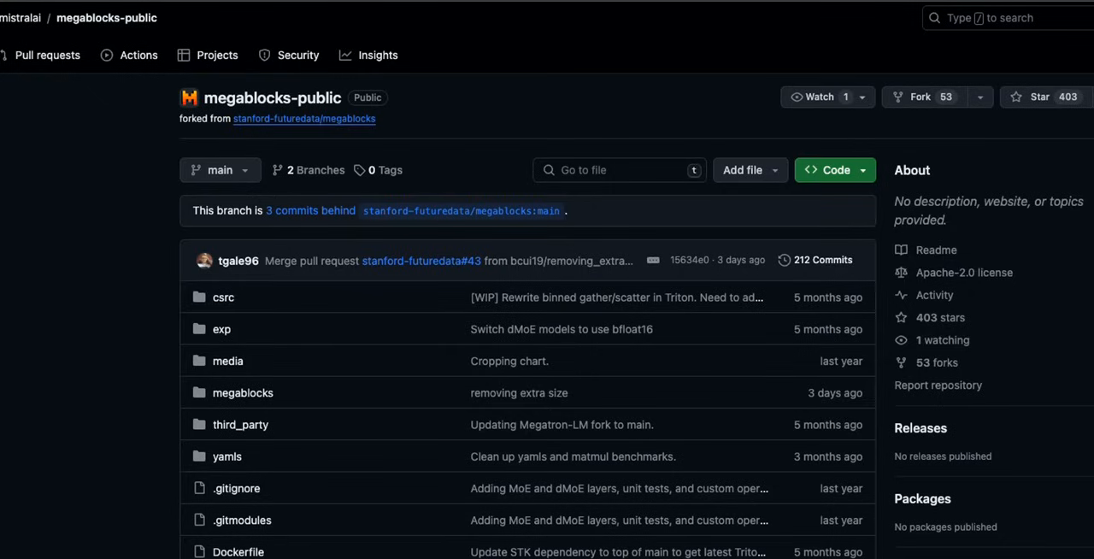
# Step: Scroll the megablocks-public repository past its file list to the MegaBlocks README and performance chart
pyautogui.scroll(-3)
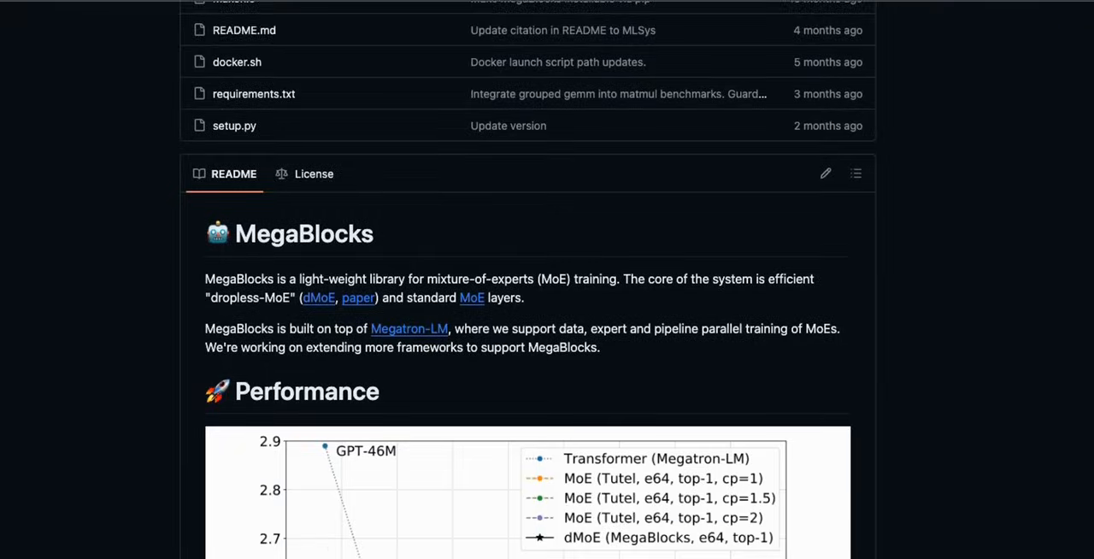
pyautogui.scroll(-3)
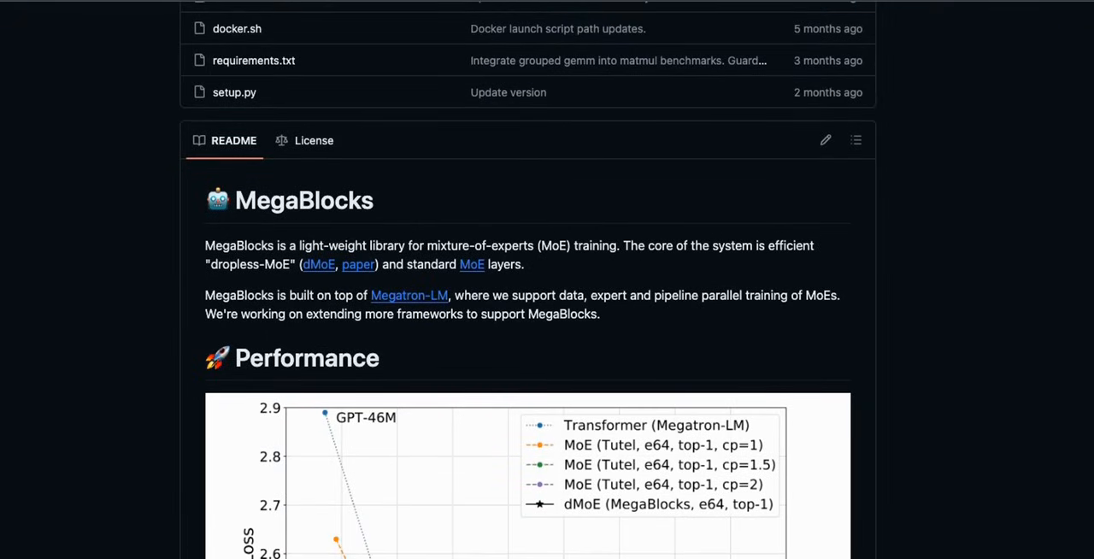
pyautogui.scroll(3)
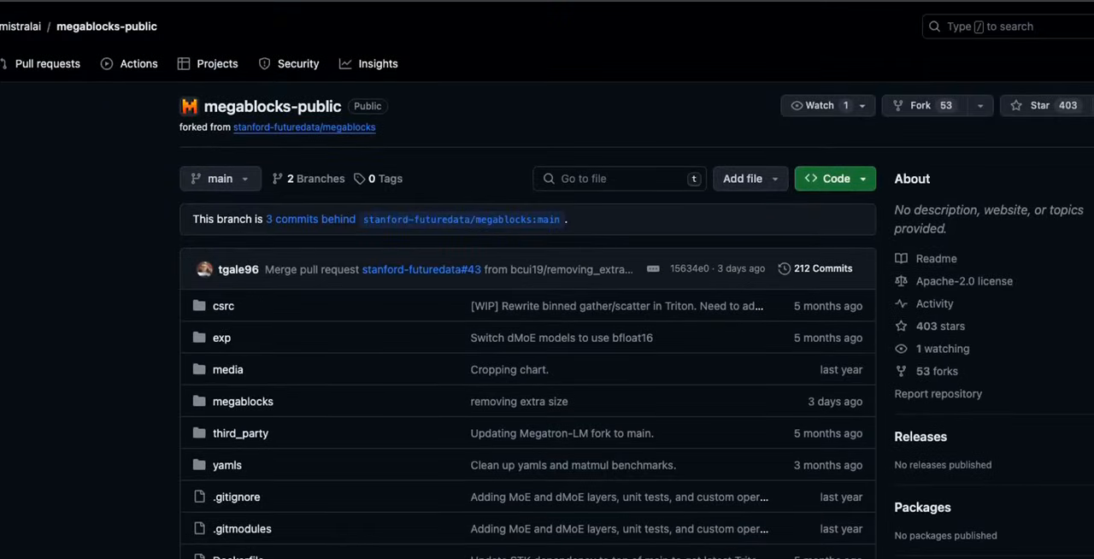
pyautogui.scroll(-3)
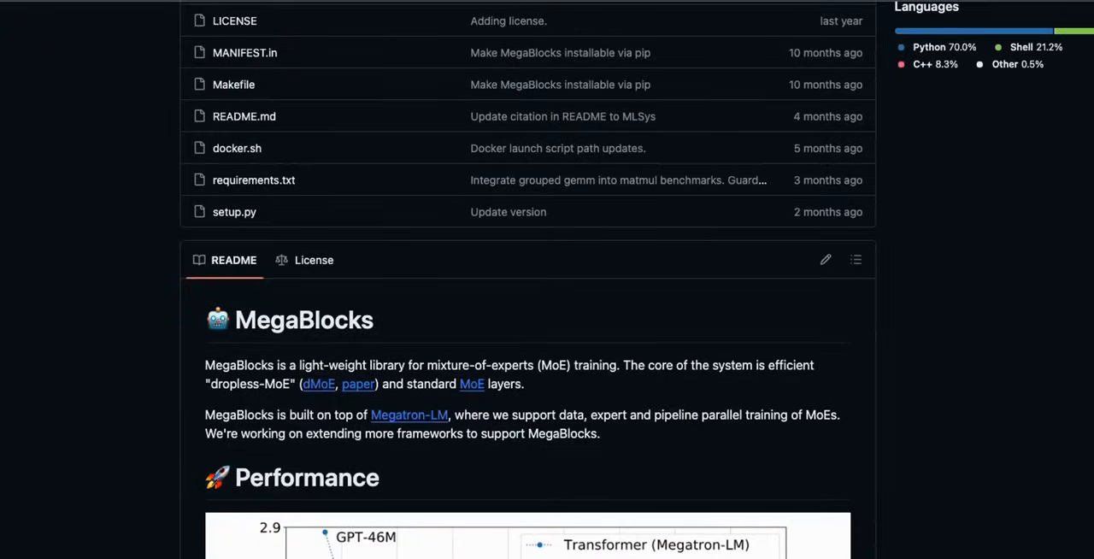
pyautogui.scroll(-3)
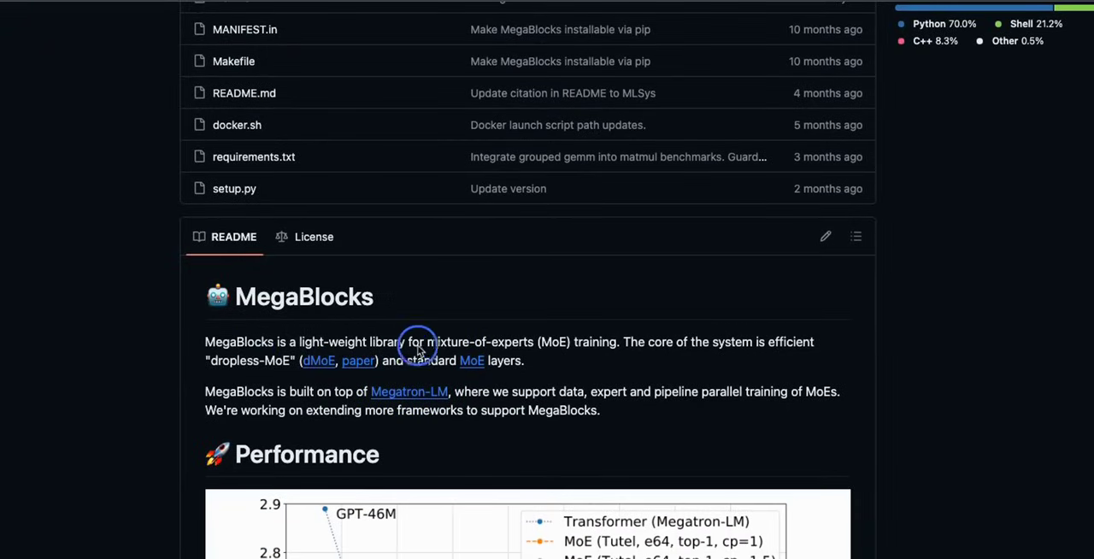
pyautogui.moveTo(598, 350)
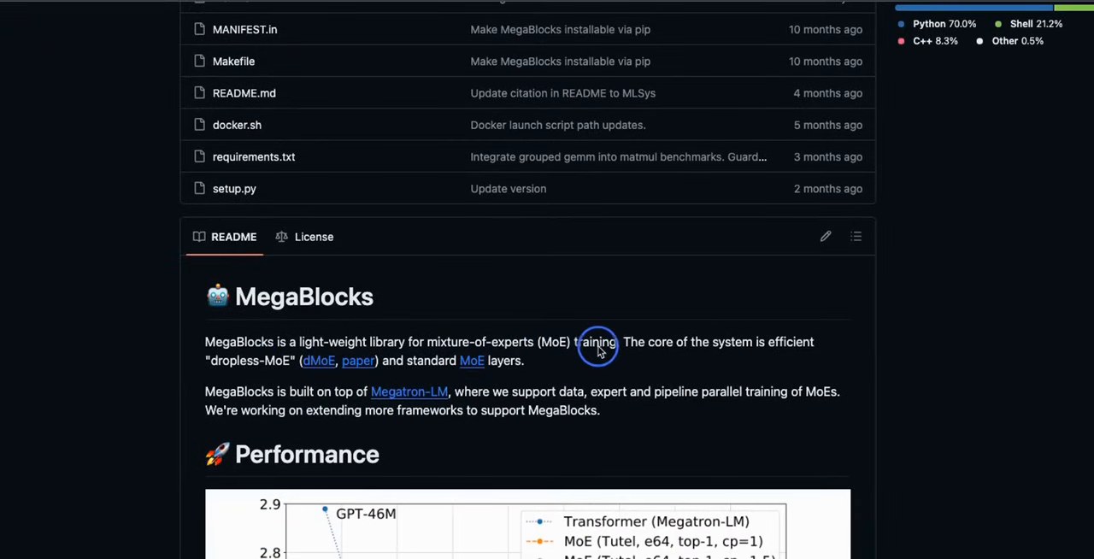
pyautogui.moveTo(519, 386)
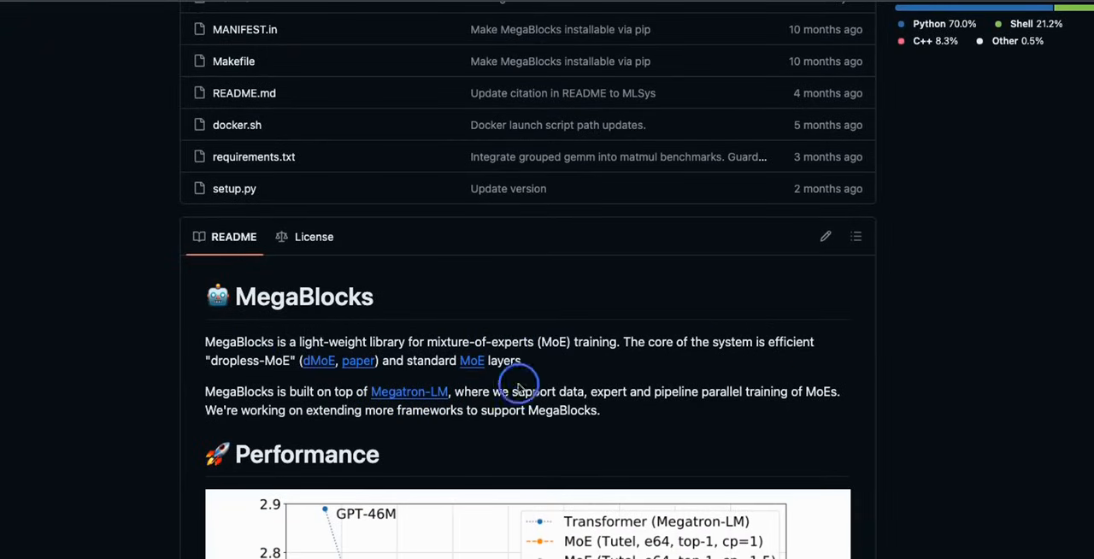
pyautogui.moveTo(277, 372)
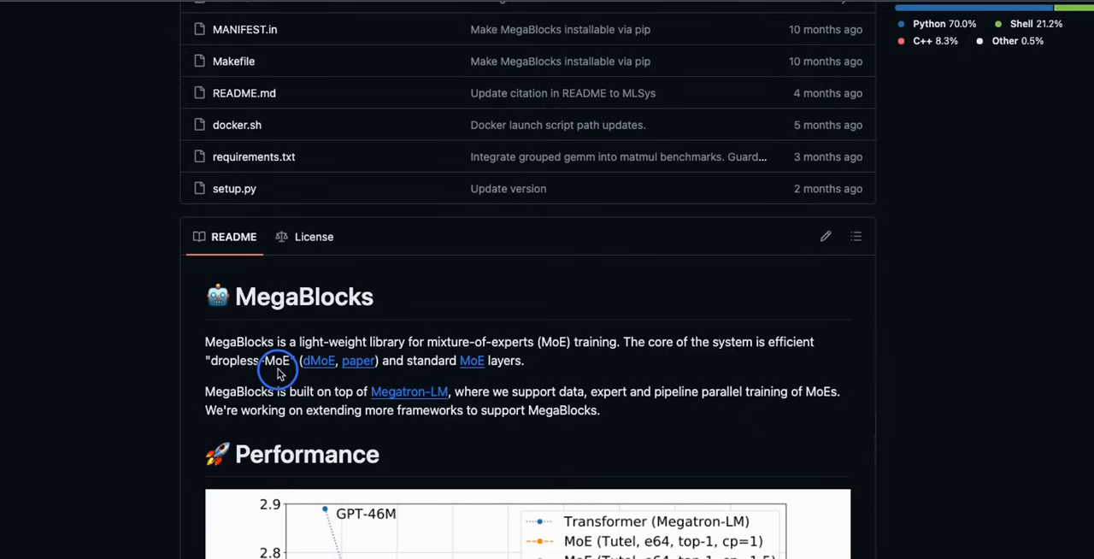
pyautogui.moveTo(875, 376)
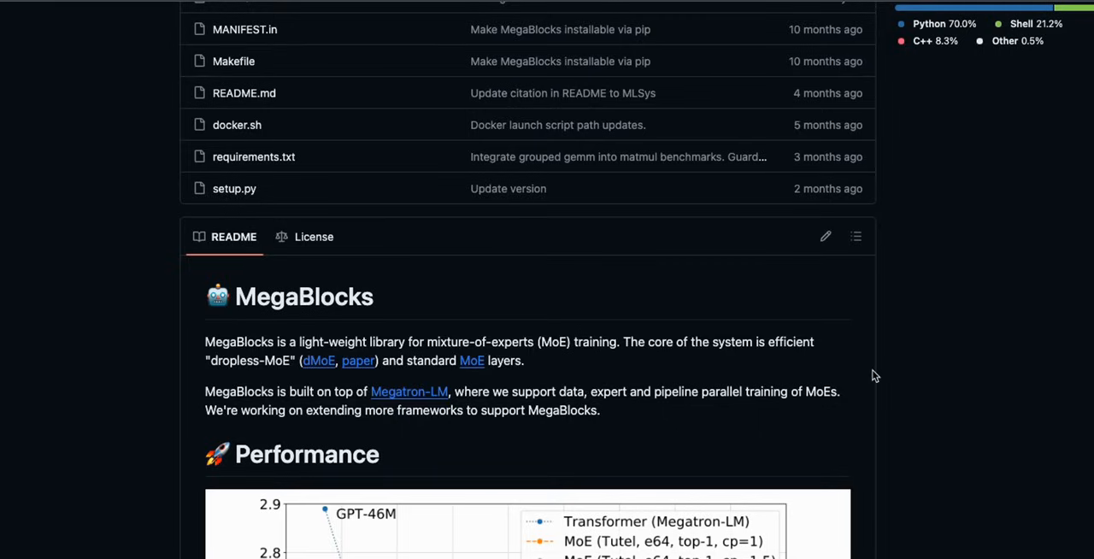
pyautogui.moveTo(1032, 395)
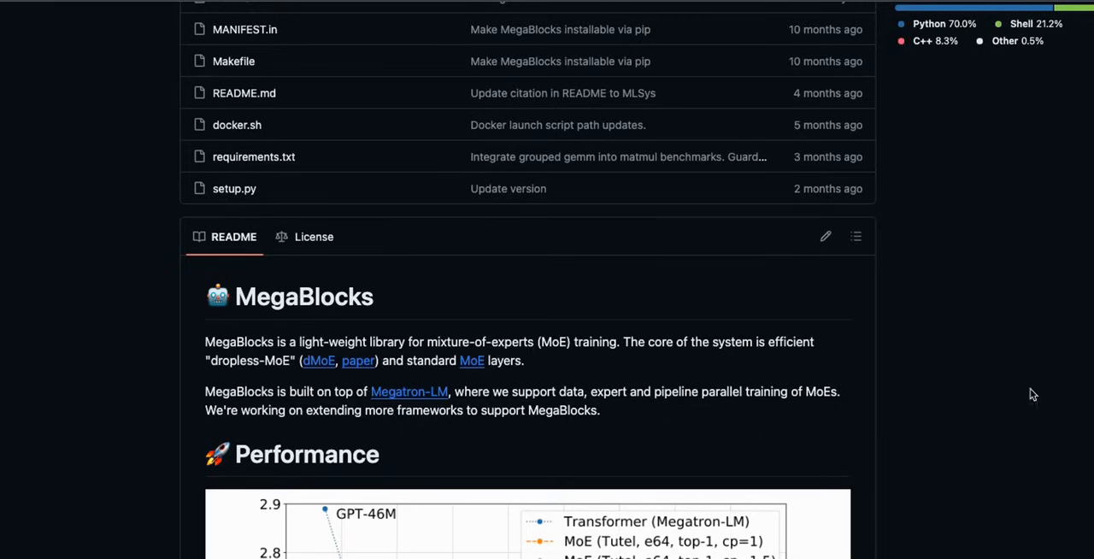
# Step: Follow the README's 'paper' link to the MegaBlocks PDF in the browser's viewer
pyautogui.click(357, 359)
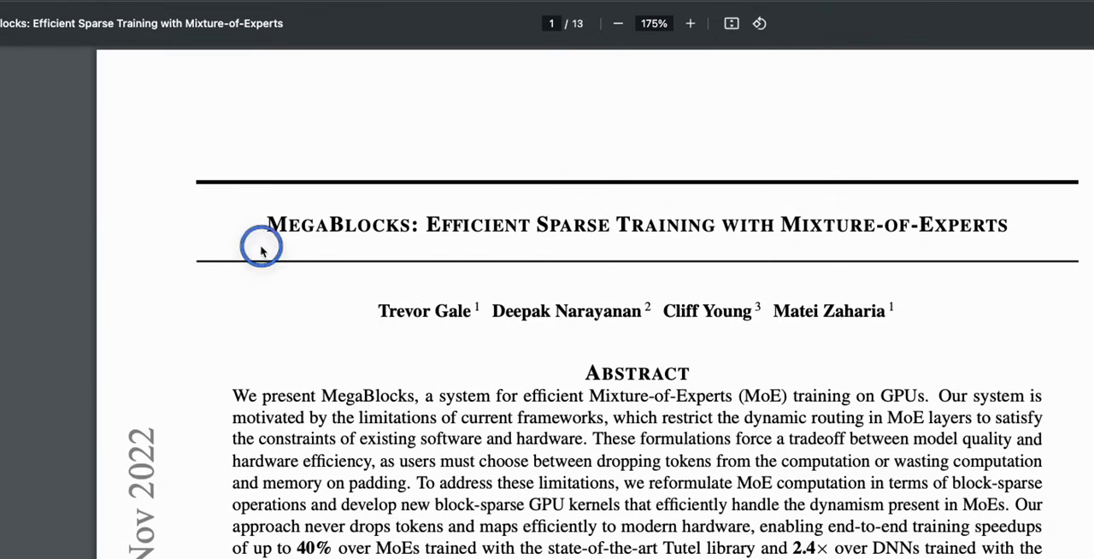
pyautogui.moveTo(287, 250)
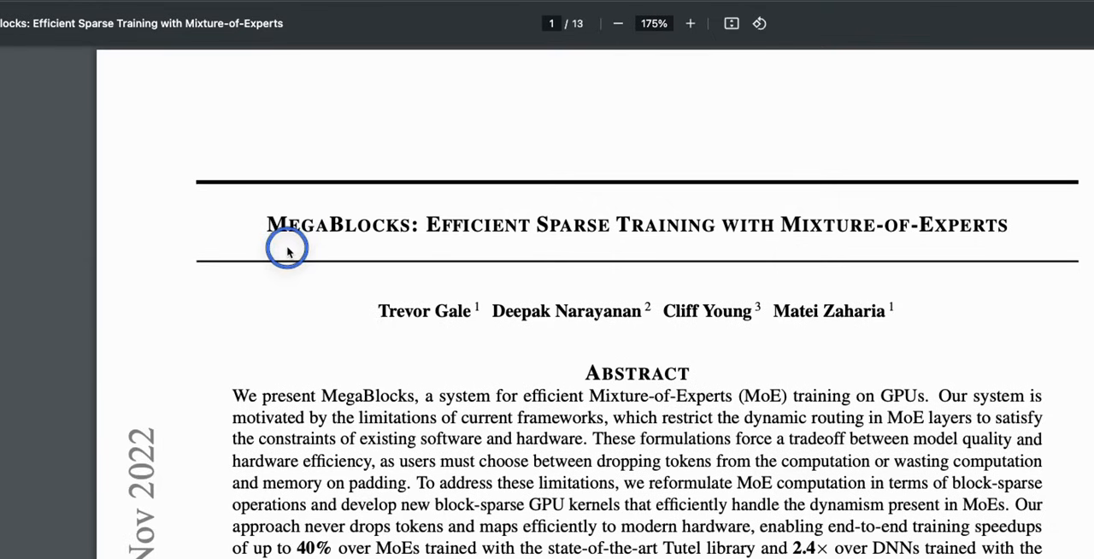
pyautogui.moveTo(468, 250)
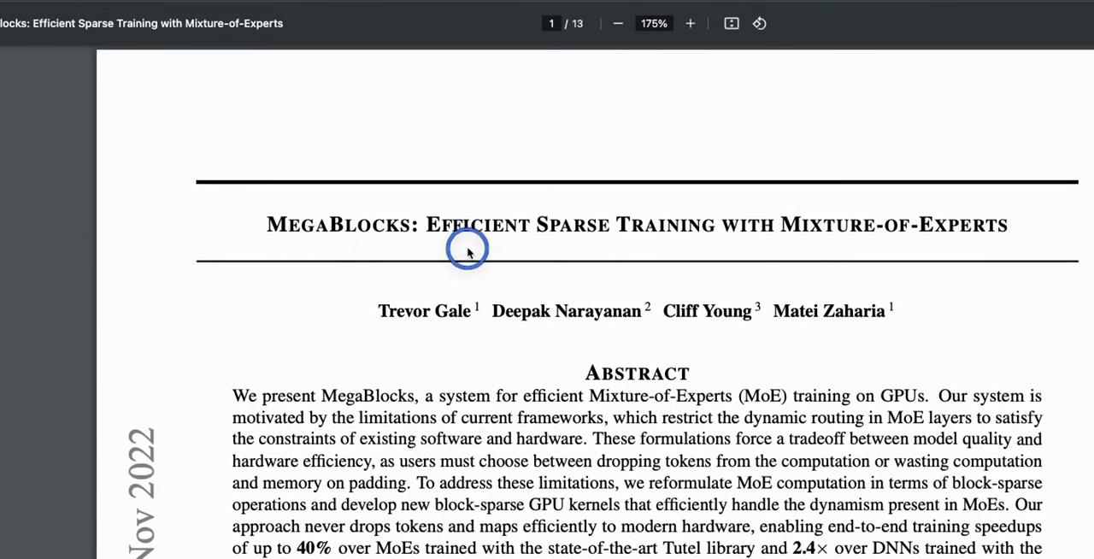
pyautogui.moveTo(612, 249)
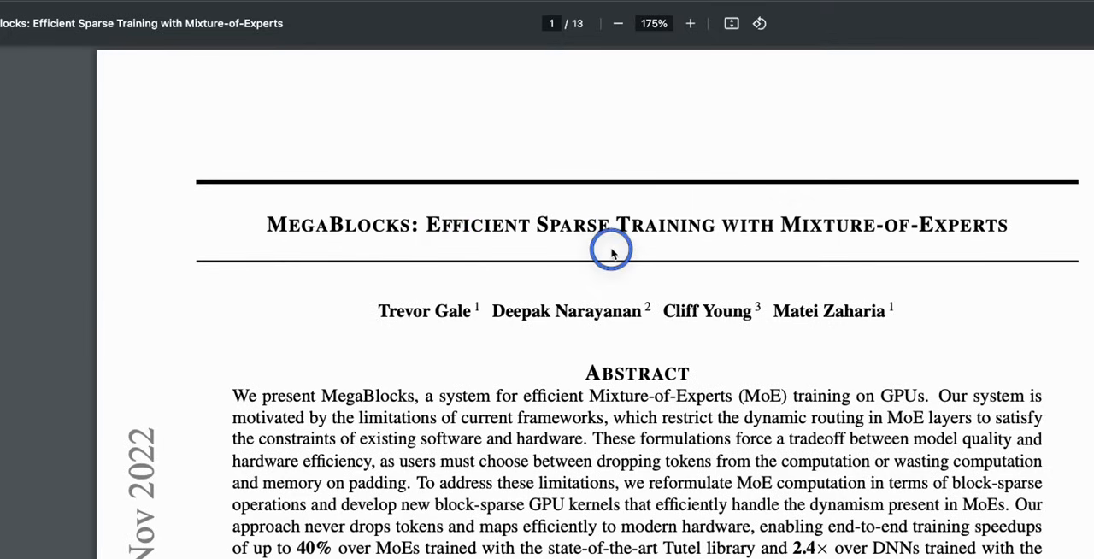
pyautogui.moveTo(1019, 256)
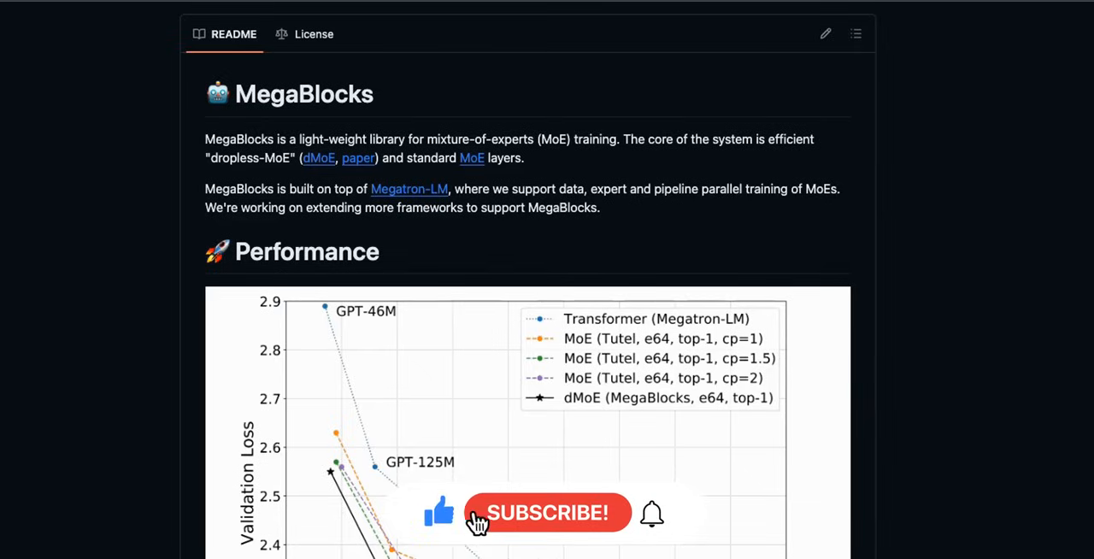
# Step: Navigate from the megablocks README to the dzhulgakov/llama-mistral fork on GitHub
pyautogui.click(547, 513)
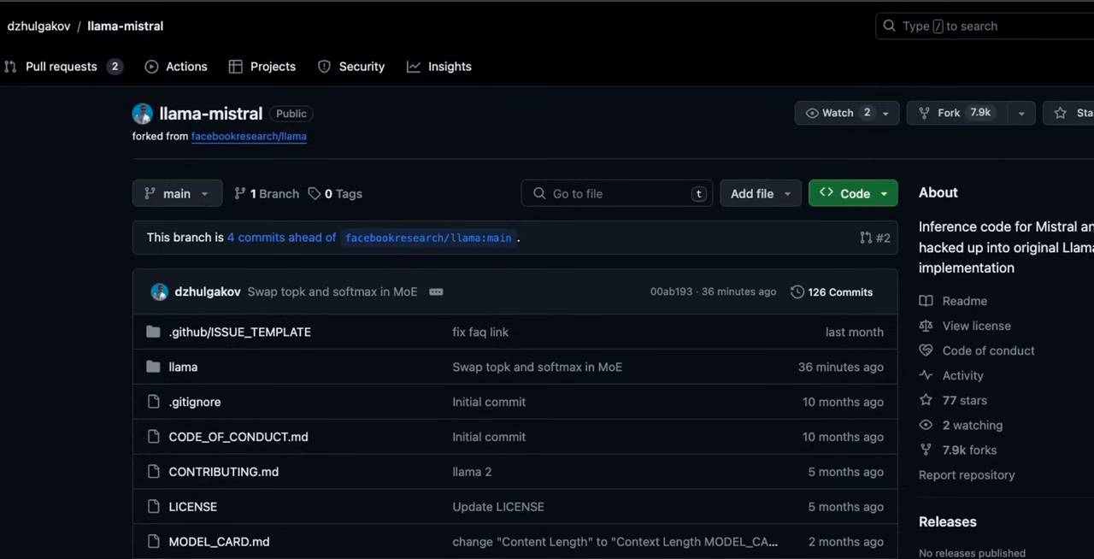
# Step: Reach the llama-mistral README and highlight its 'You need 2 x 80Gb or 4 x 40Gb cards' sentence
pyautogui.scroll(-3)
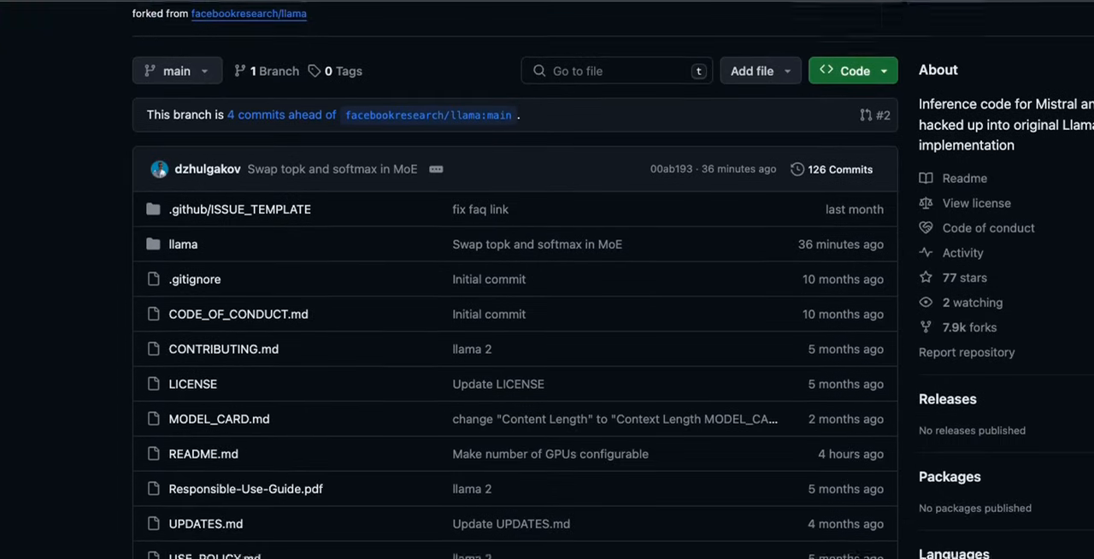
pyautogui.scroll(-3)
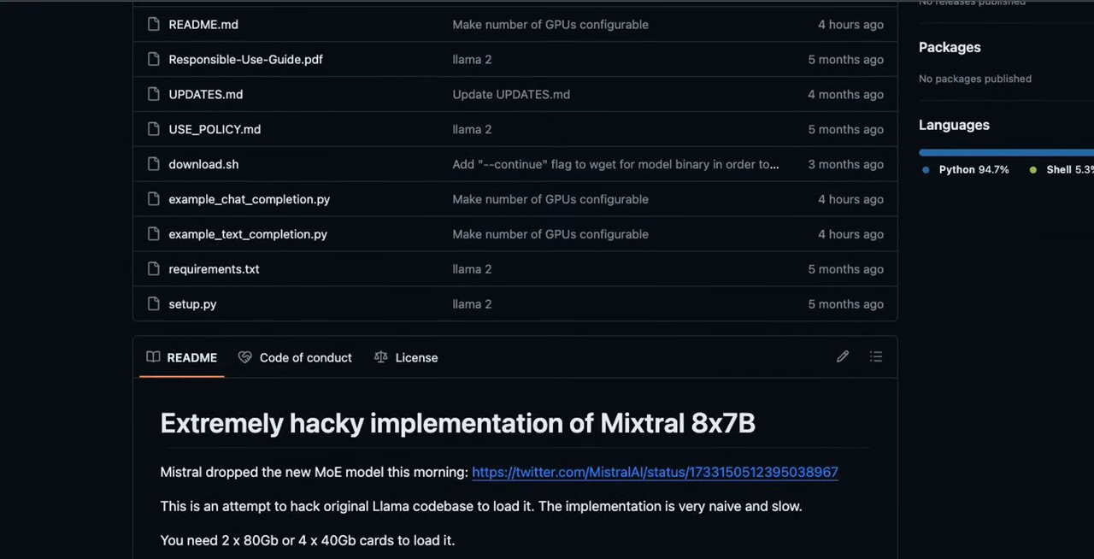
pyautogui.scroll(3)
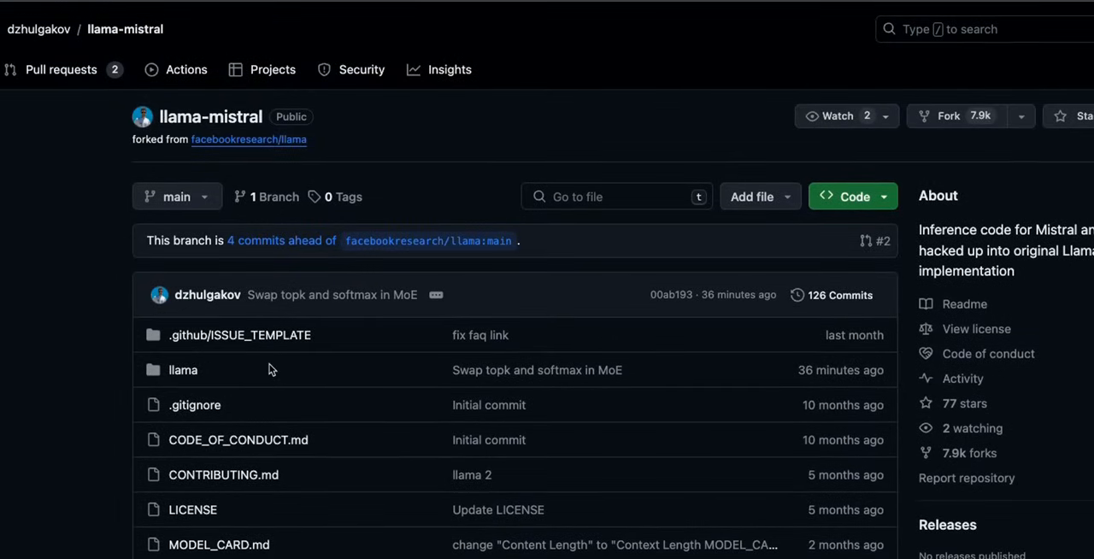
pyautogui.scroll(-3)
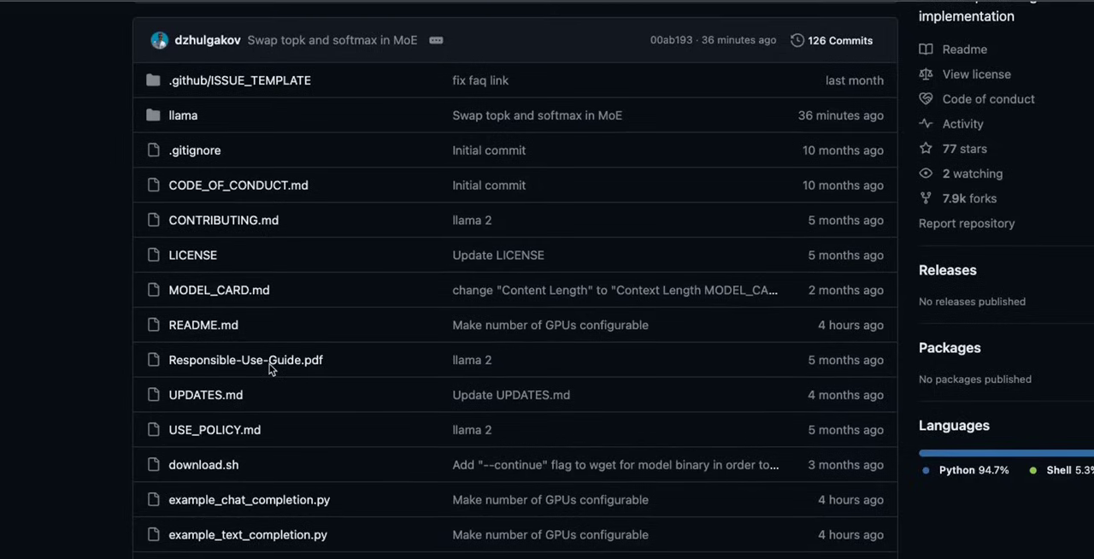
pyautogui.scroll(-3)
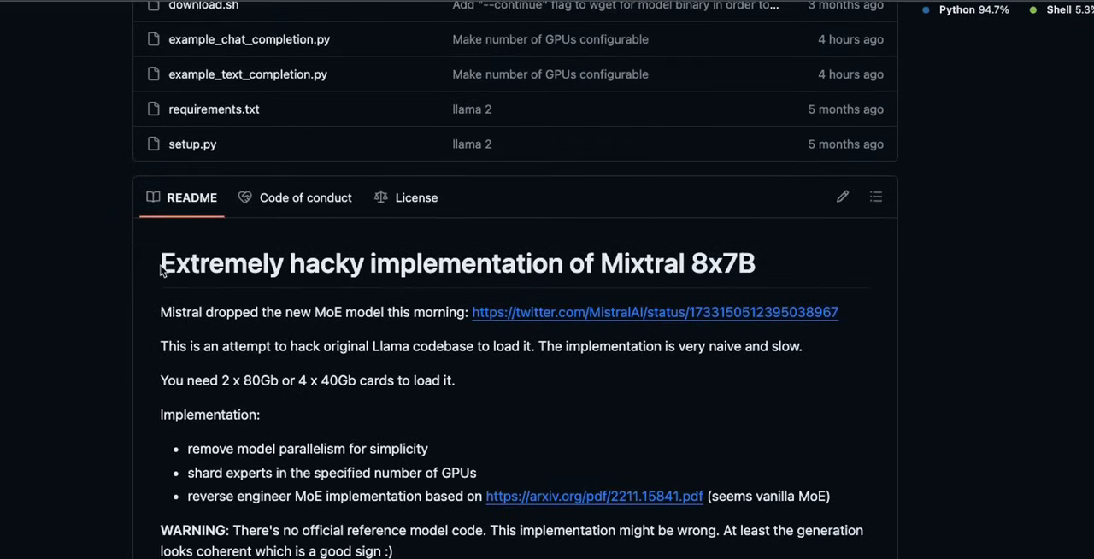
pyautogui.click(162, 271)
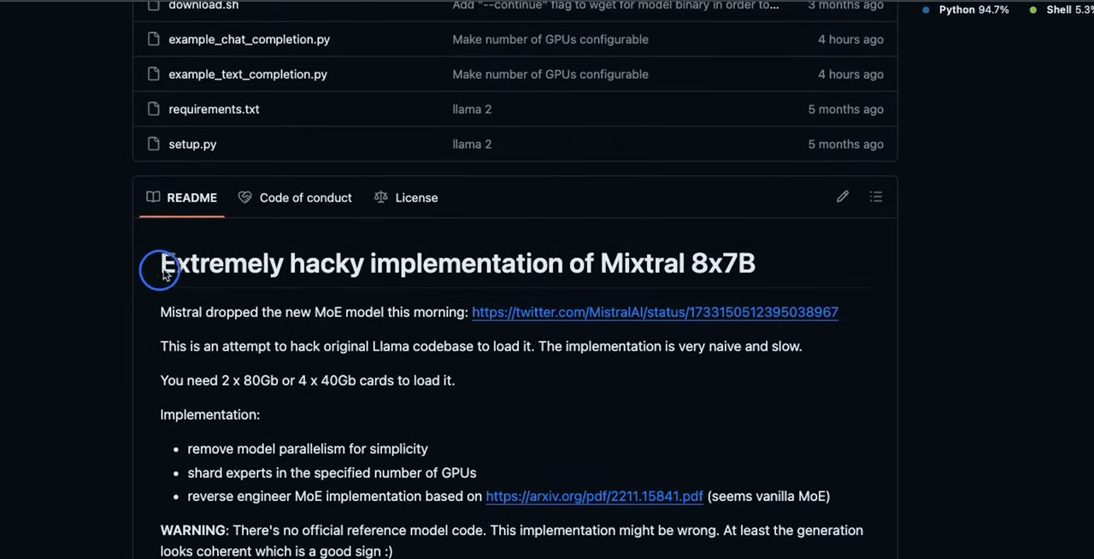
pyautogui.moveTo(790, 274)
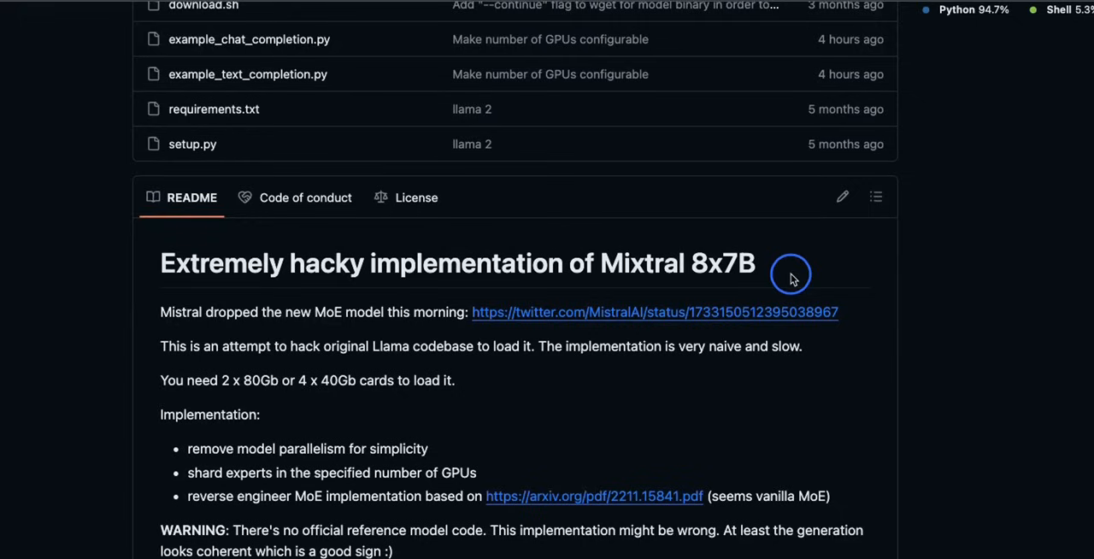
pyautogui.moveTo(164, 332)
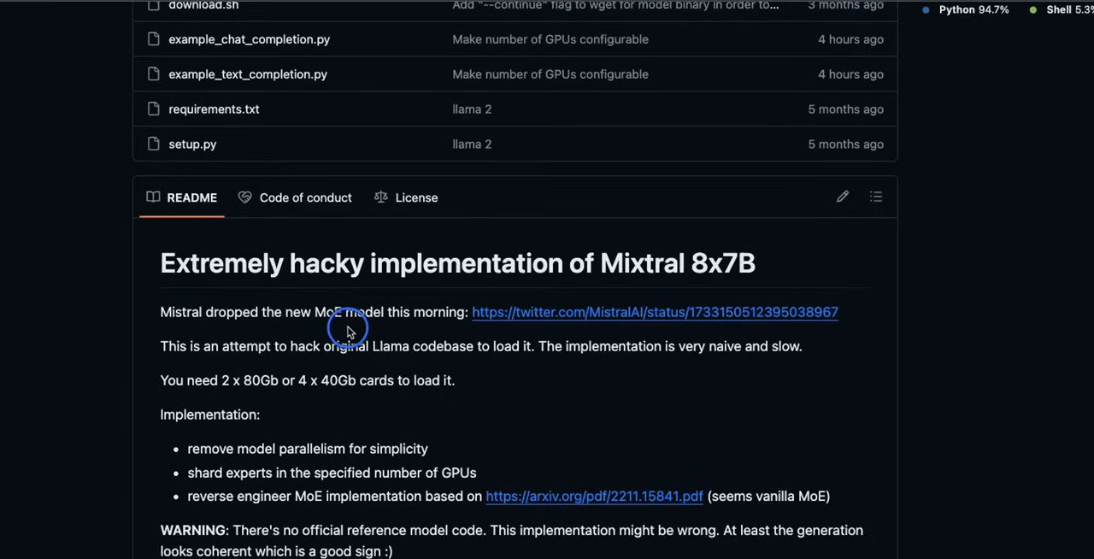
pyautogui.moveTo(478, 335)
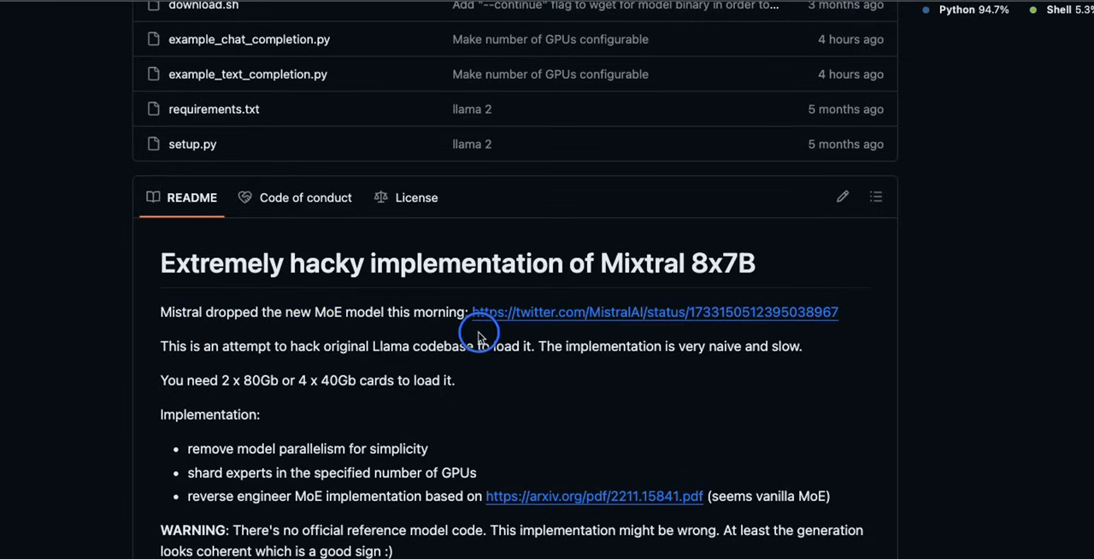
pyautogui.moveTo(458, 362)
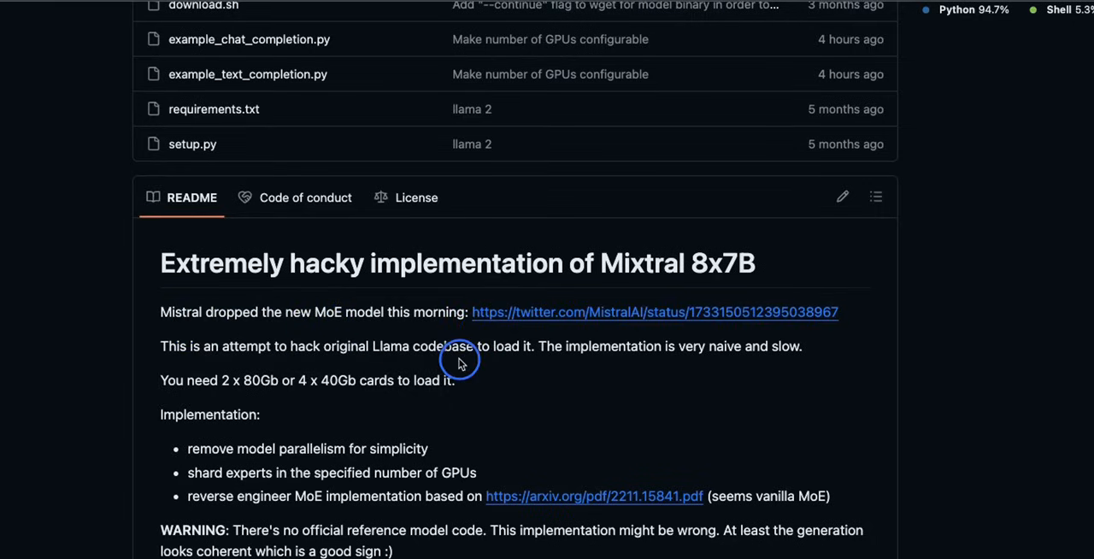
pyautogui.moveTo(613, 368)
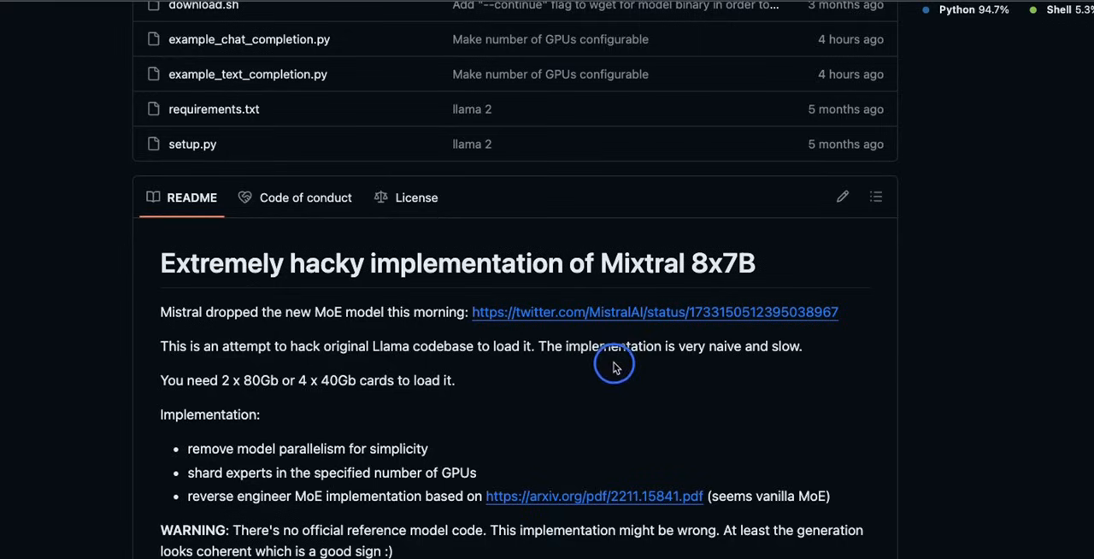
pyautogui.tripleClick(307, 380)
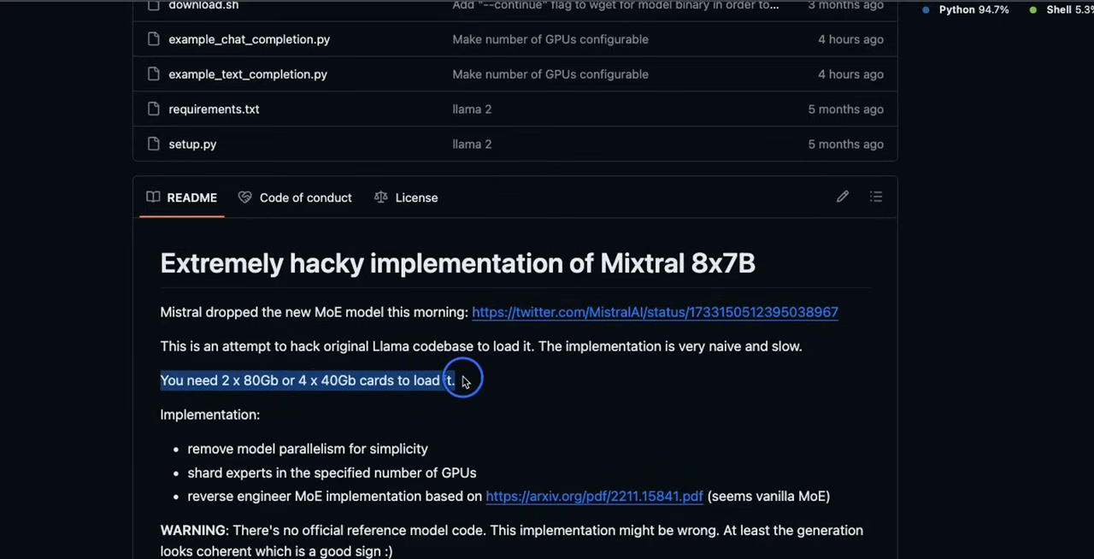
pyautogui.moveTo(482, 379)
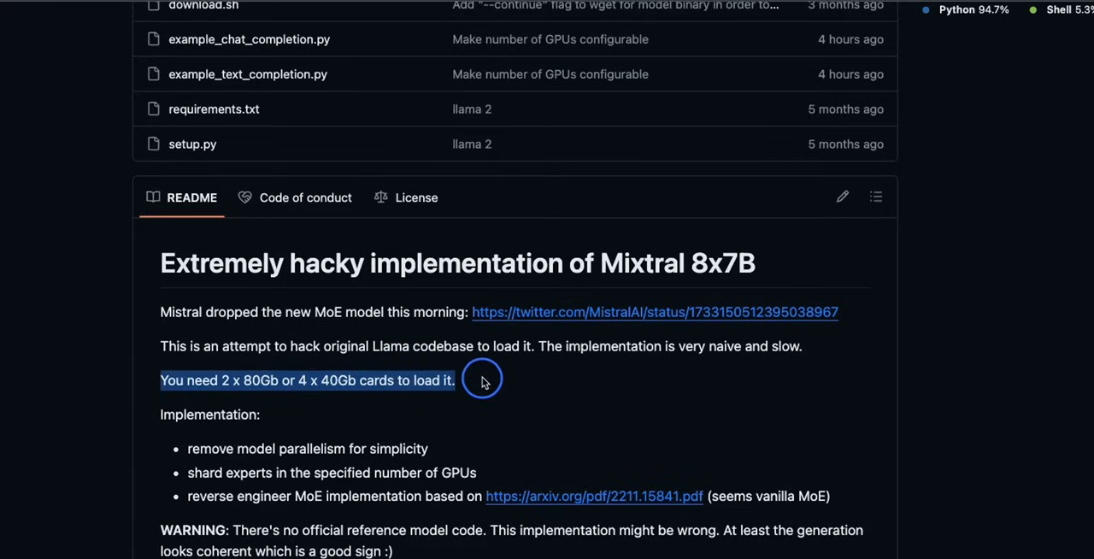
pyautogui.scroll(-3)
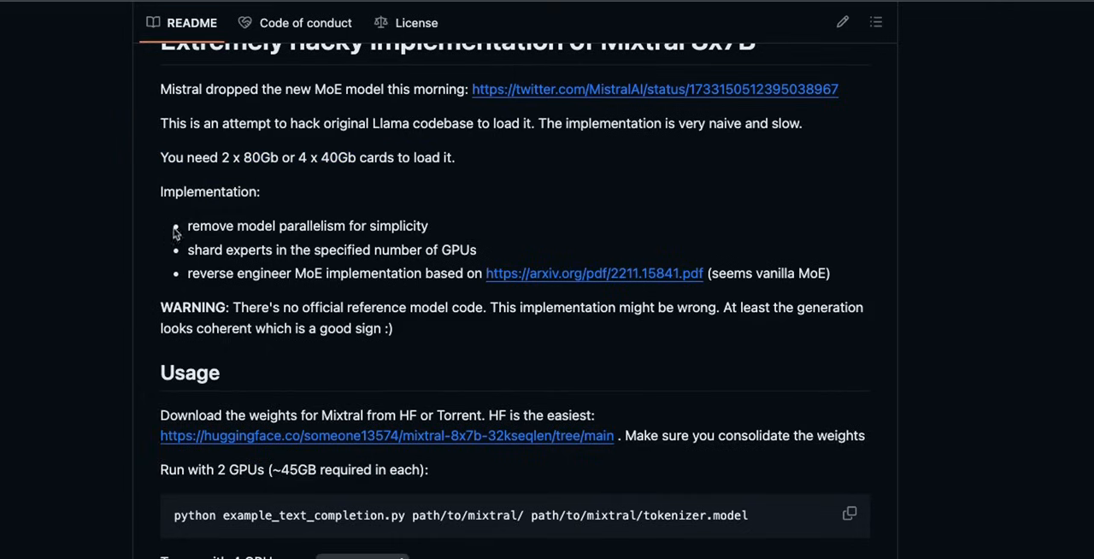
pyautogui.moveTo(236, 299)
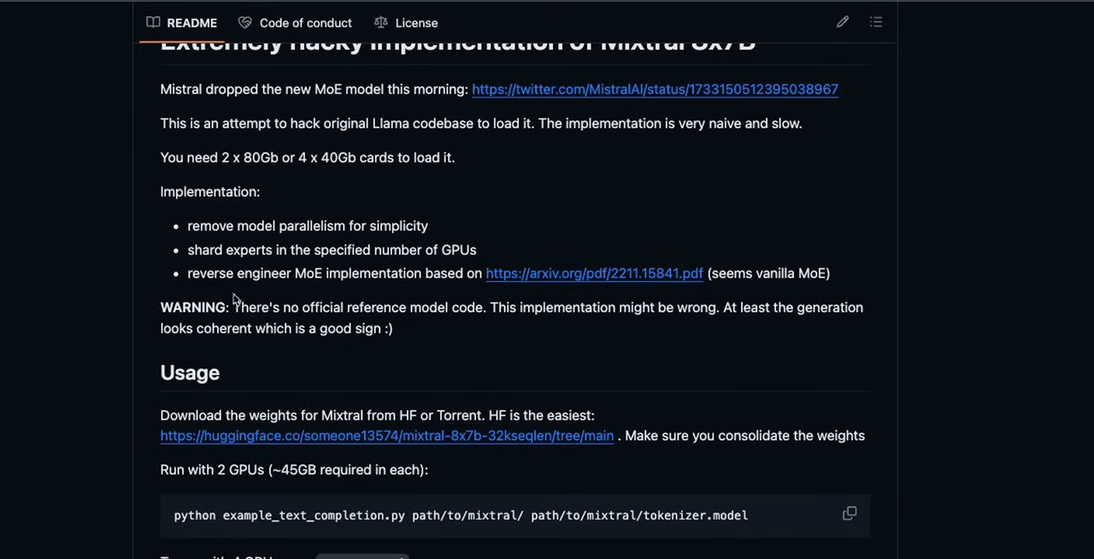
pyautogui.moveTo(229, 318)
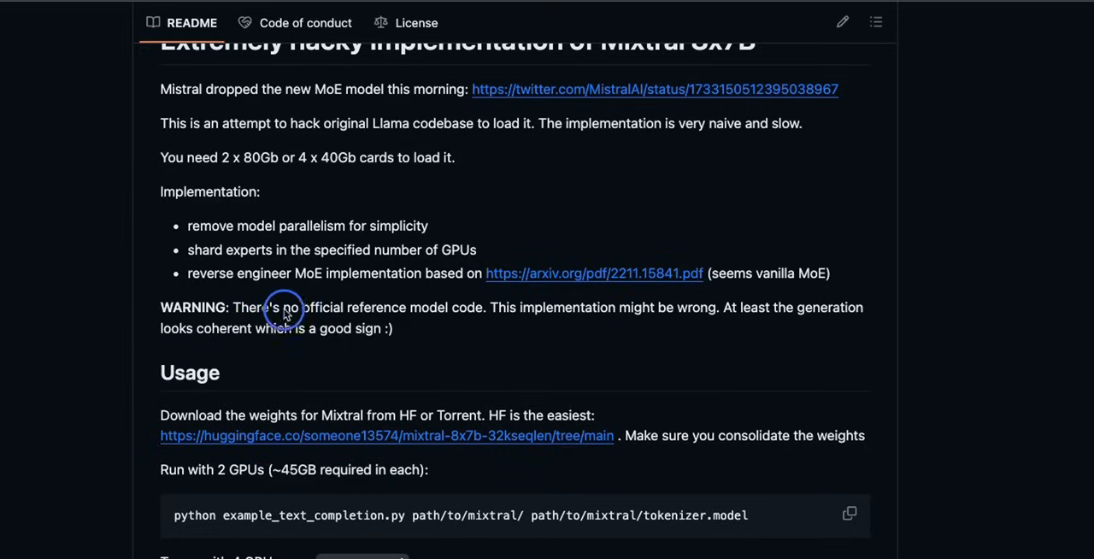
pyautogui.moveTo(499, 322)
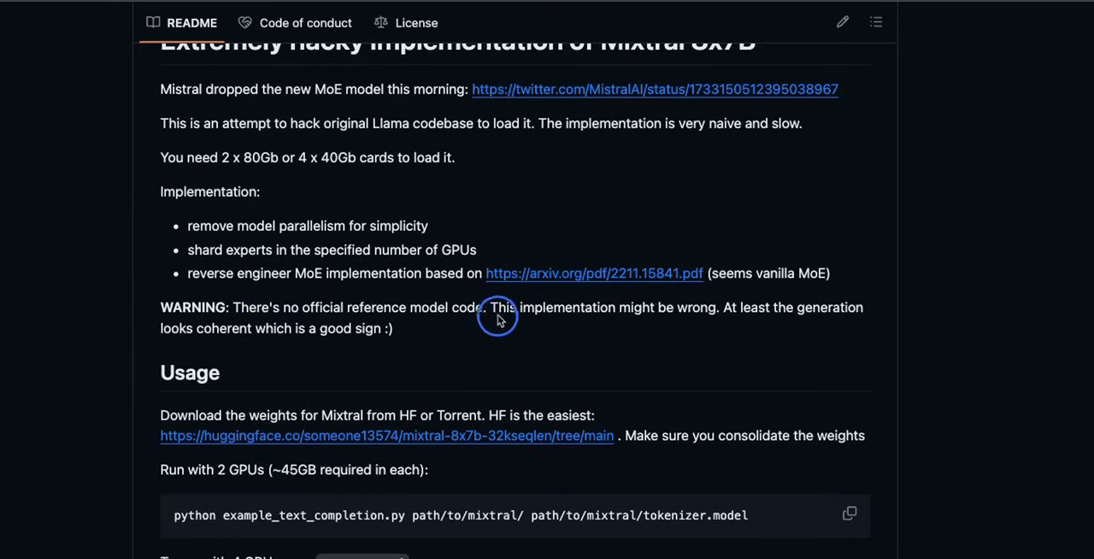
pyautogui.moveTo(864, 331)
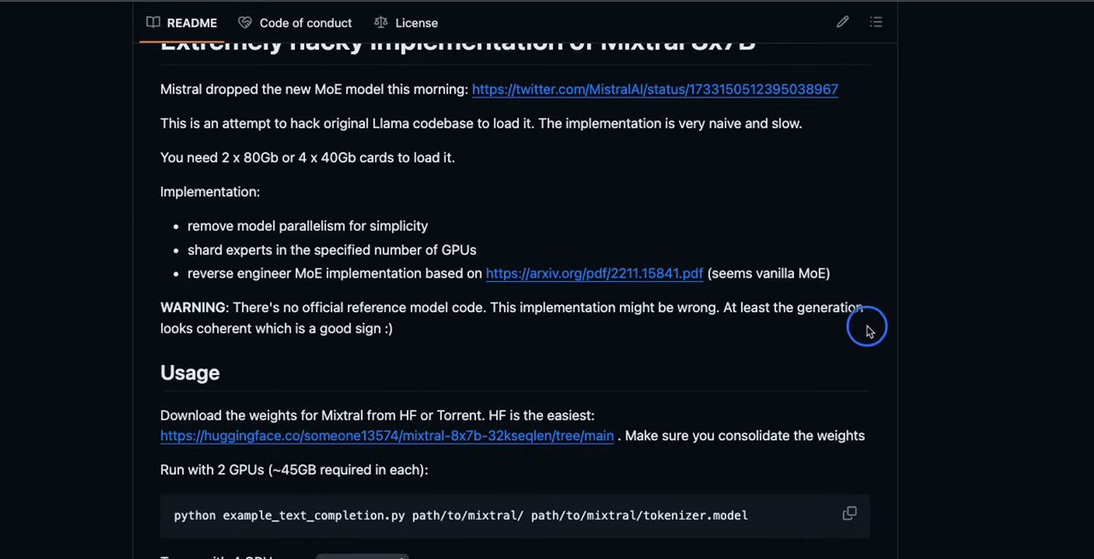
pyautogui.moveTo(396, 345)
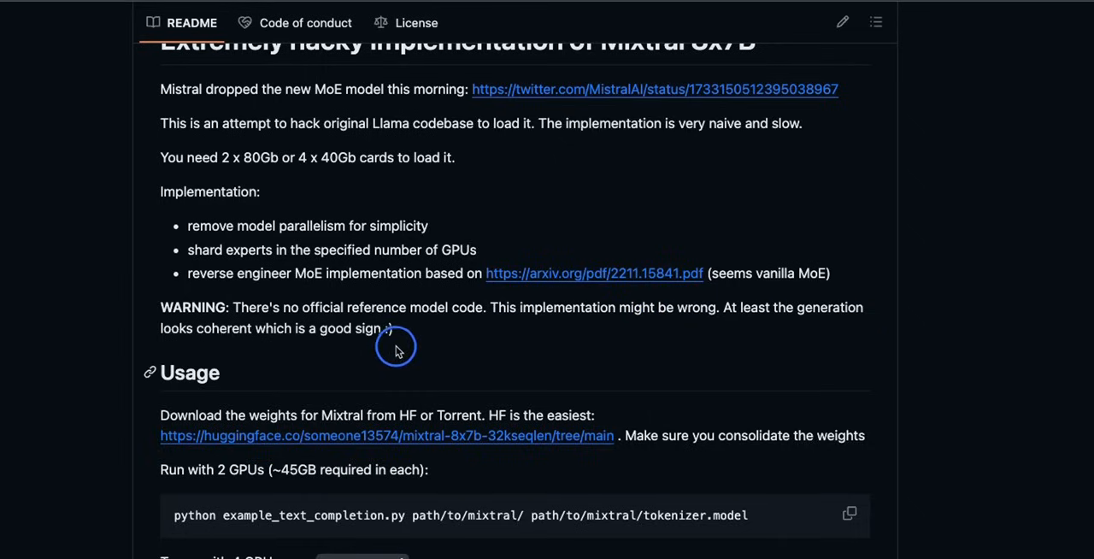
pyautogui.moveTo(455, 345)
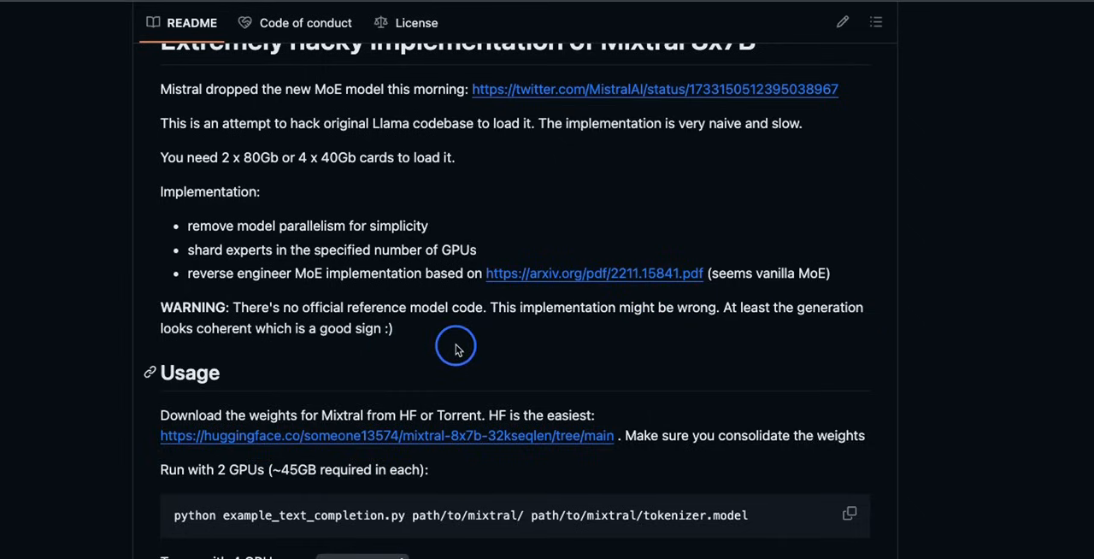
# Step: Scroll the README down to its Usage instructions and the start of Sample output
pyautogui.scroll(-3)
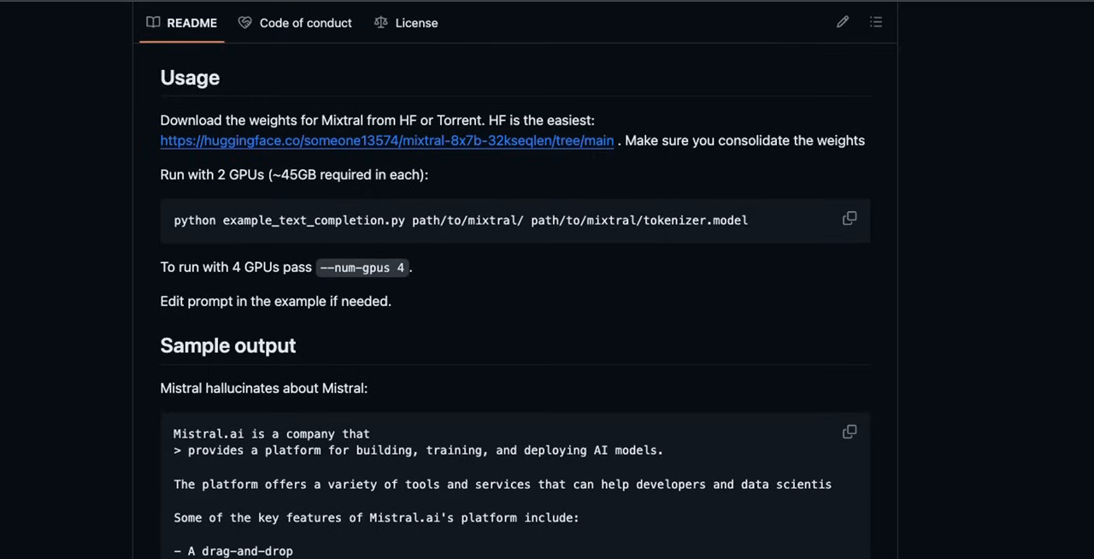
pyautogui.moveTo(670, 349)
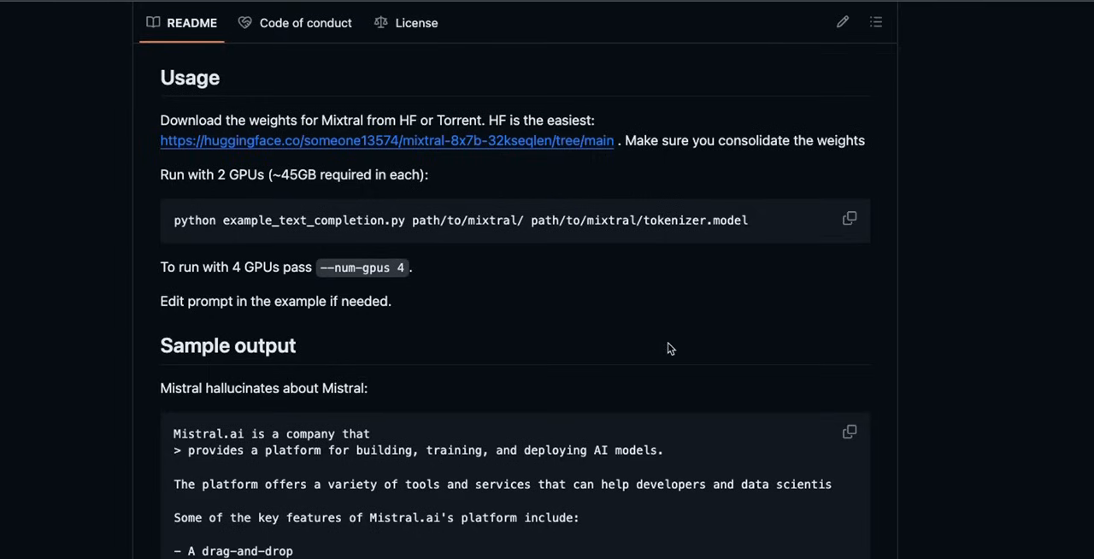
pyautogui.moveTo(154, 201)
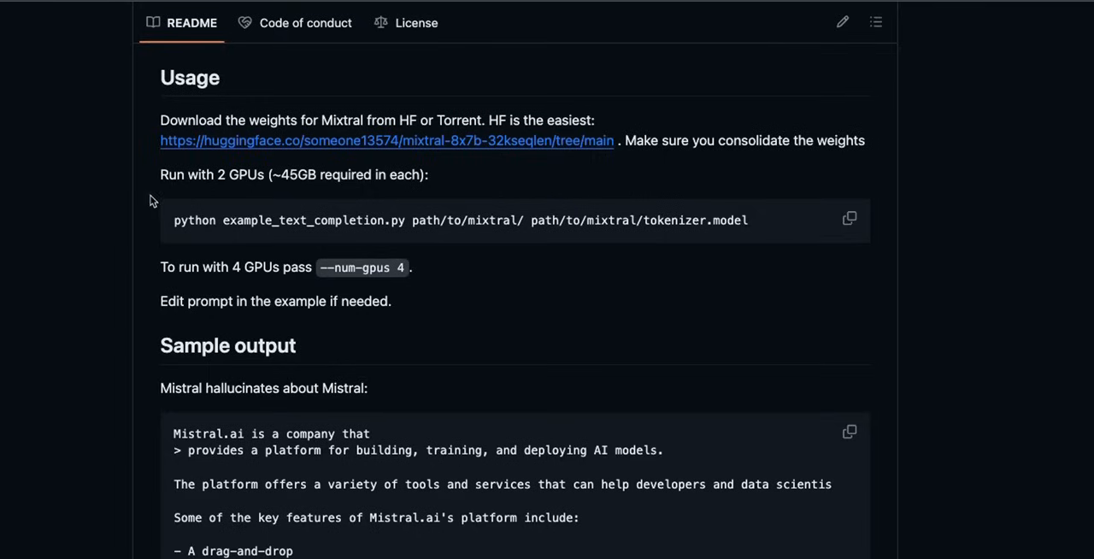
pyautogui.moveTo(376, 145)
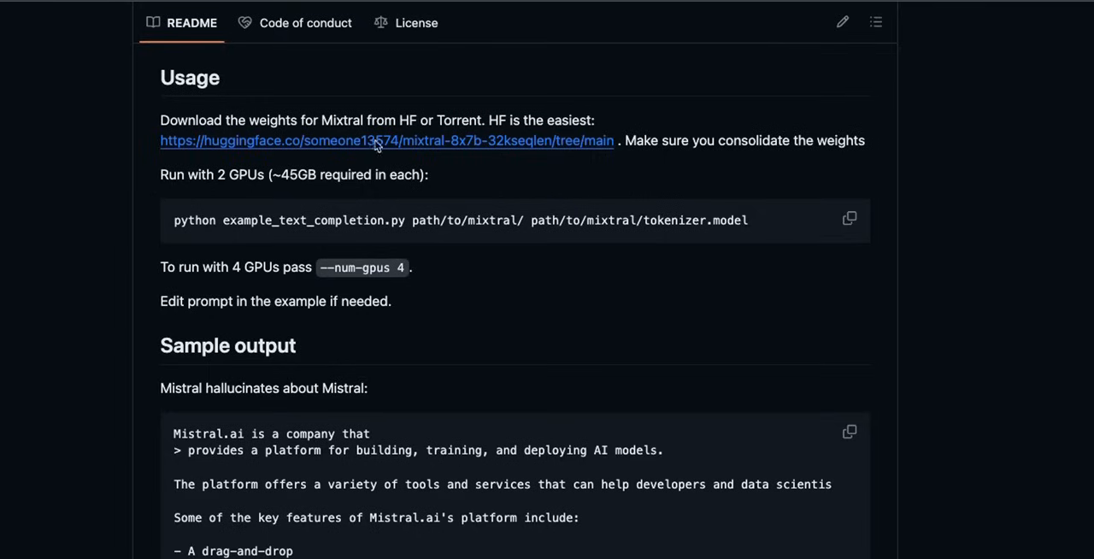
pyautogui.moveTo(397, 143)
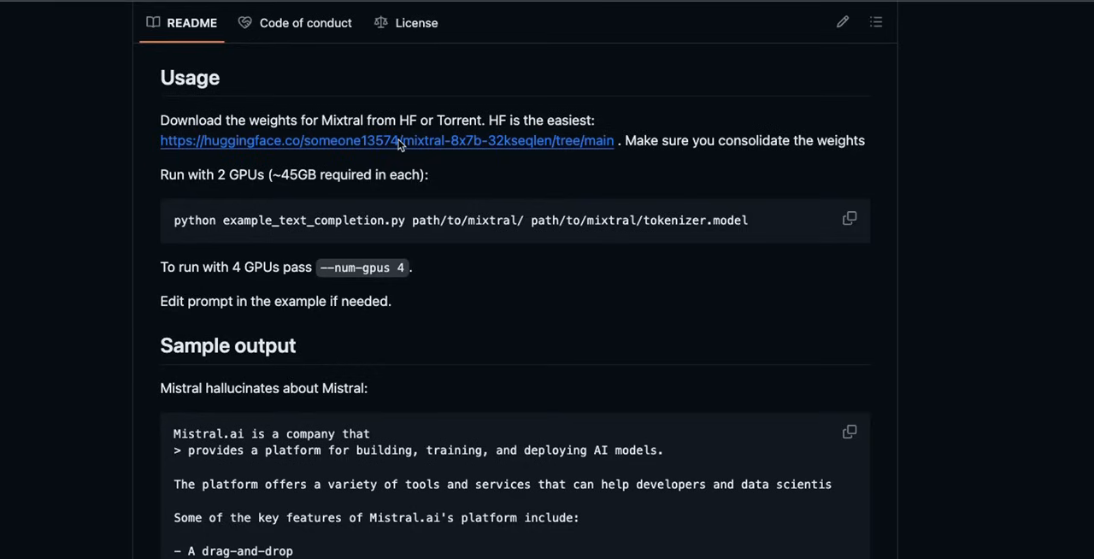
pyautogui.moveTo(381, 152)
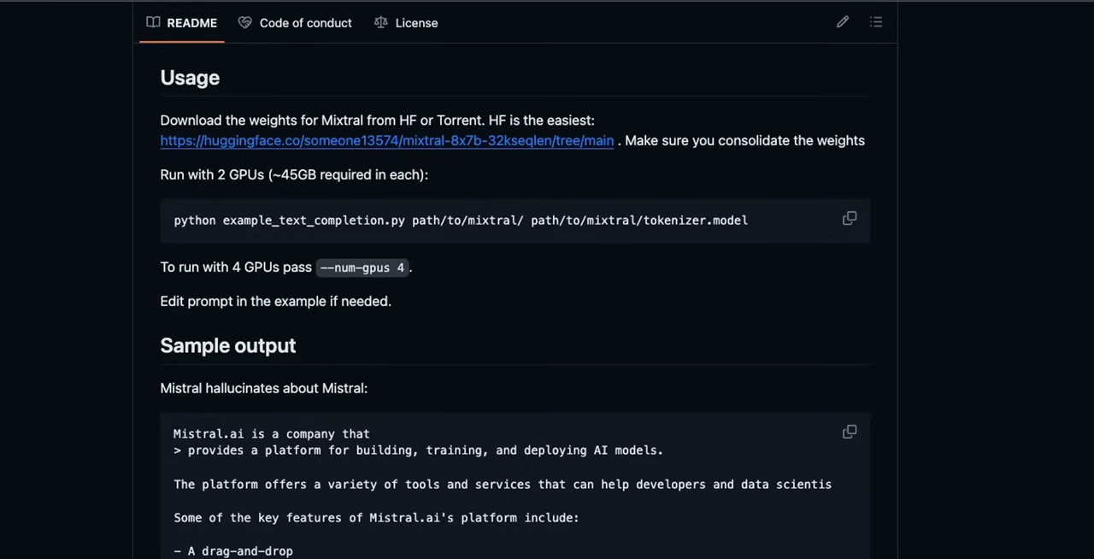
# Step: Follow the huggingface.co weights link and highlight the someone13574 profile name
pyautogui.click(386, 140)
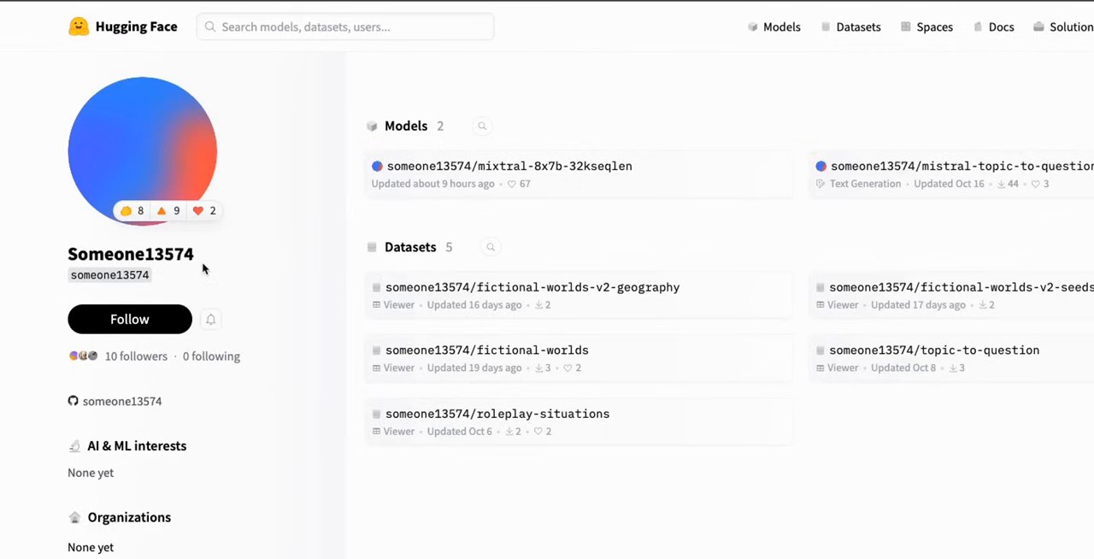
pyautogui.moveTo(69, 253)
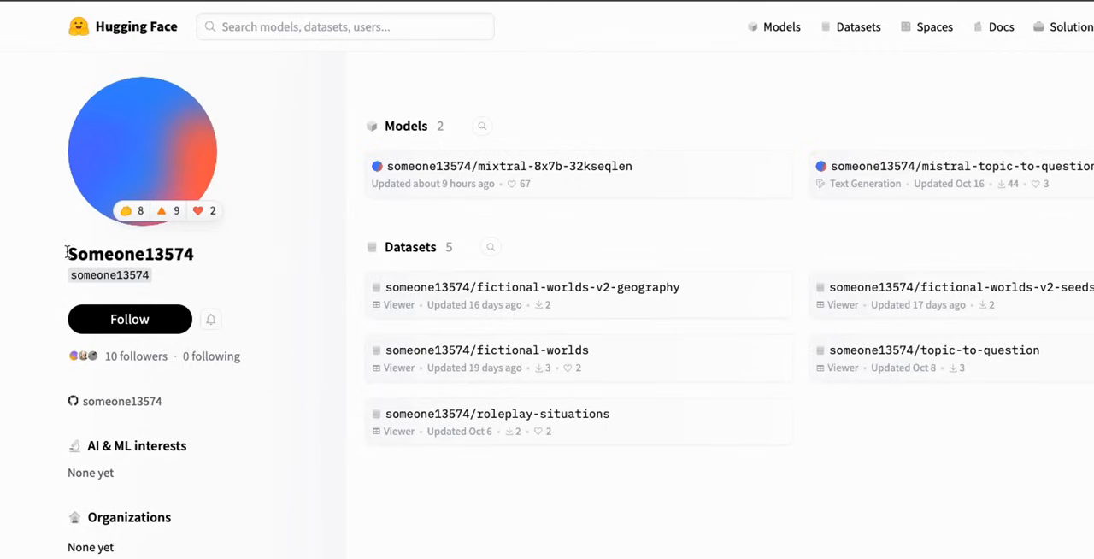
pyautogui.doubleClick(130, 253)
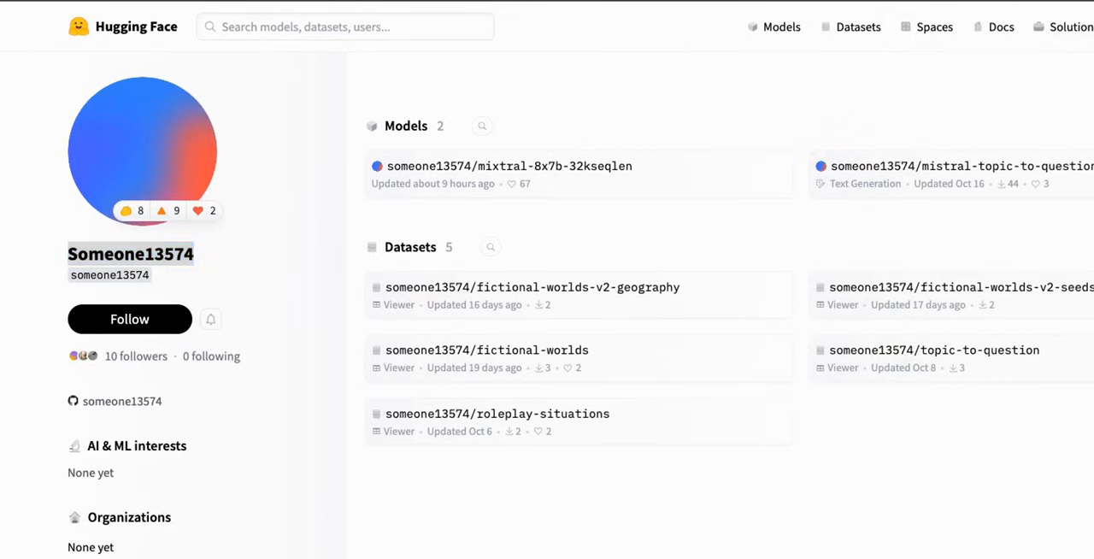
# Step: Return to the llama-mistral README, highlight the run-command paths and reveal the Sample output section
pyautogui.click(507, 166)
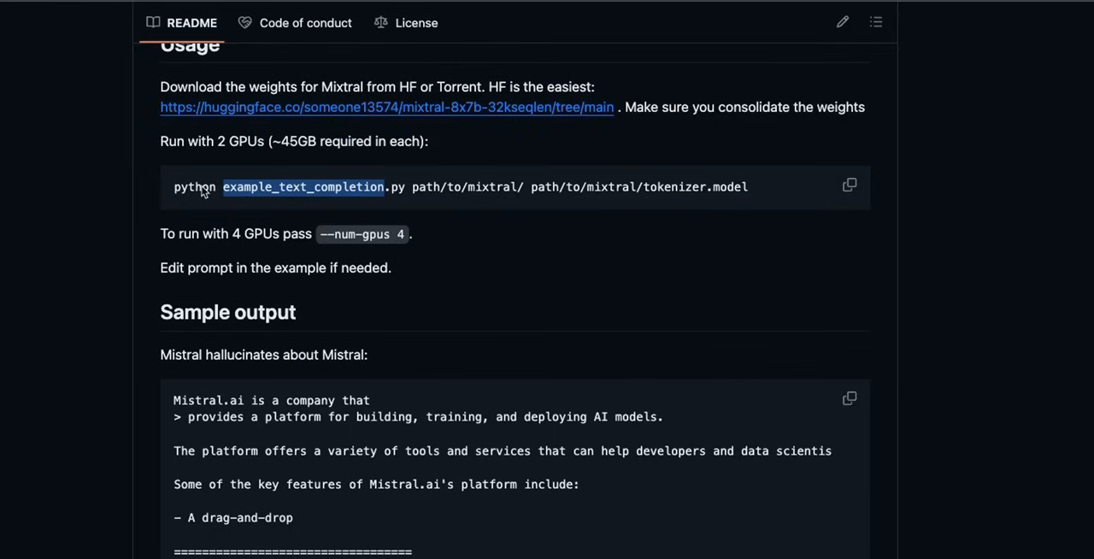
pyautogui.moveTo(248, 198)
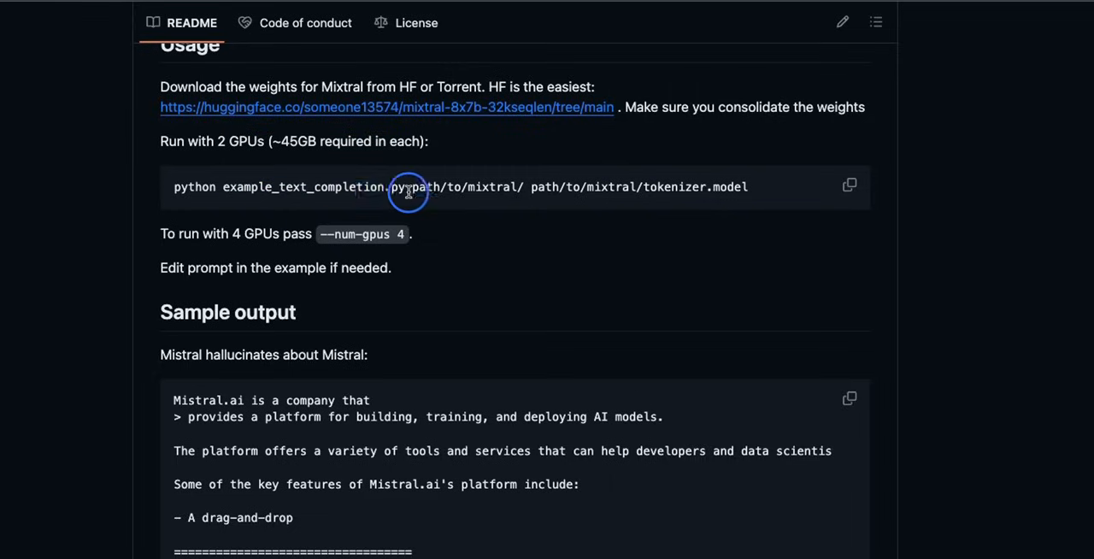
pyautogui.doubleClick(407, 187)
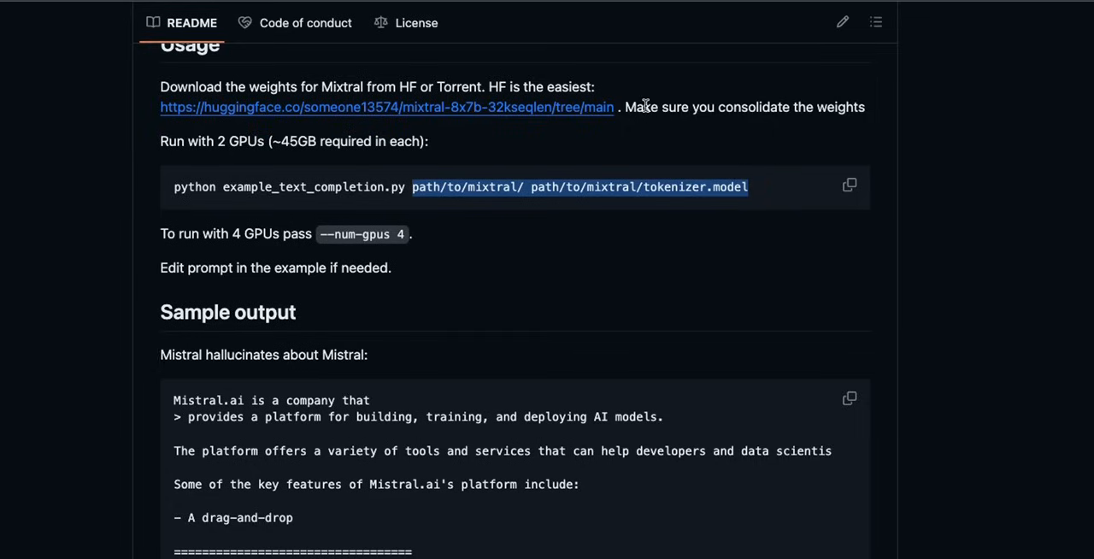
pyautogui.scroll(-3)
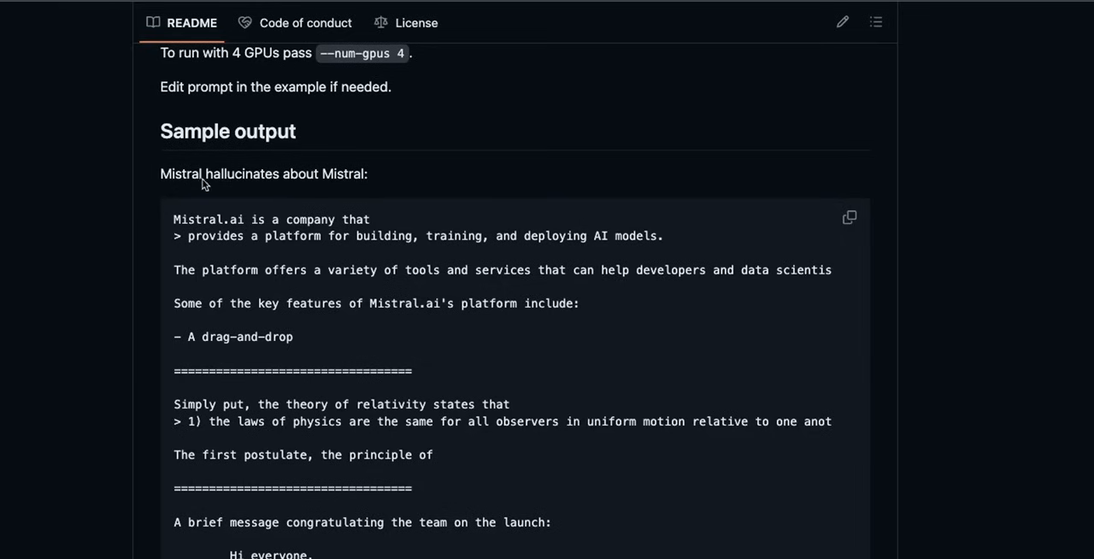
pyautogui.moveTo(175, 227)
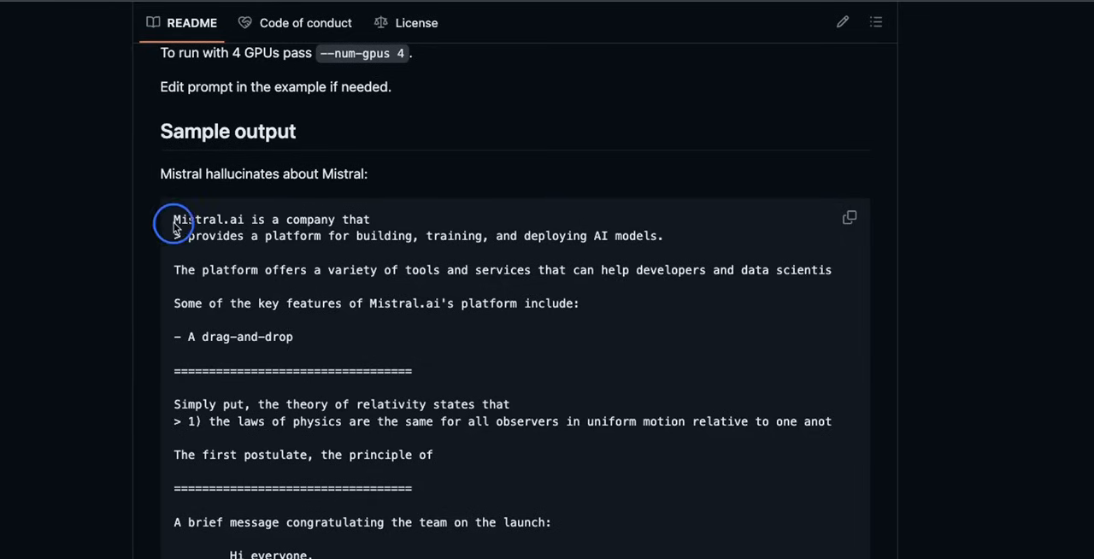
pyautogui.moveTo(401, 226)
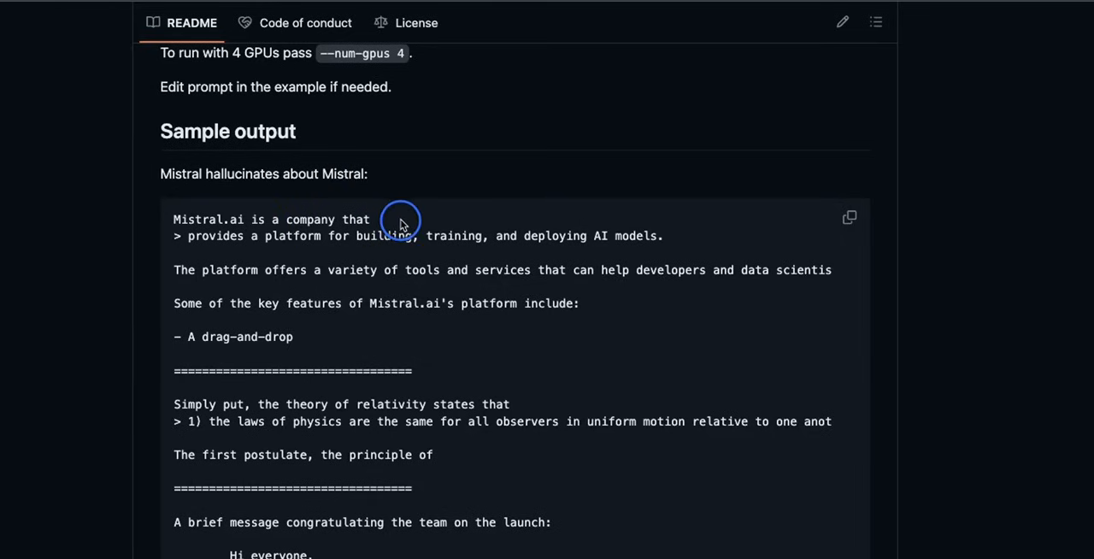
pyautogui.moveTo(213, 250)
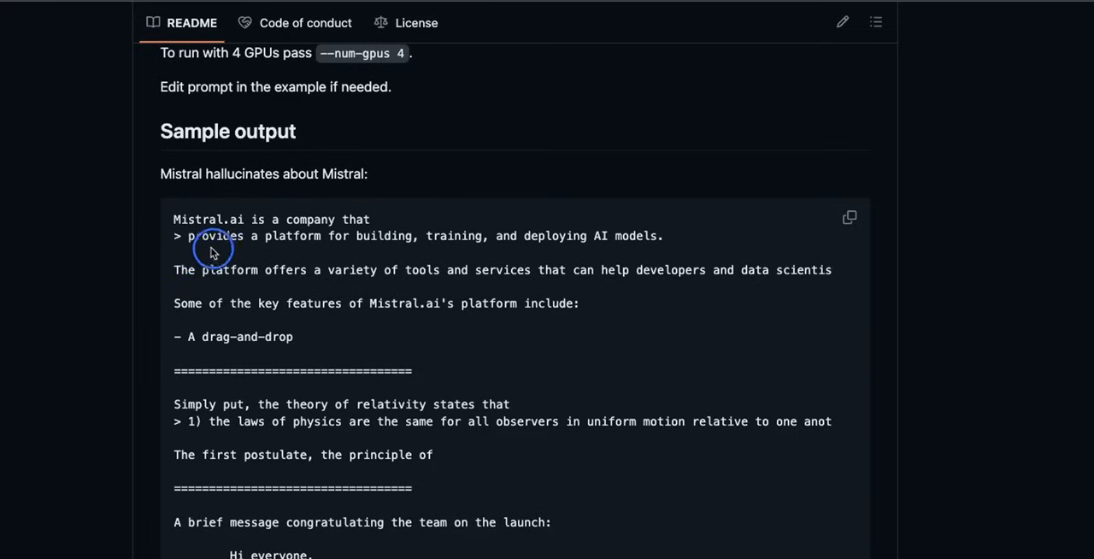
pyautogui.moveTo(194, 249)
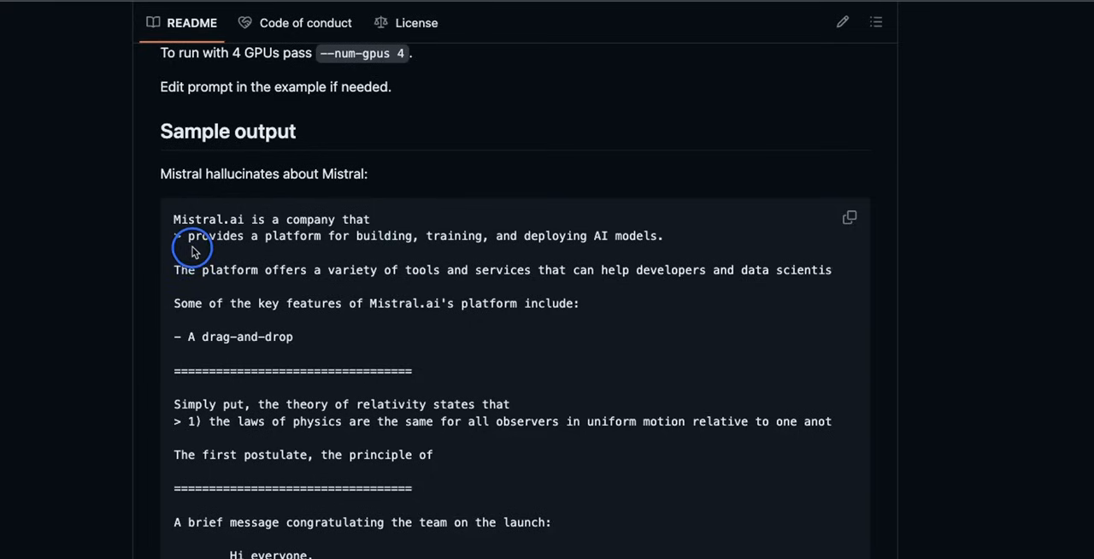
pyautogui.moveTo(454, 258)
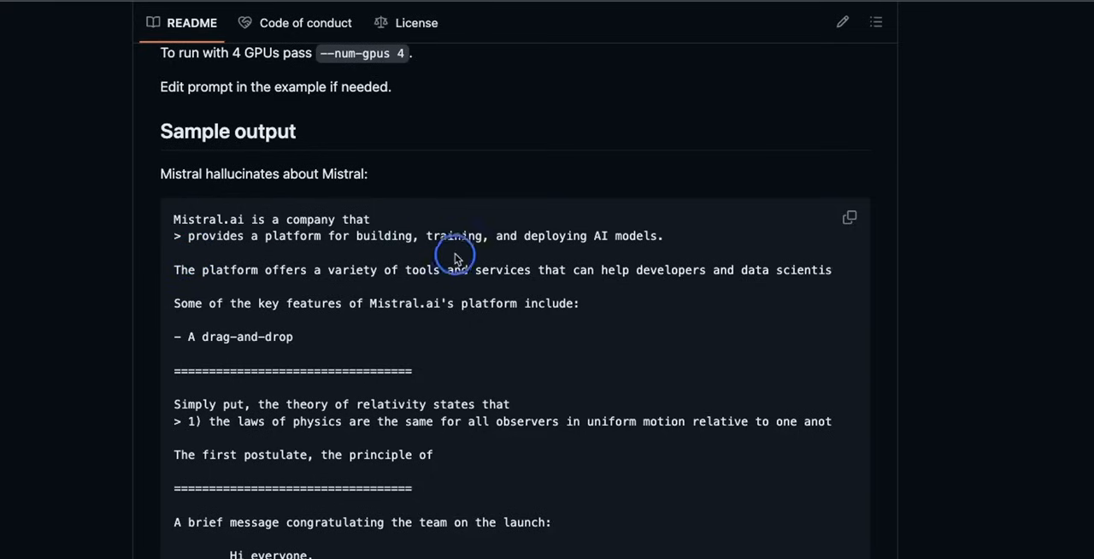
pyautogui.moveTo(192, 290)
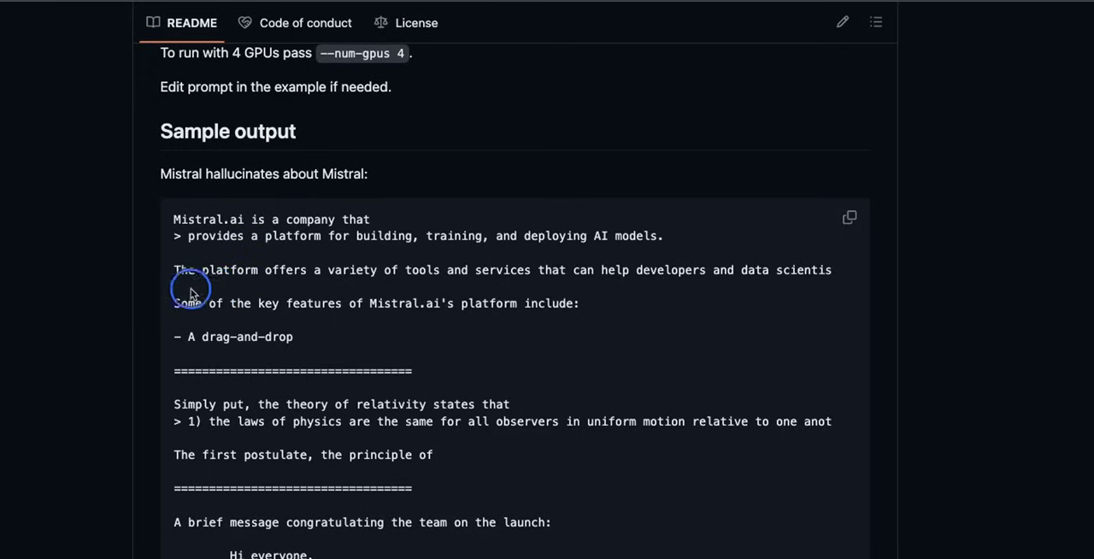
pyautogui.moveTo(355, 299)
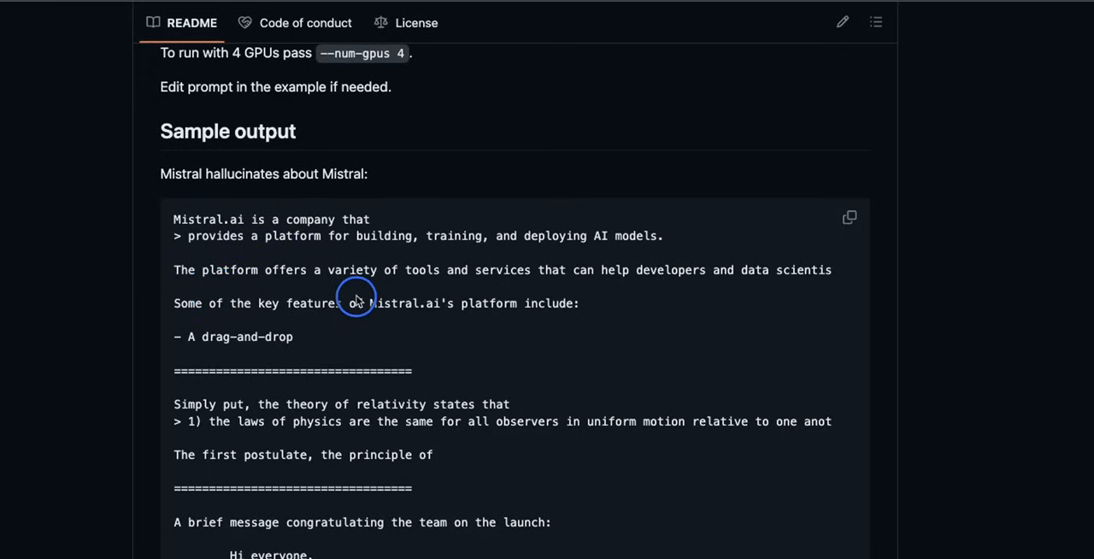
pyautogui.moveTo(646, 287)
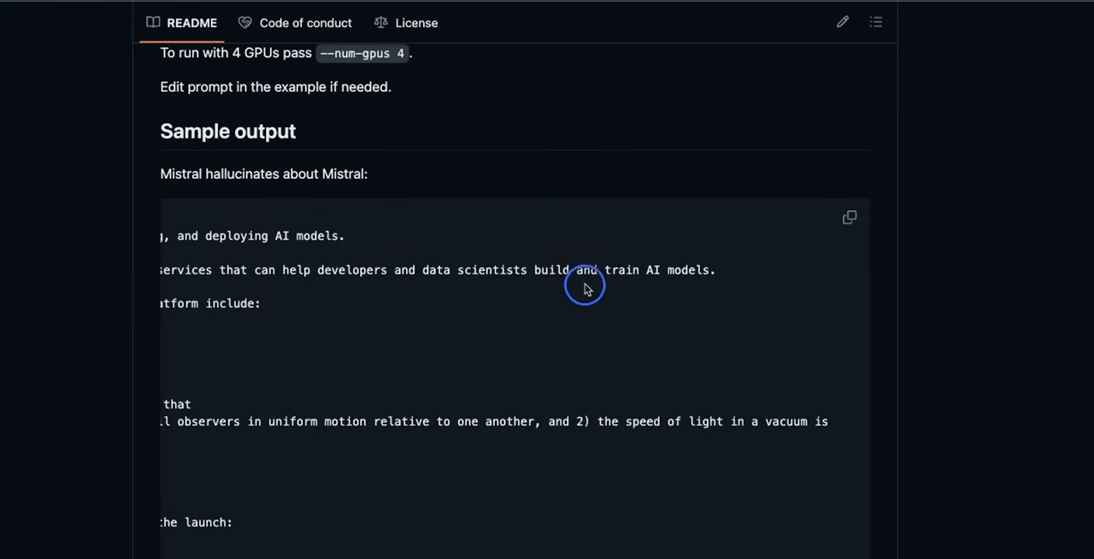
pyautogui.moveTo(732, 298)
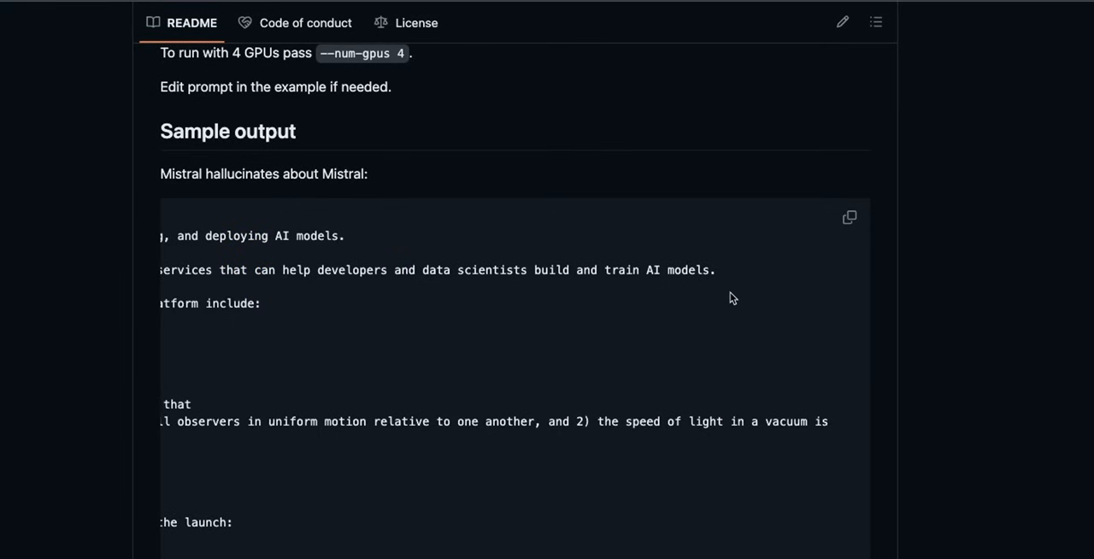
pyautogui.hscroll(-3)
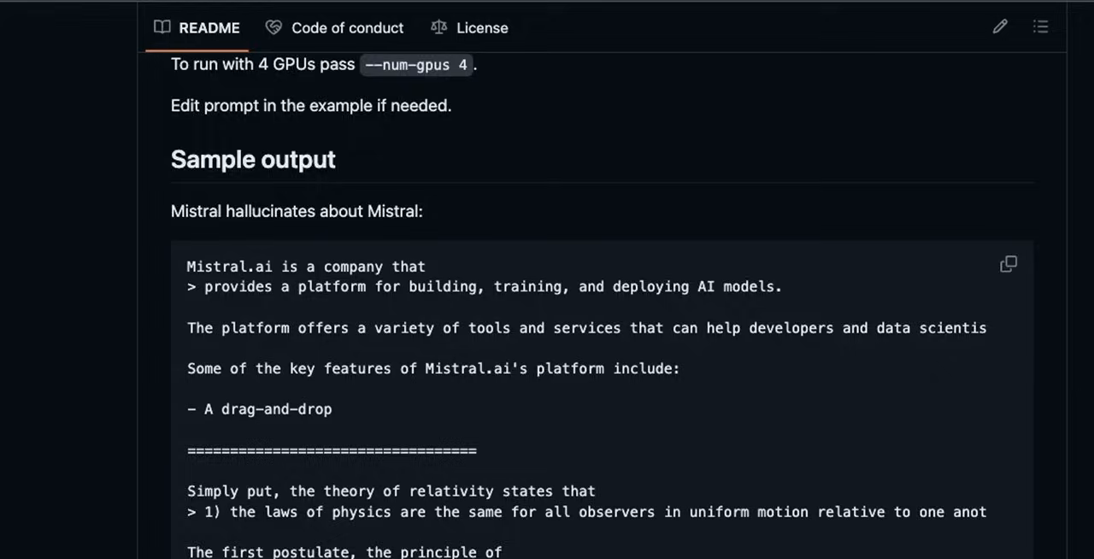
pyautogui.scroll(-3)
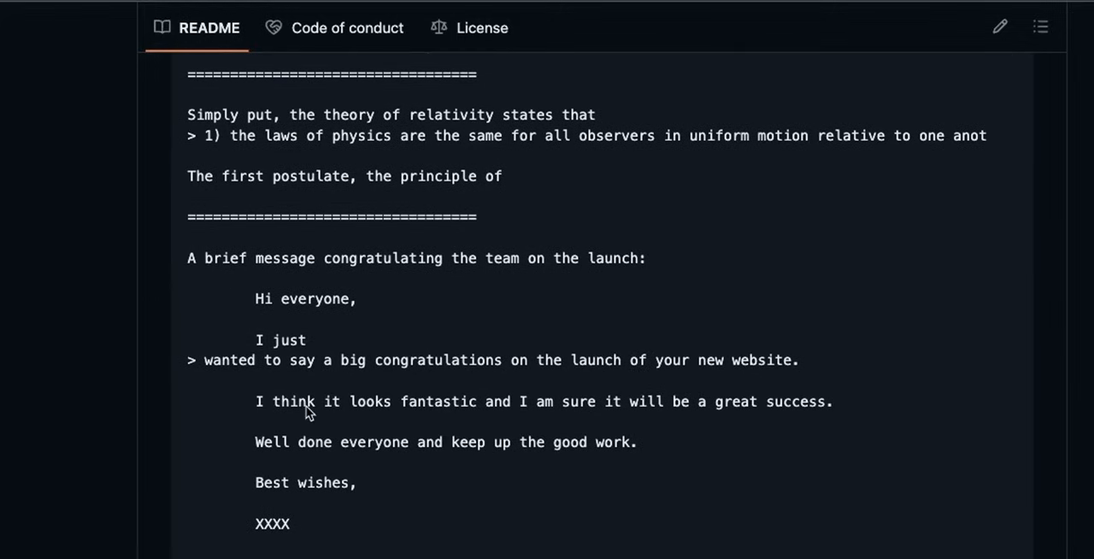
pyautogui.scroll(3)
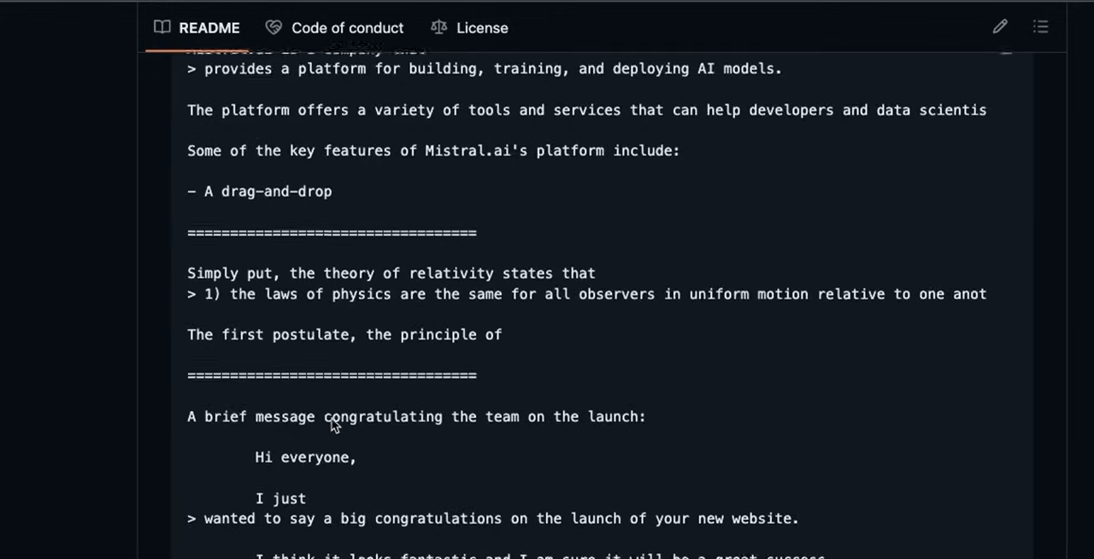
pyautogui.scroll(3)
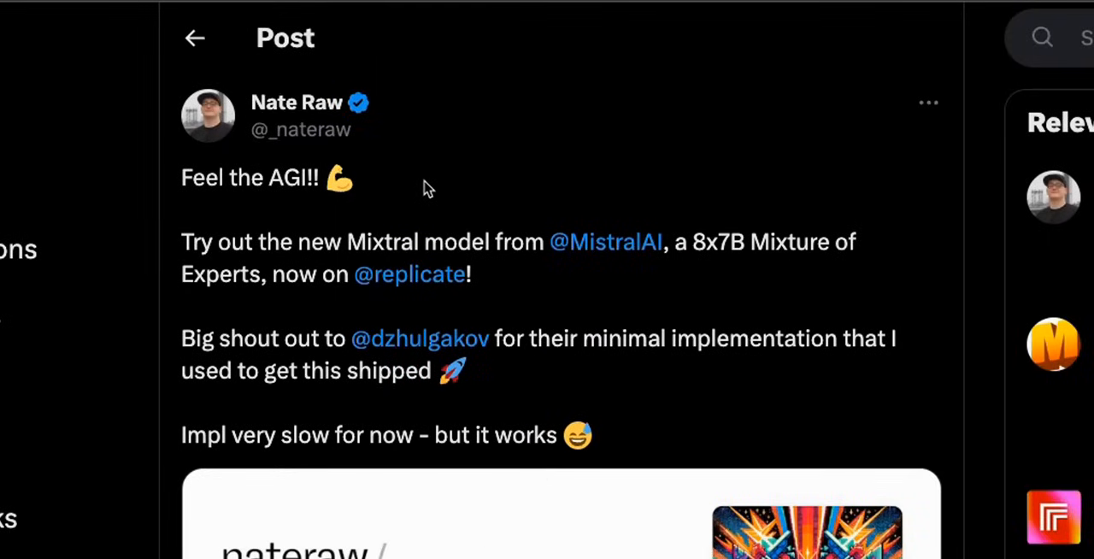
pyautogui.moveTo(299, 124)
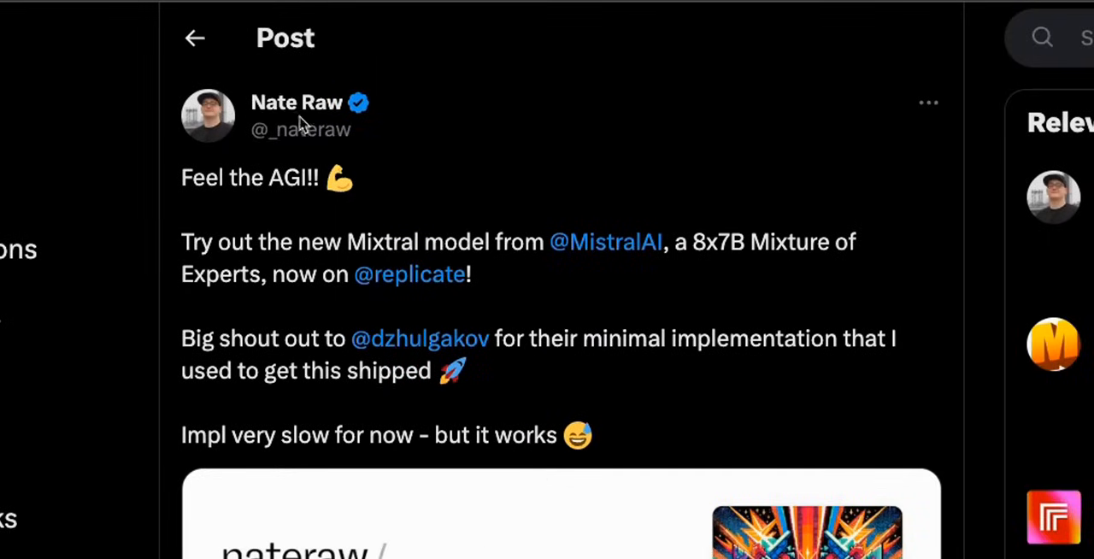
pyautogui.moveTo(287, 276)
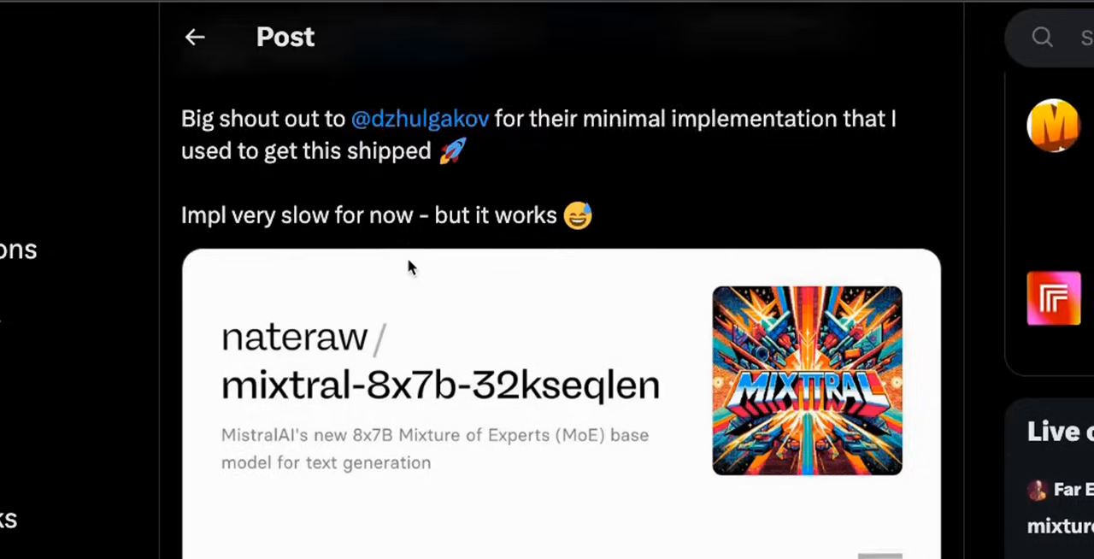
# Step: Scroll the Mixtral announcement thread to Nate Raw's follow-up reply about known limitations
pyautogui.scroll(3)
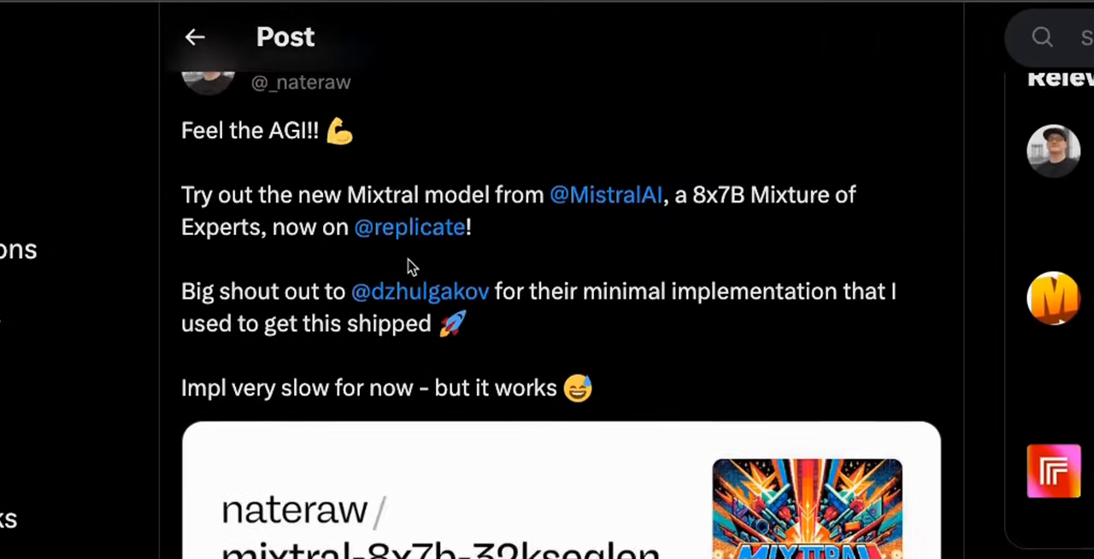
pyautogui.scroll(3)
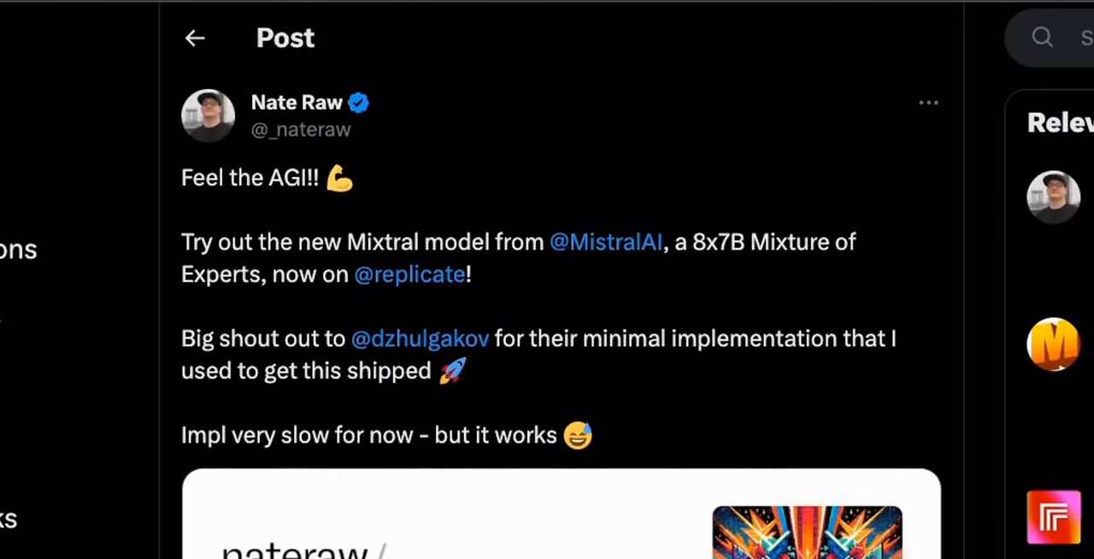
pyautogui.scroll(-3)
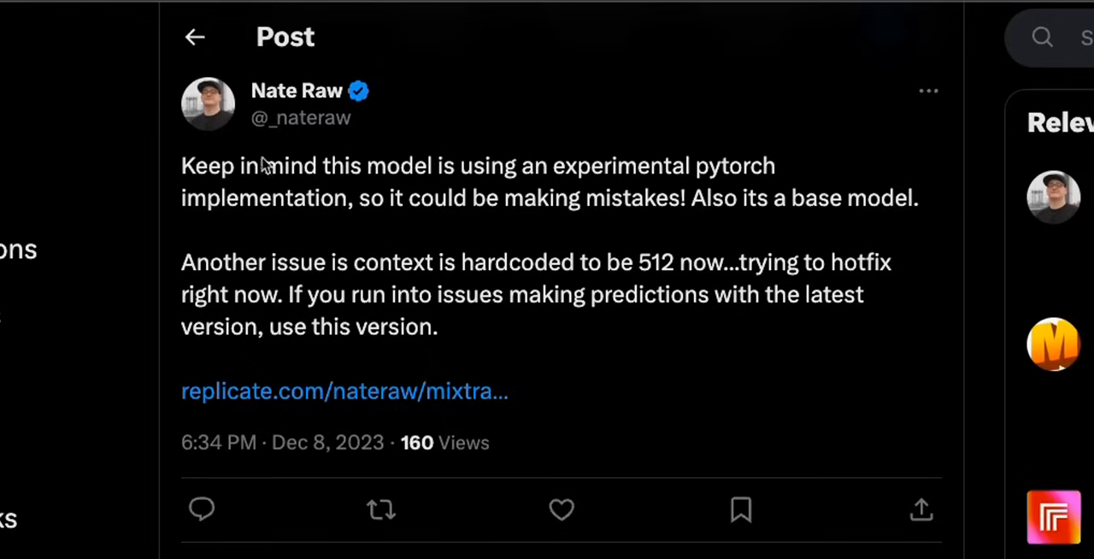
pyautogui.moveTo(187, 178)
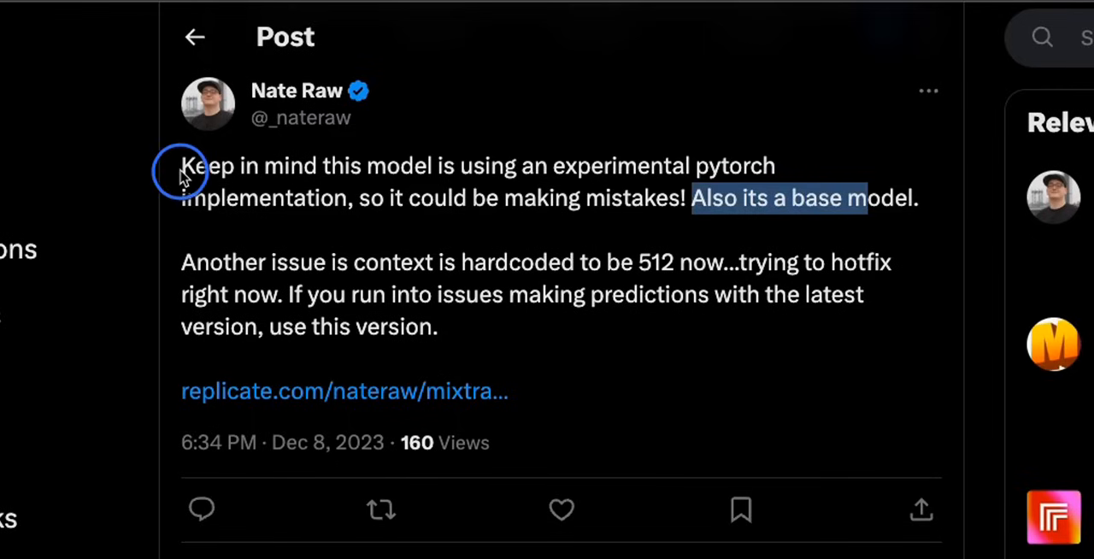
pyautogui.moveTo(434, 179)
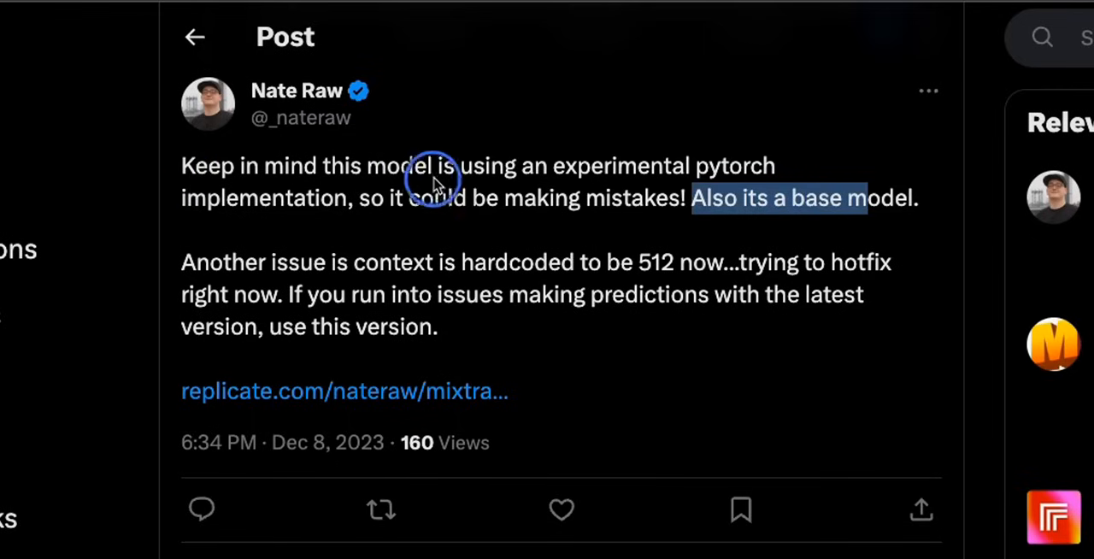
pyautogui.moveTo(658, 179)
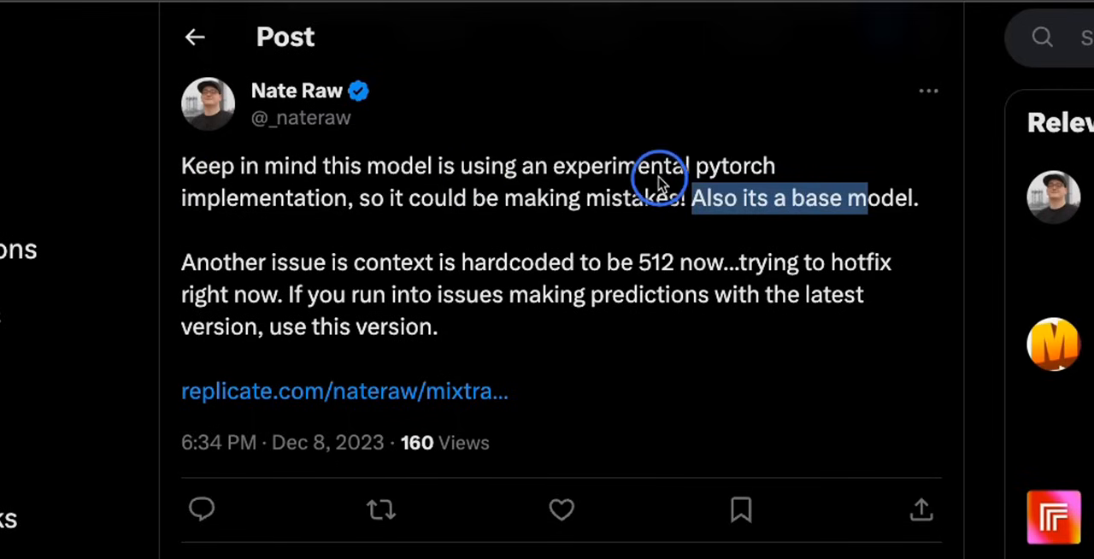
pyautogui.moveTo(308, 216)
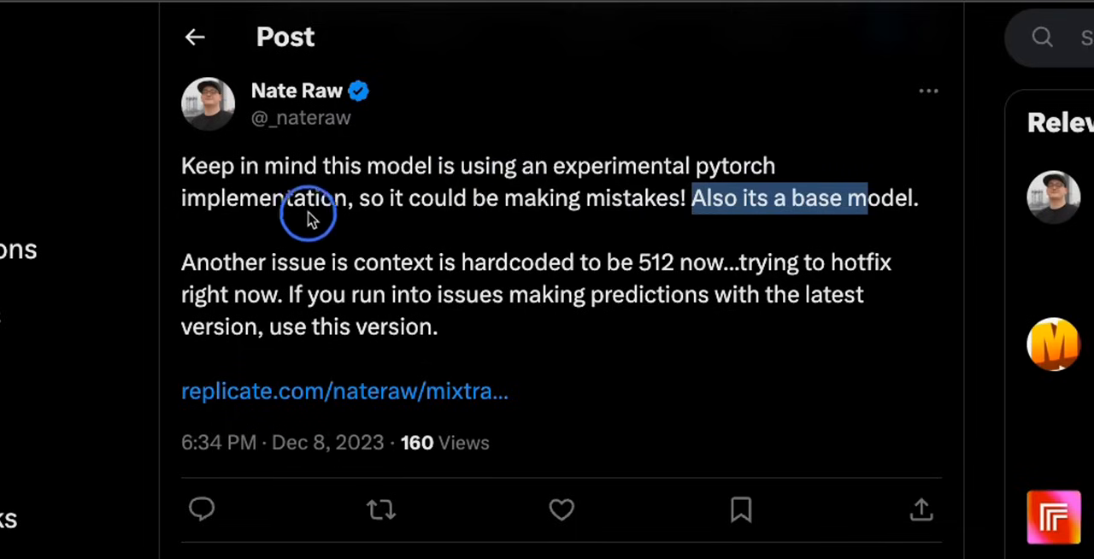
pyautogui.moveTo(520, 224)
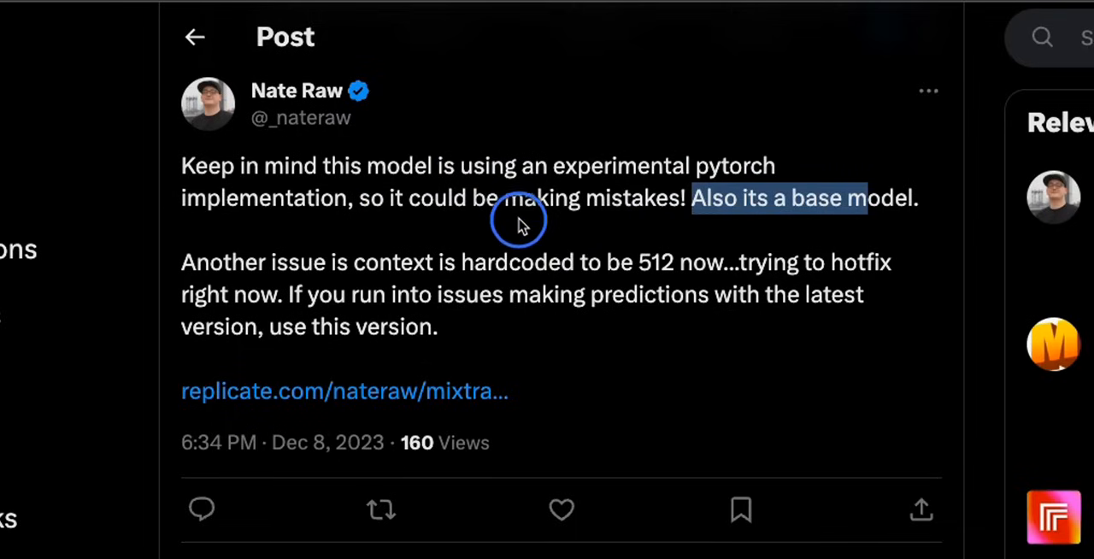
pyautogui.moveTo(892, 232)
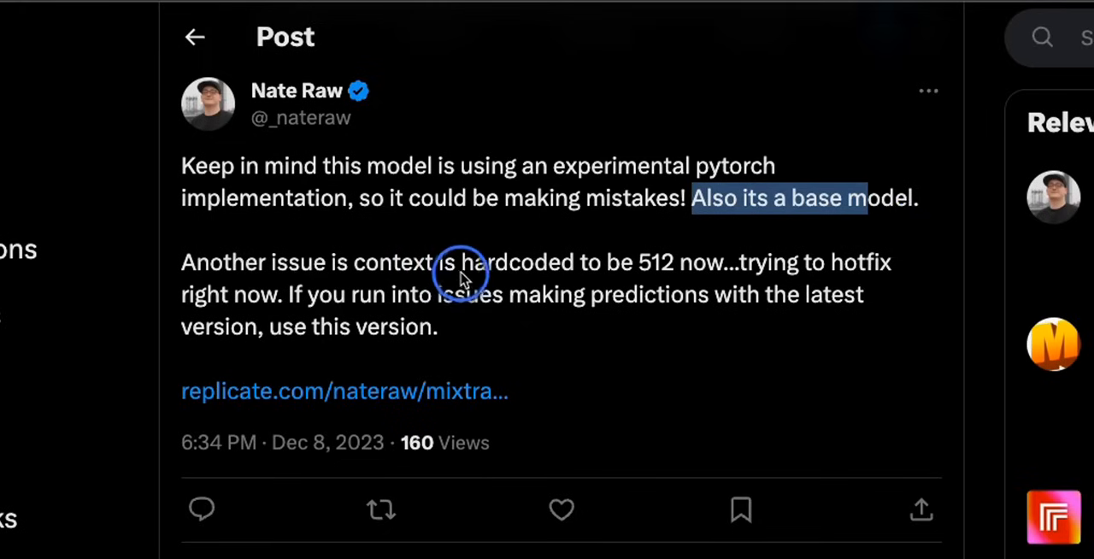
pyautogui.moveTo(683, 282)
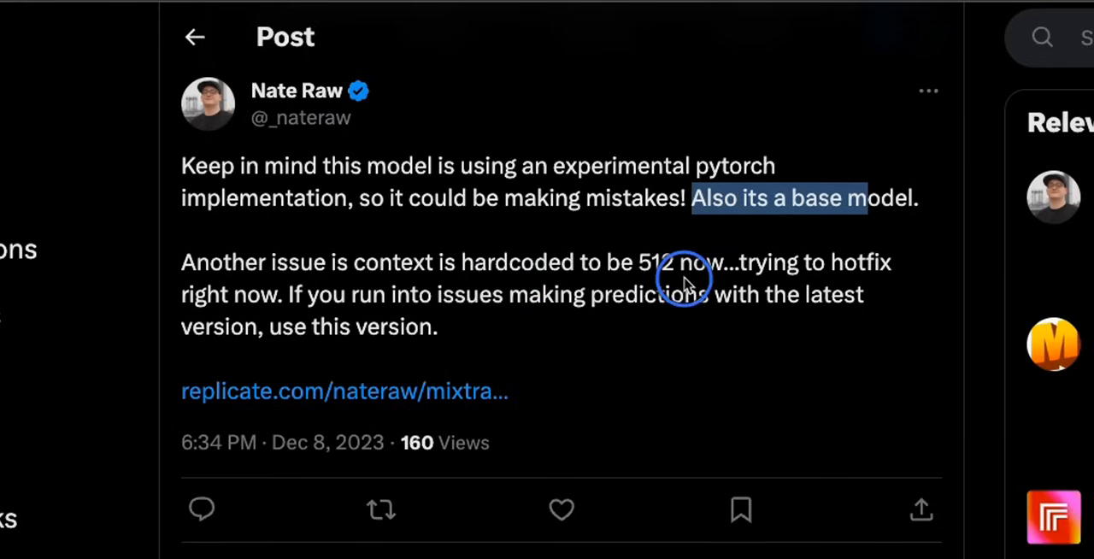
pyautogui.moveTo(585, 304)
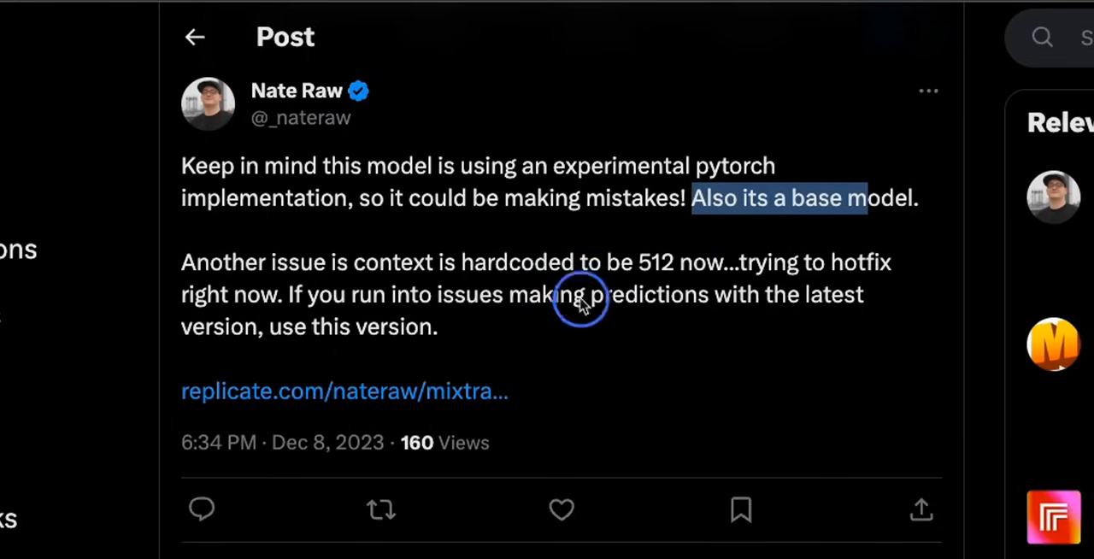
pyautogui.moveTo(533, 316)
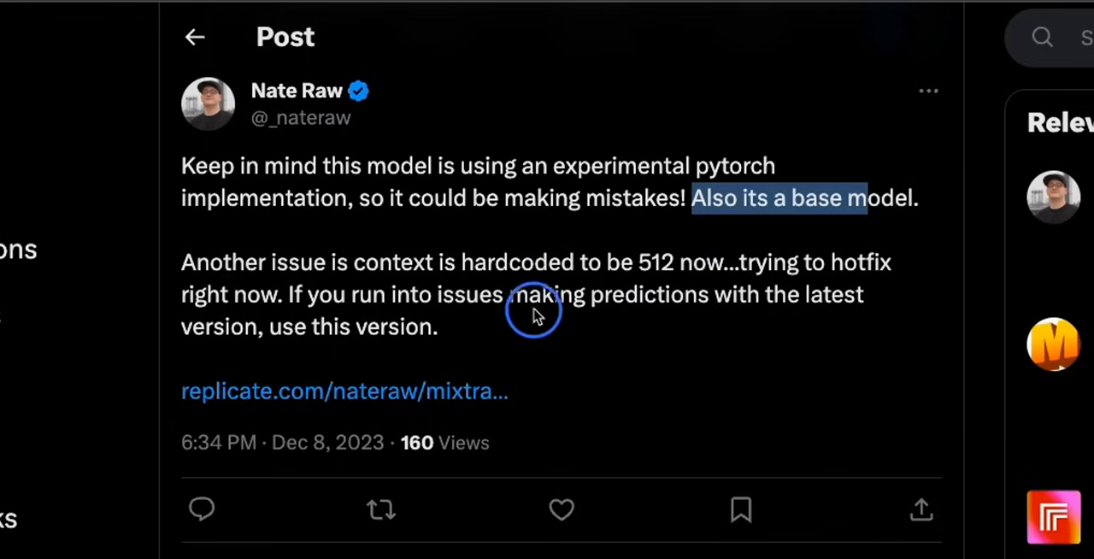
pyautogui.moveTo(897, 314)
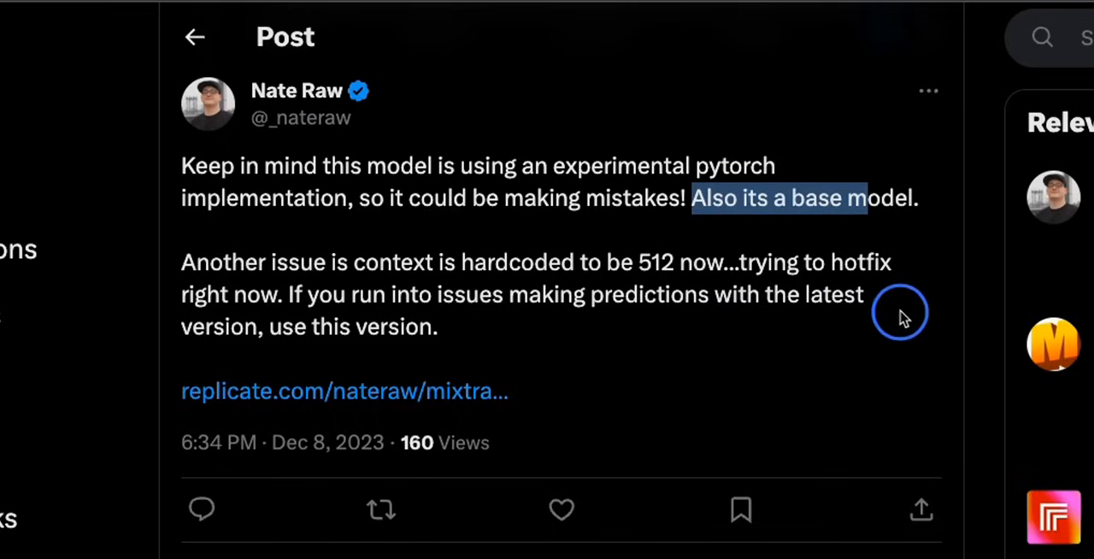
pyautogui.moveTo(331, 346)
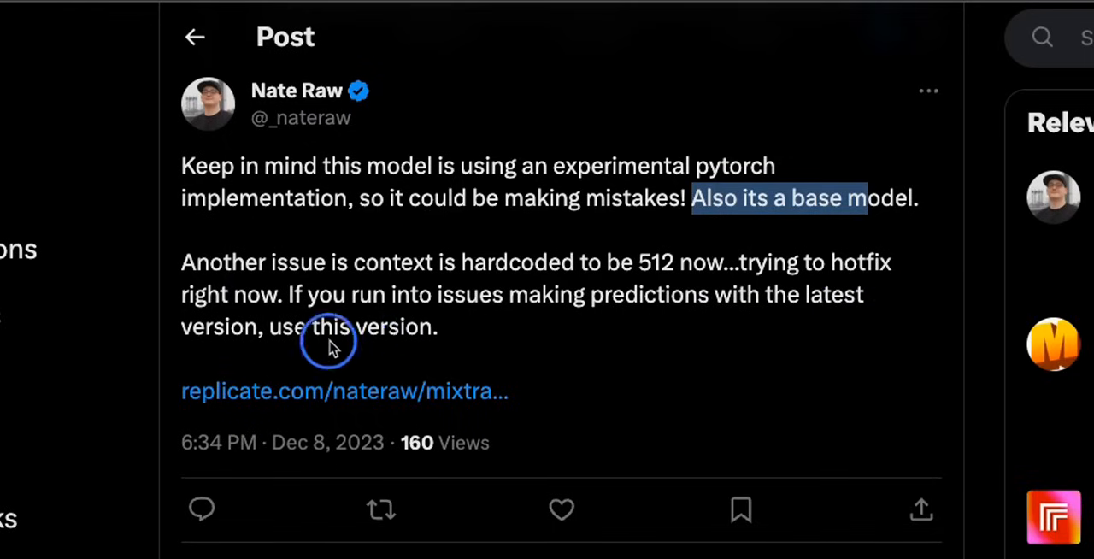
pyautogui.moveTo(430, 404)
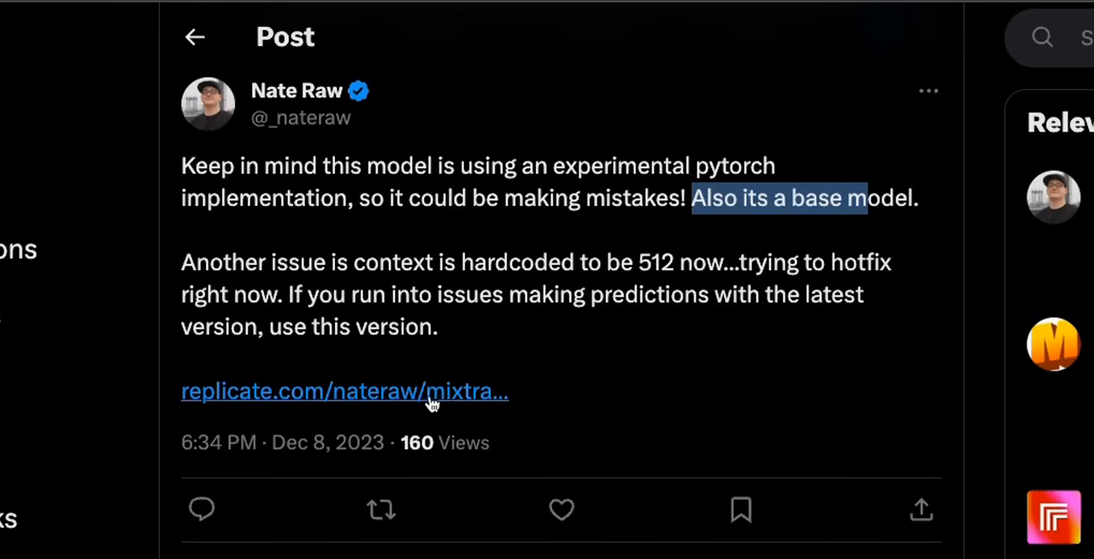
# Step: Open the nateraw/mixtral-8x7b-32kseqlen Replicate demo and review the Hindi-phrases prompt and output
pyautogui.click(346, 389)
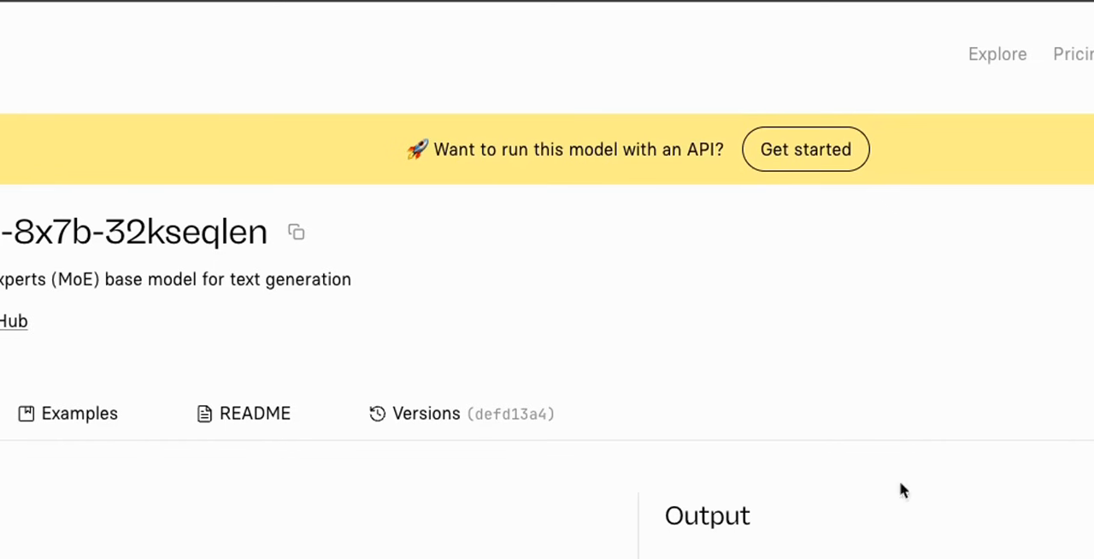
pyautogui.scroll(3)
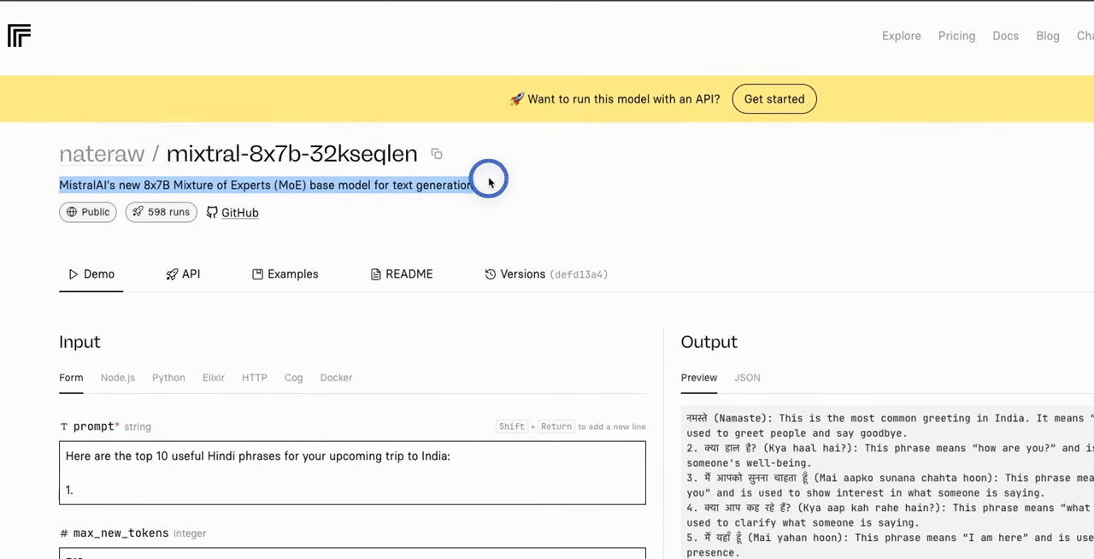
pyautogui.scroll(-3)
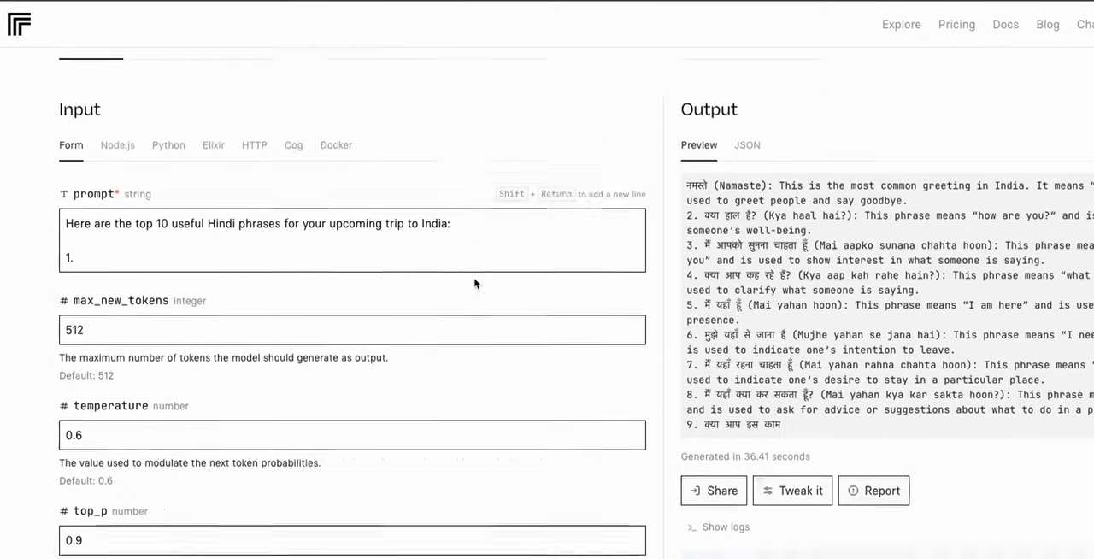
pyautogui.scroll(-3)
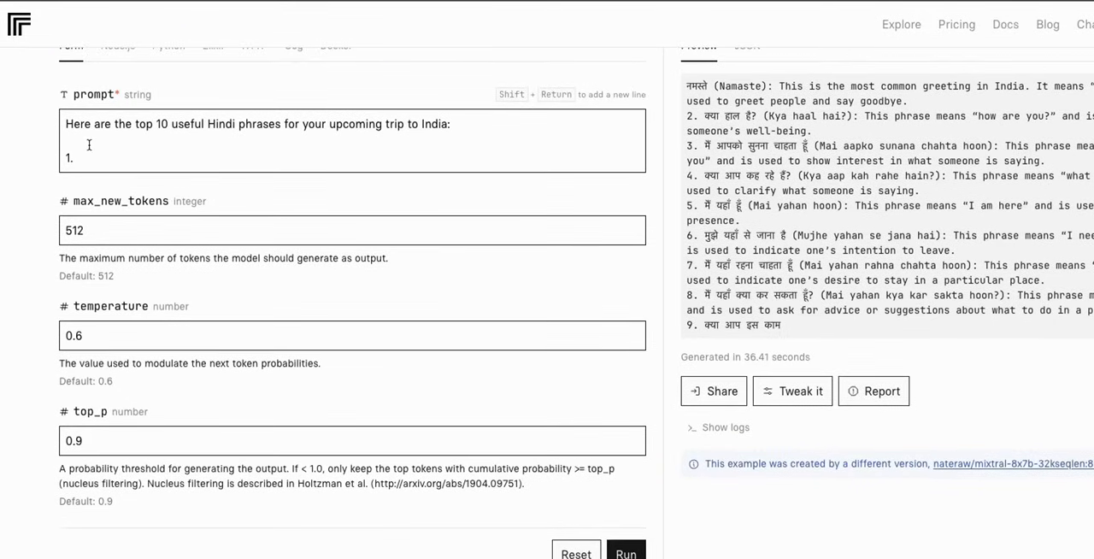
# Step: Start editing the prompt with '1.' and move focus to the max_new_tokens field
pyautogui.click(66, 123)
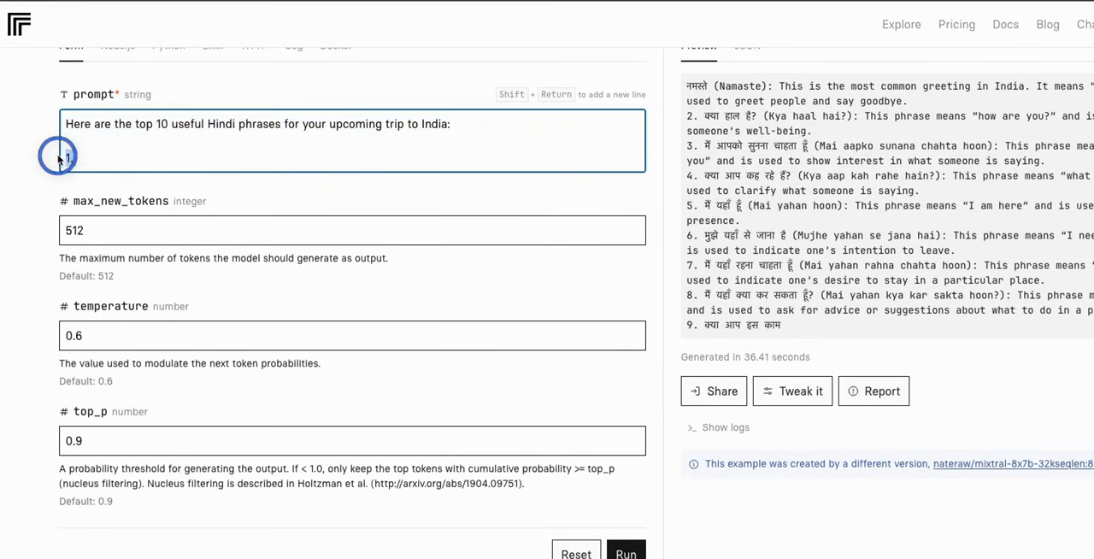
pyautogui.write('1.')
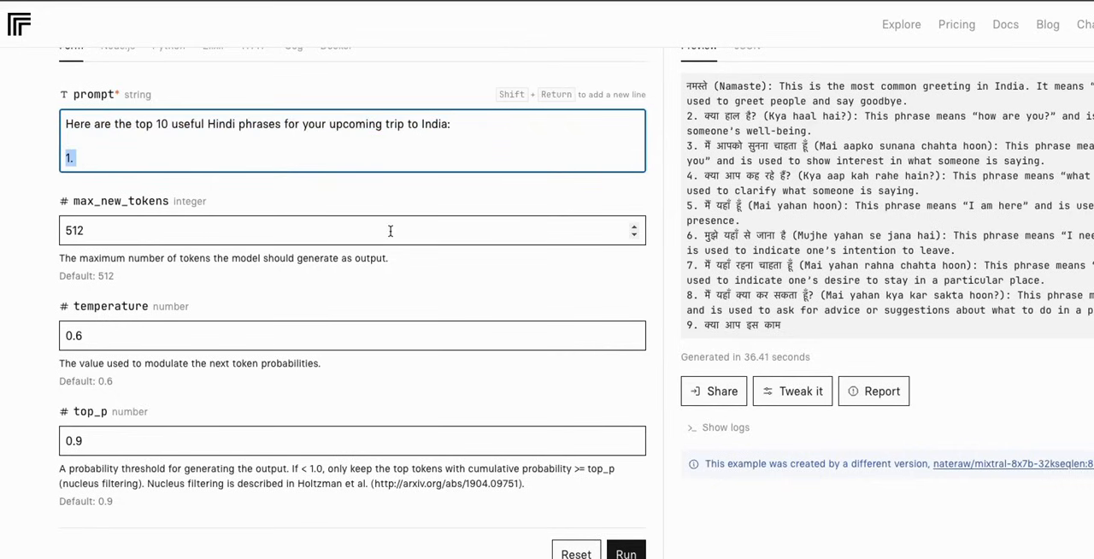
pyautogui.moveTo(210, 306)
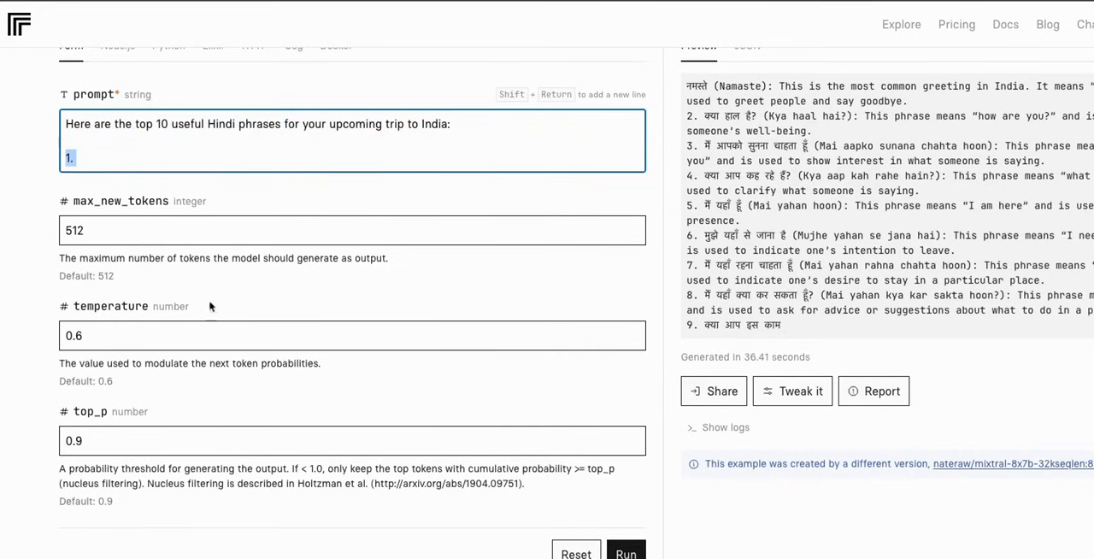
pyautogui.click(353, 222)
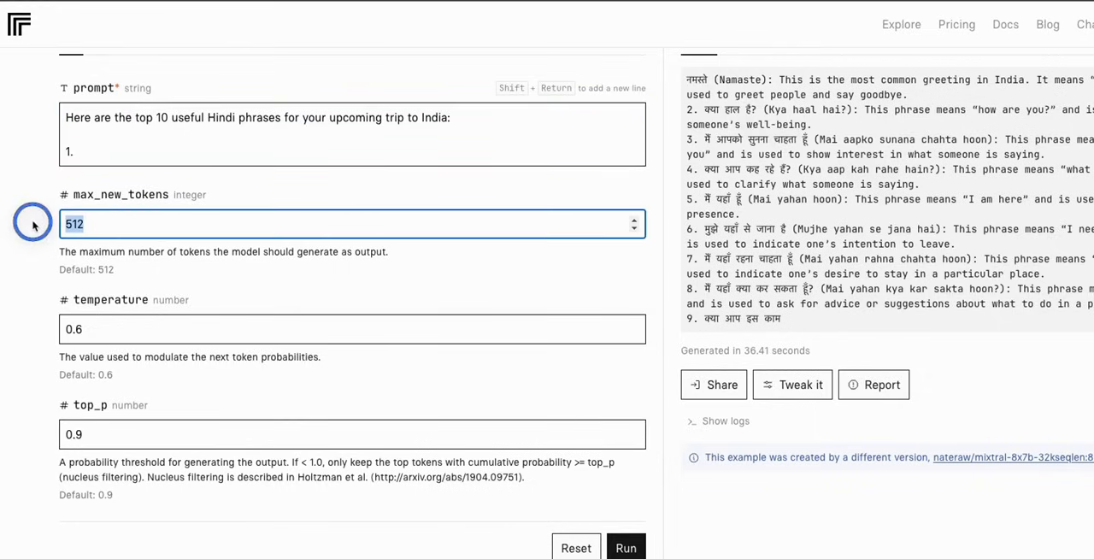
pyautogui.moveTo(116, 239)
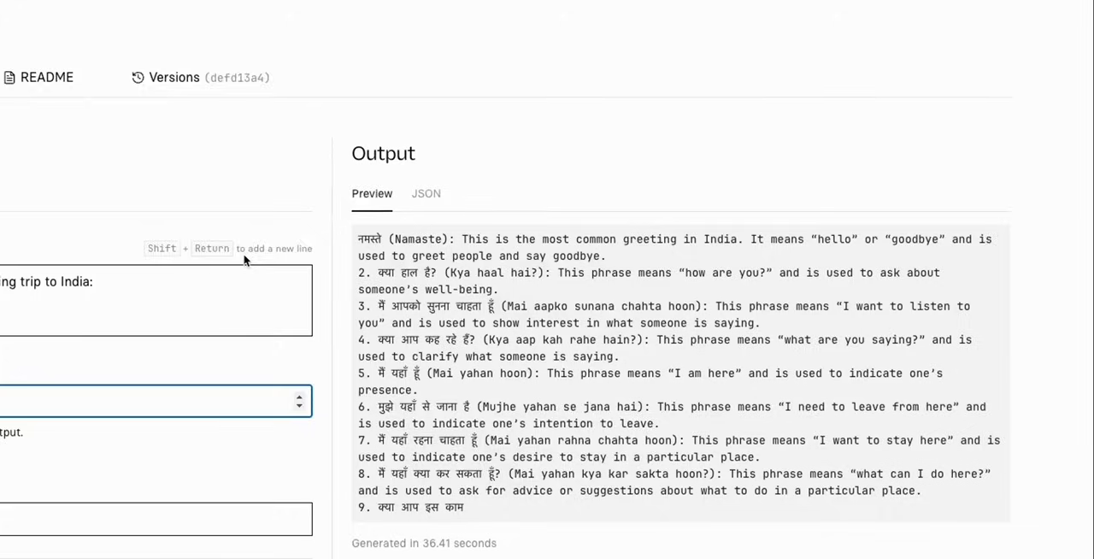
pyautogui.scroll(-3)
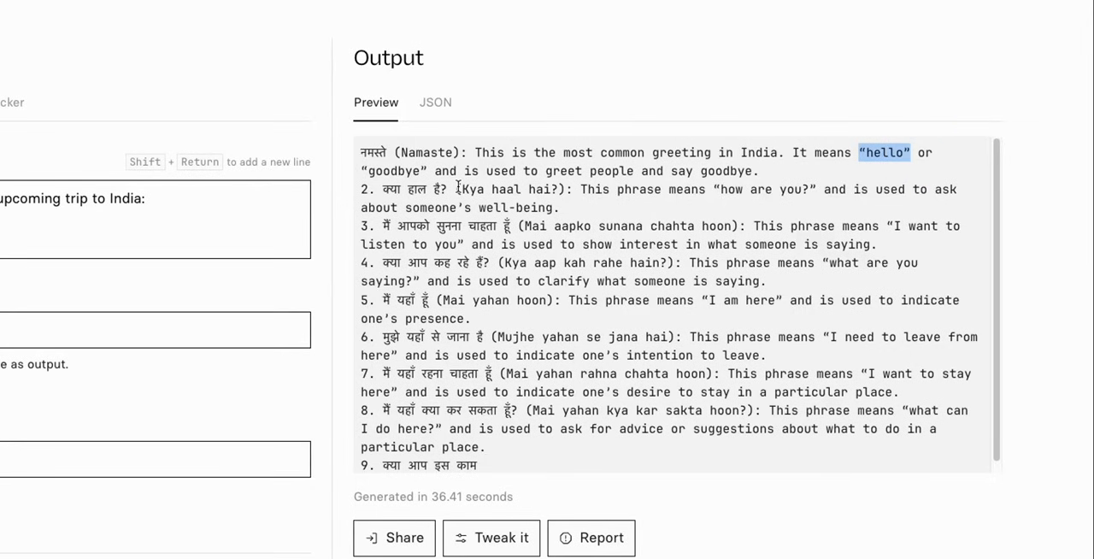
pyautogui.doubleClick(504, 188)
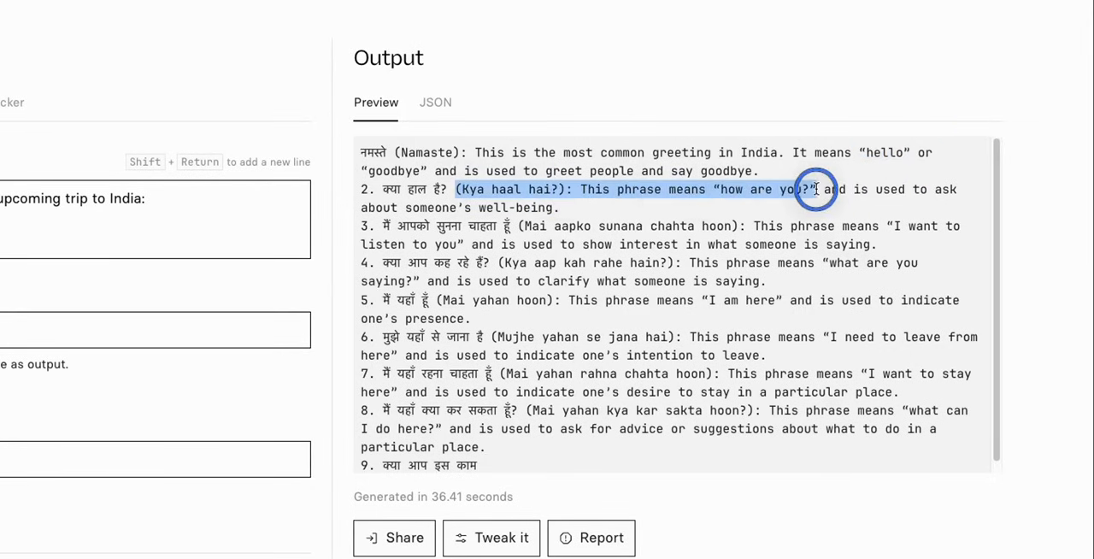
pyautogui.moveTo(817, 188); pyautogui.dragTo(470, 207)
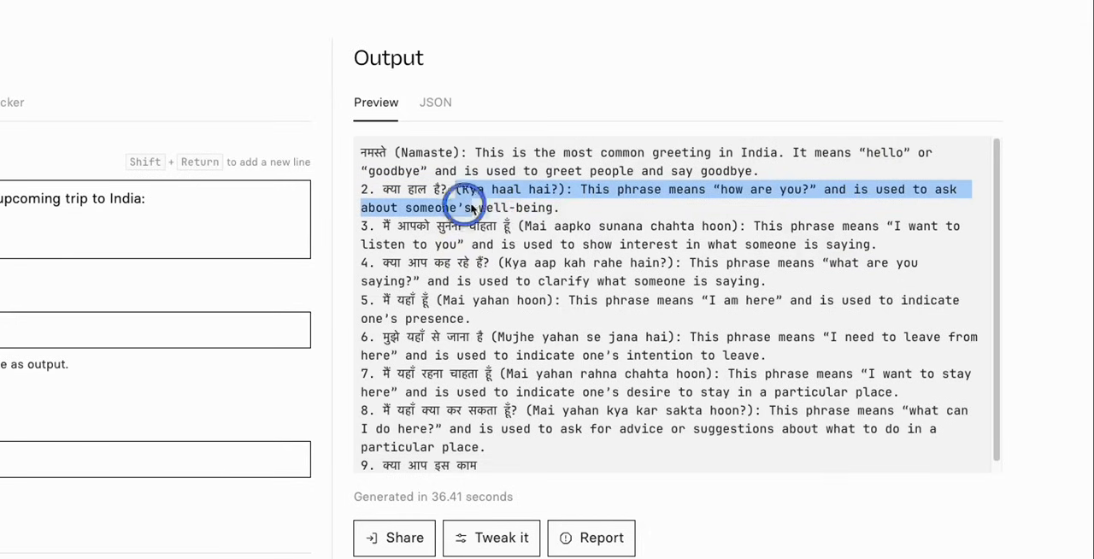
pyautogui.moveTo(602, 211)
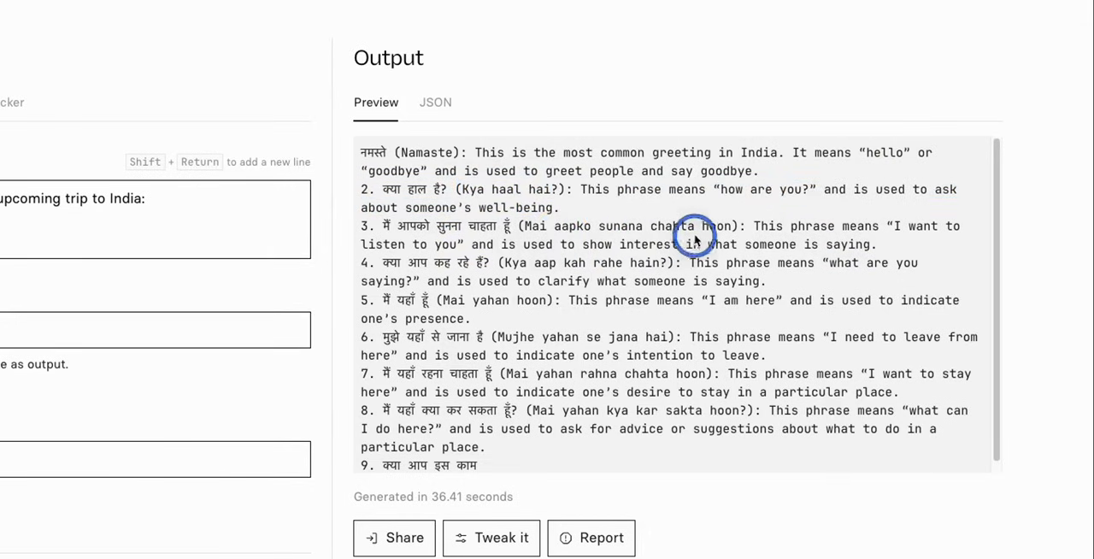
pyautogui.moveTo(960, 232)
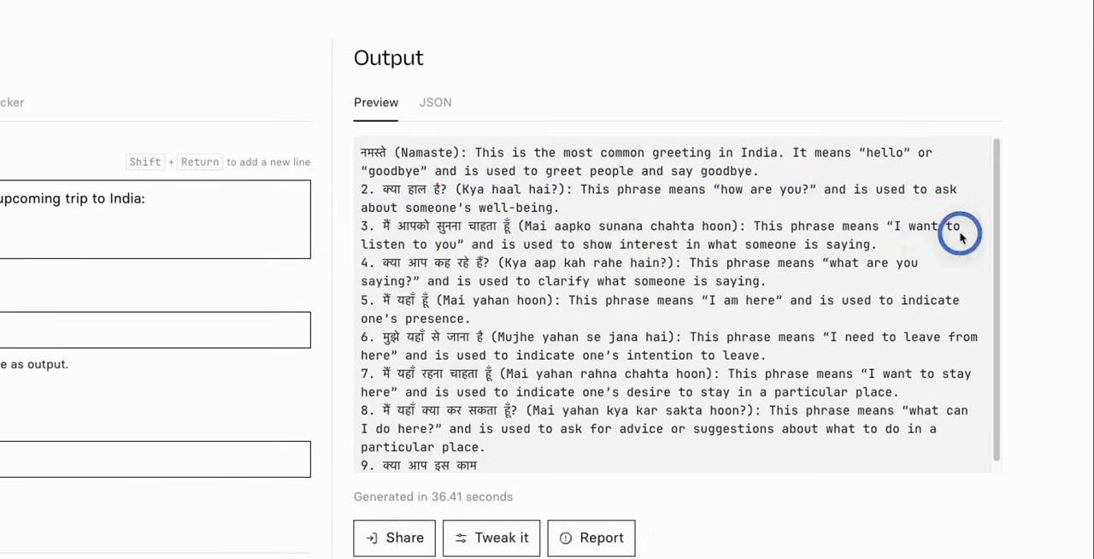
pyautogui.moveTo(430, 254)
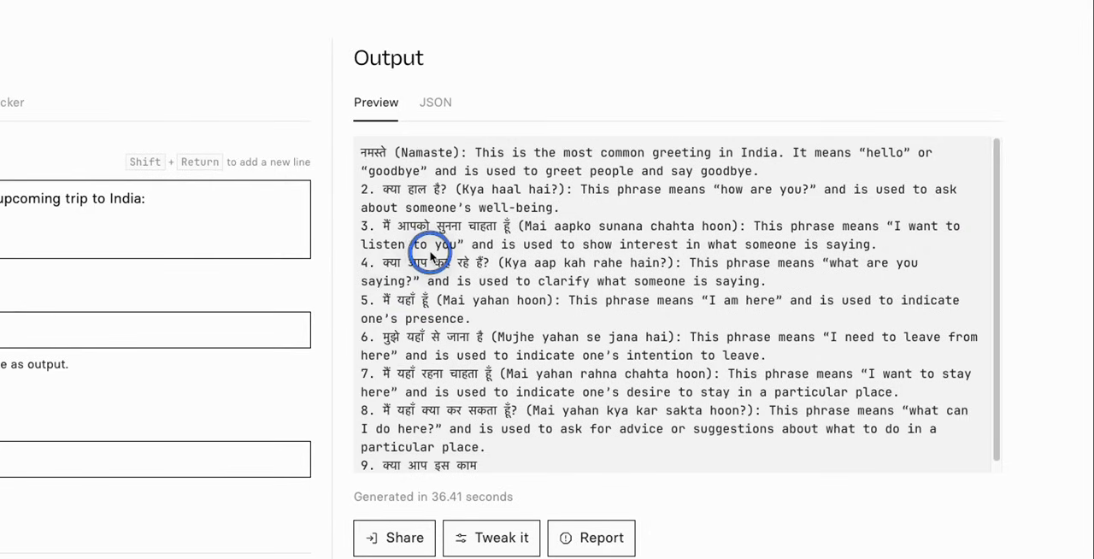
pyautogui.moveTo(541, 323)
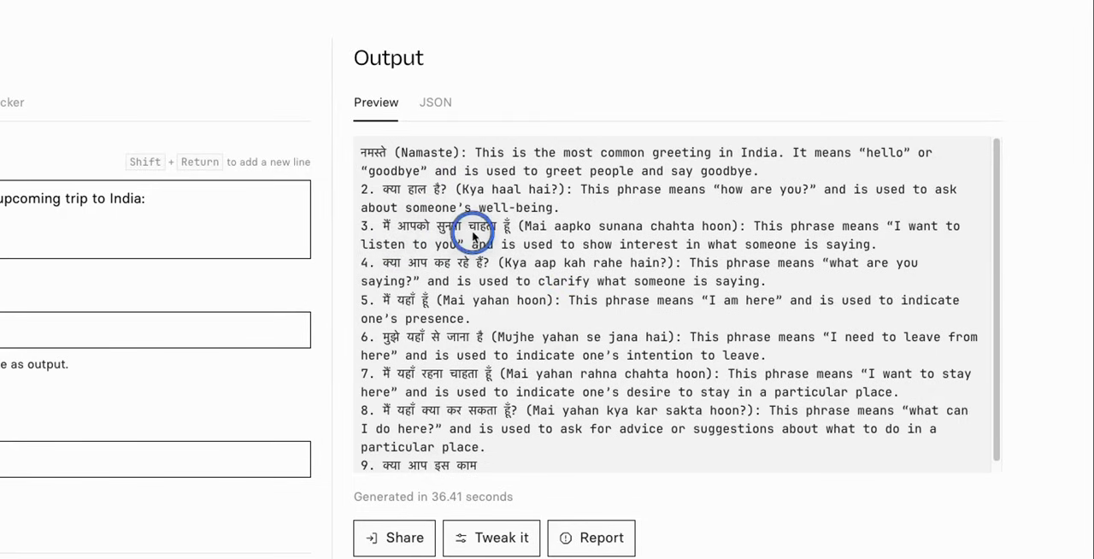
pyautogui.moveTo(417, 232)
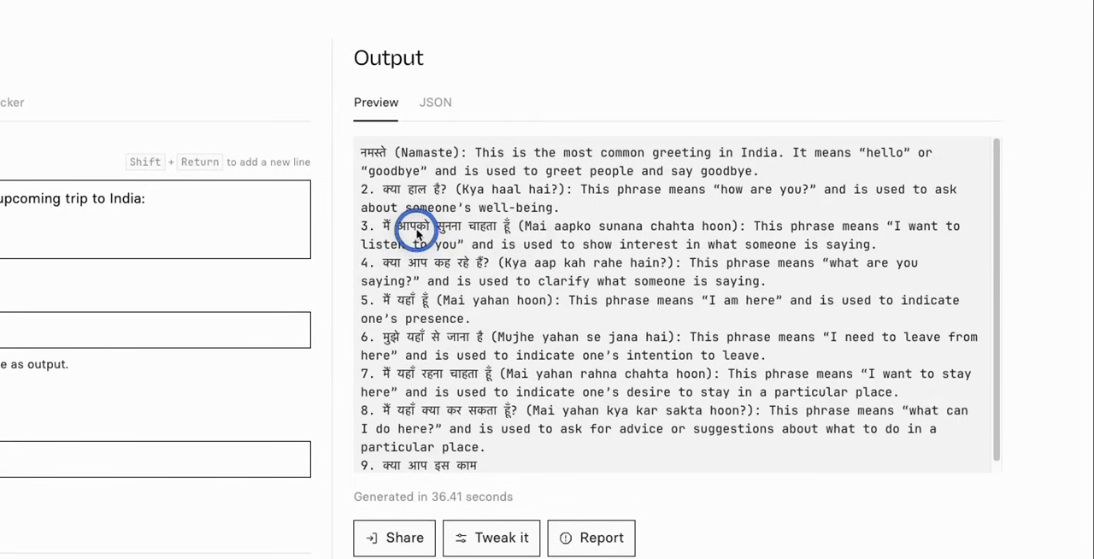
pyautogui.moveTo(591, 236)
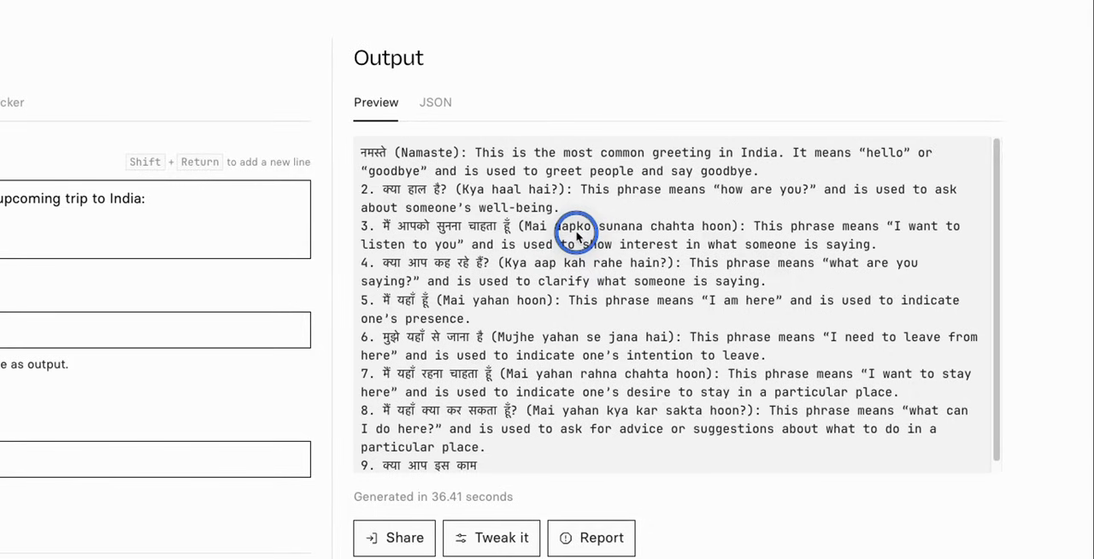
pyautogui.moveTo(1080, 233)
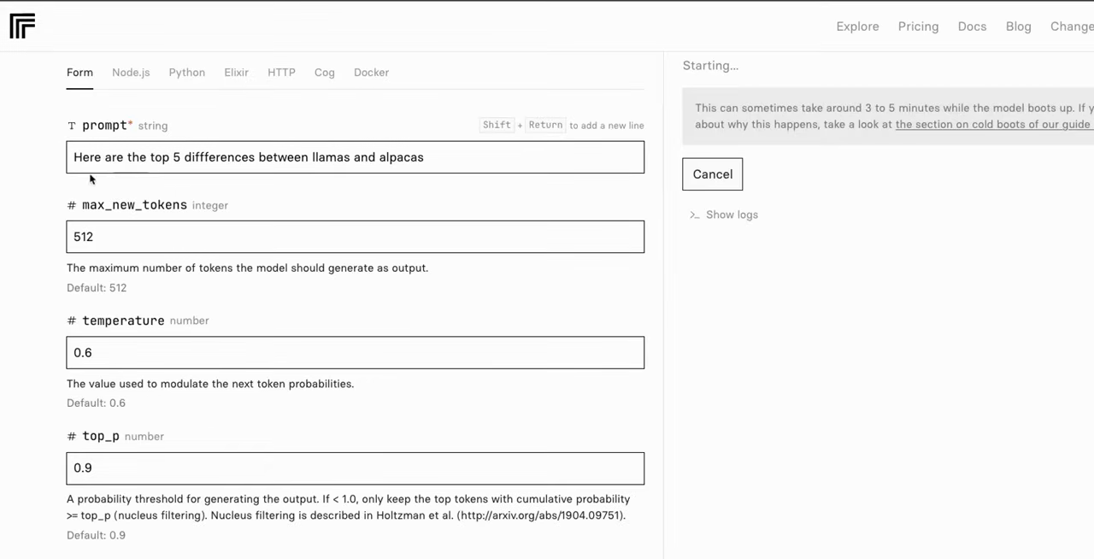
pyautogui.moveTo(125, 178)
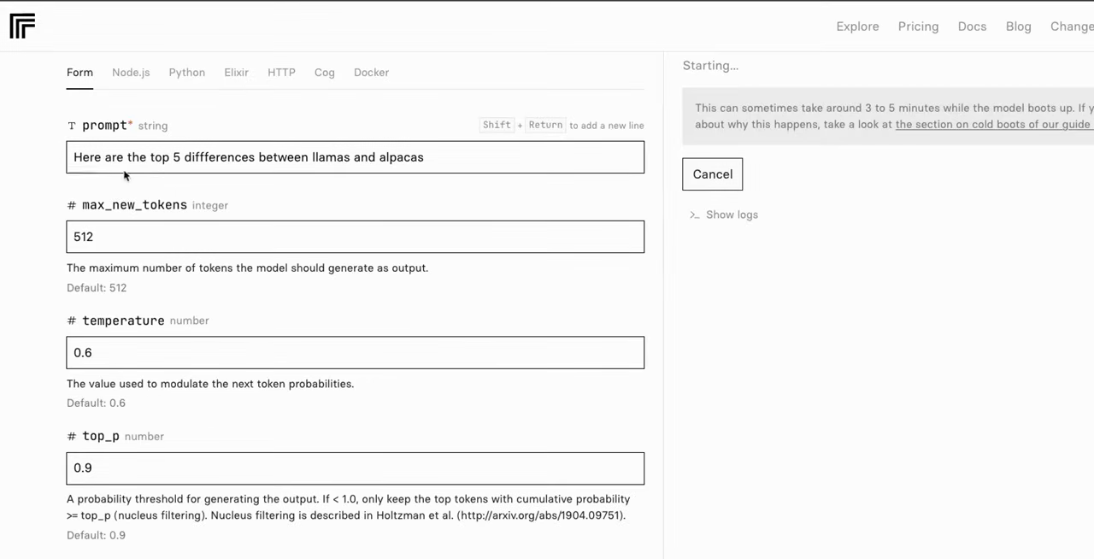
# Step: Focus the submitted 'top 5 differences between llamas and alpacas' prompt while the run starts
pyautogui.click(171, 157)
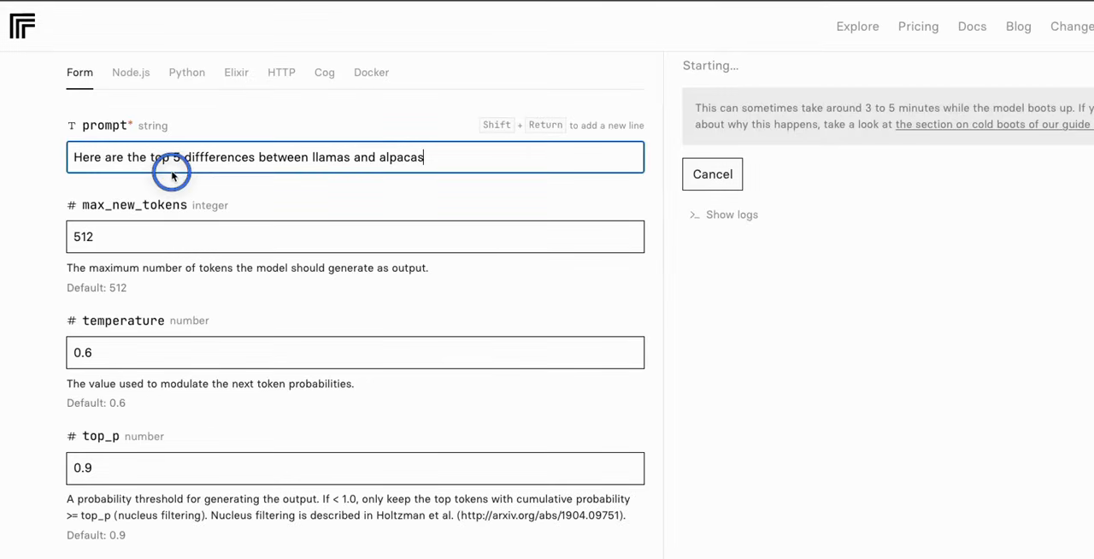
pyautogui.moveTo(446, 181)
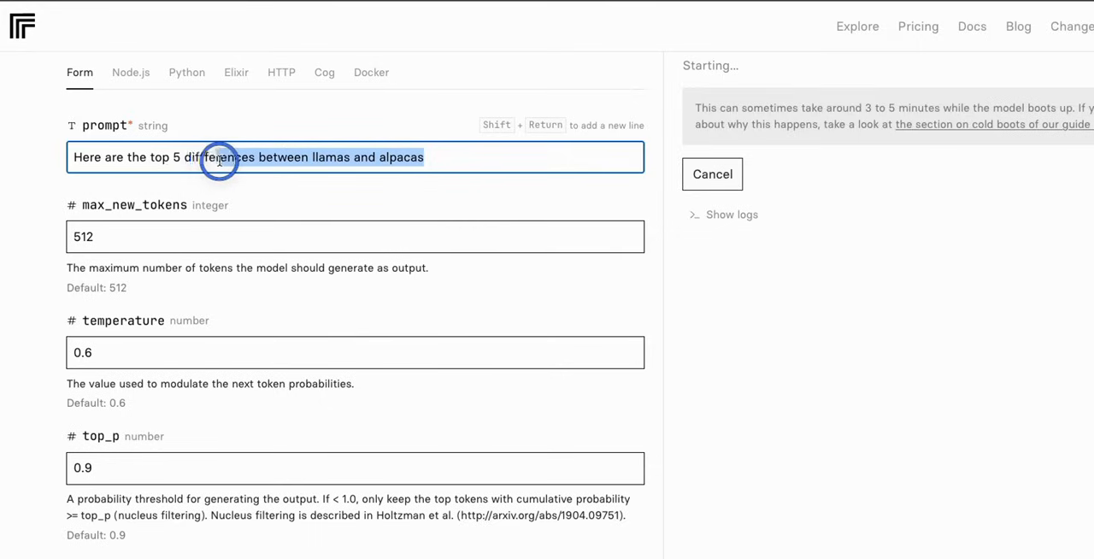
pyautogui.moveTo(181, 158)
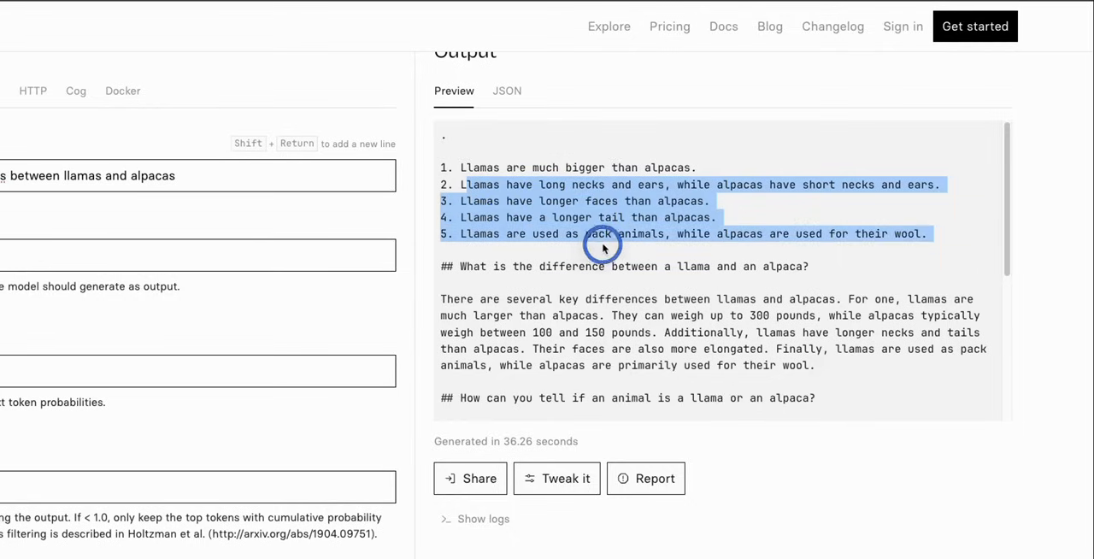
pyautogui.moveTo(803, 253)
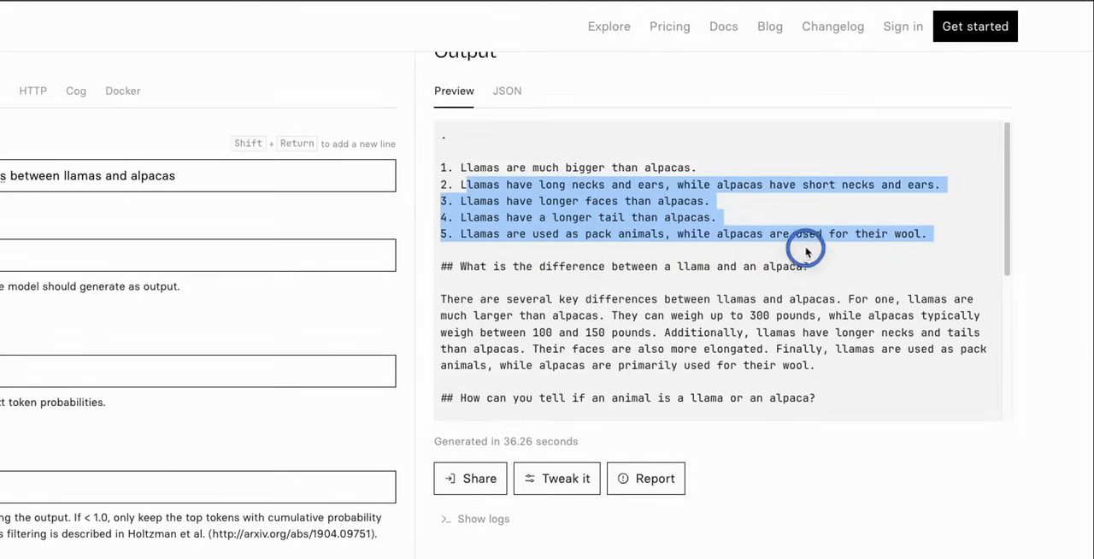
pyautogui.moveTo(951, 253)
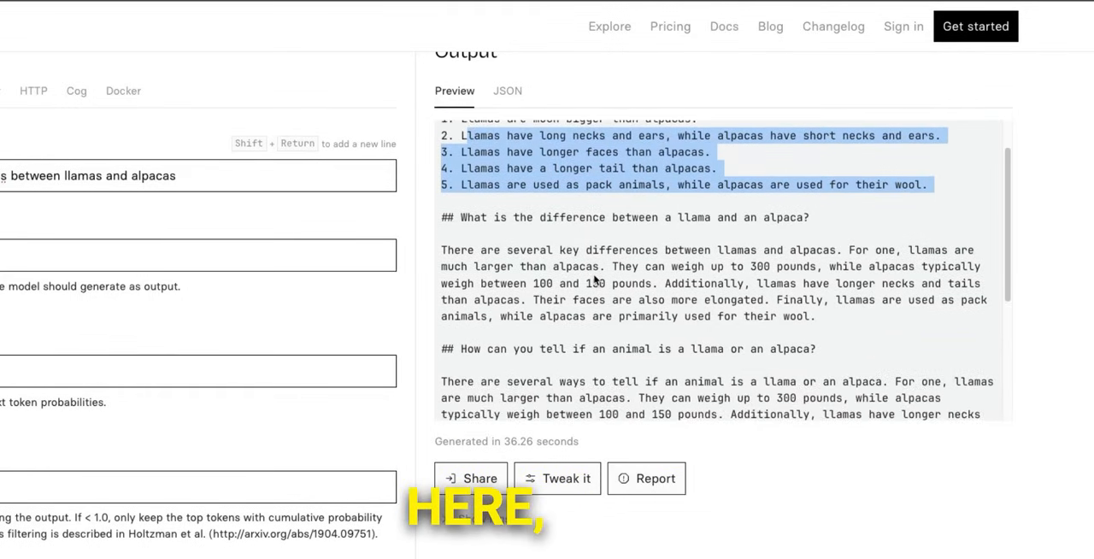
# Step: Read through the generated llama–alpaca output, highlighting the key-differences paragraph
pyautogui.scroll(-3)
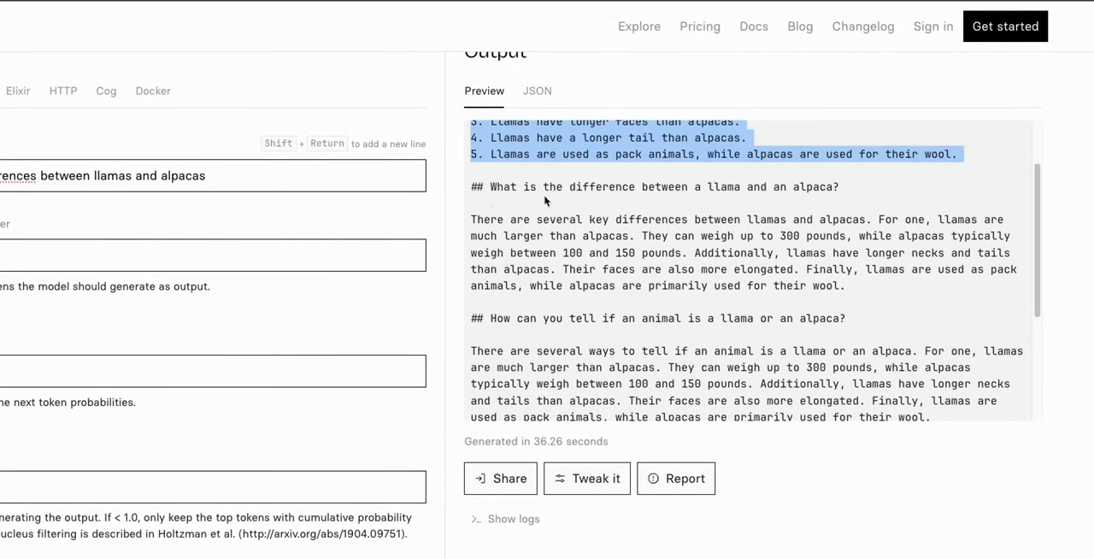
pyautogui.moveTo(827, 191)
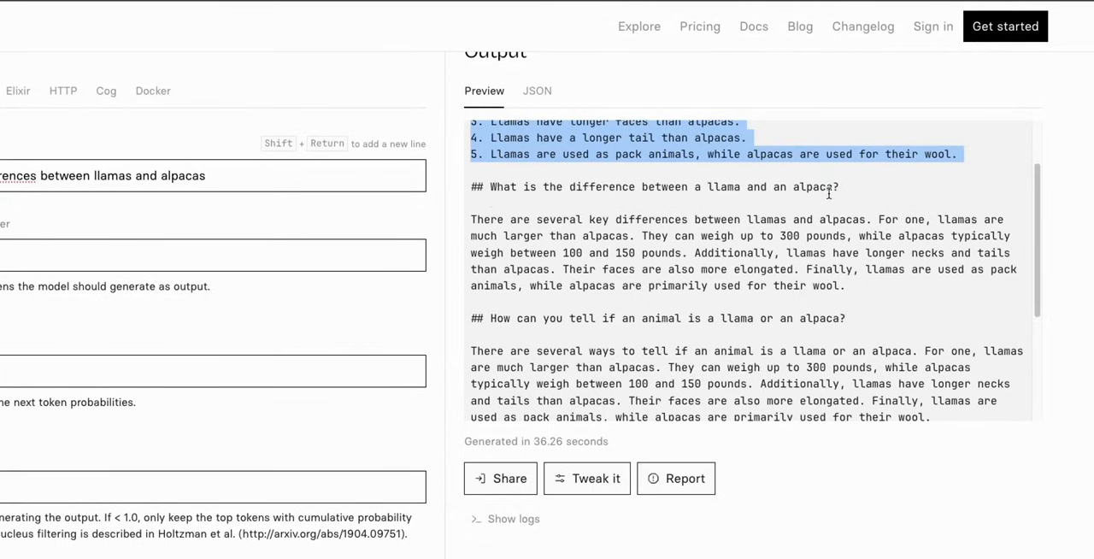
pyautogui.click(503, 188)
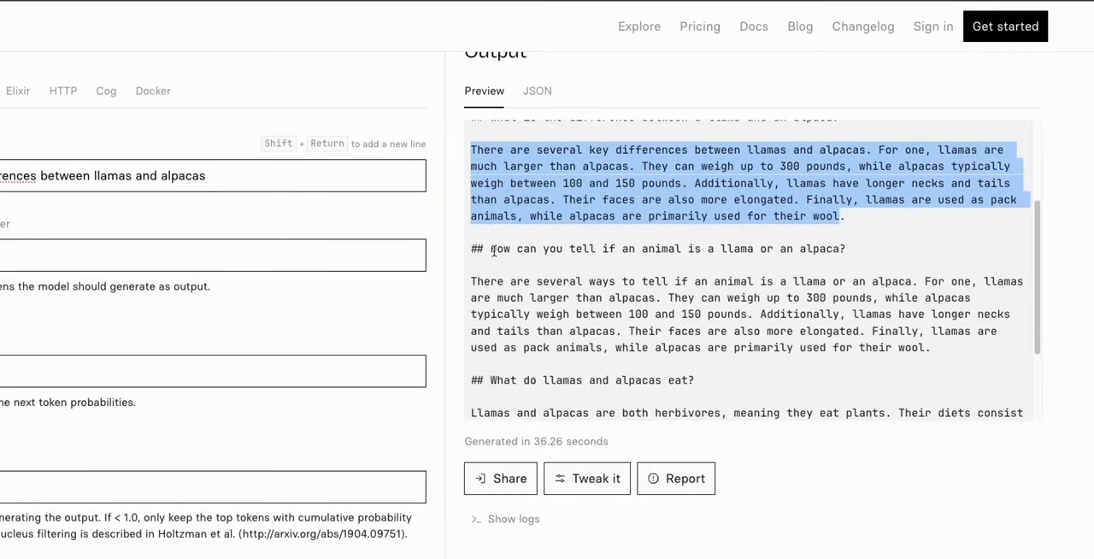
pyautogui.scroll(-3)
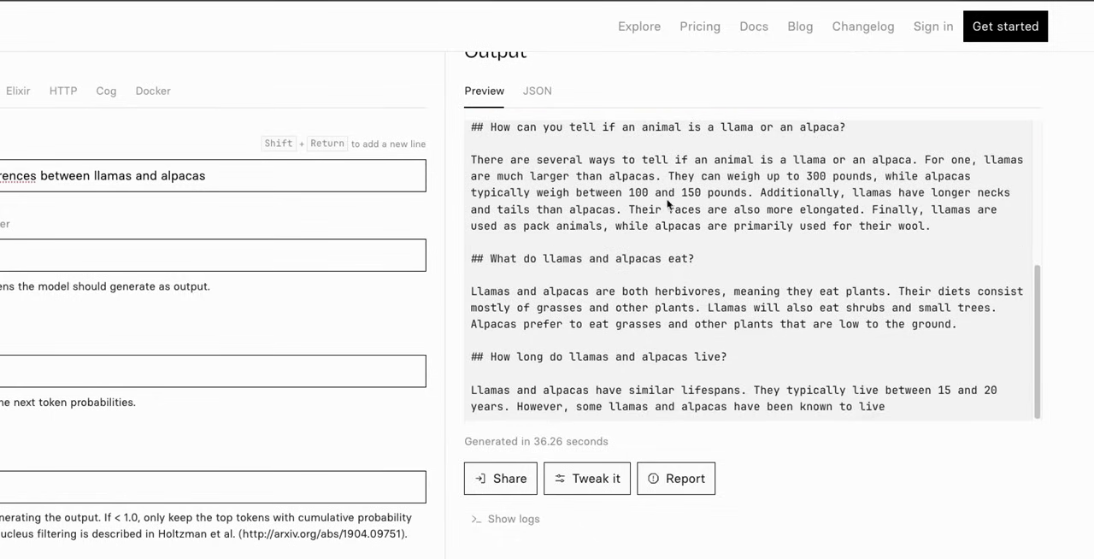
pyautogui.scroll(-3)
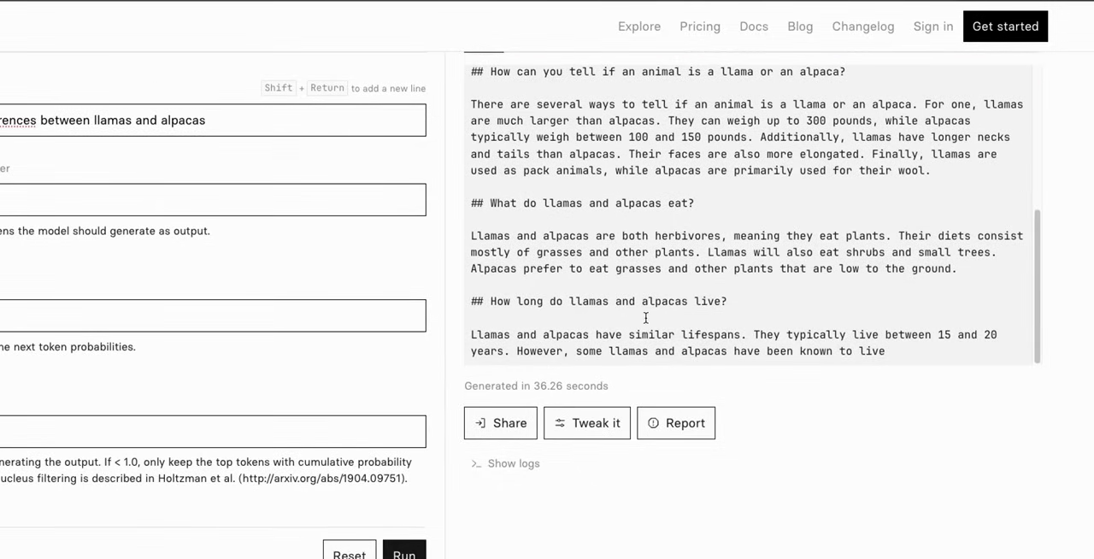
pyautogui.moveTo(717, 328)
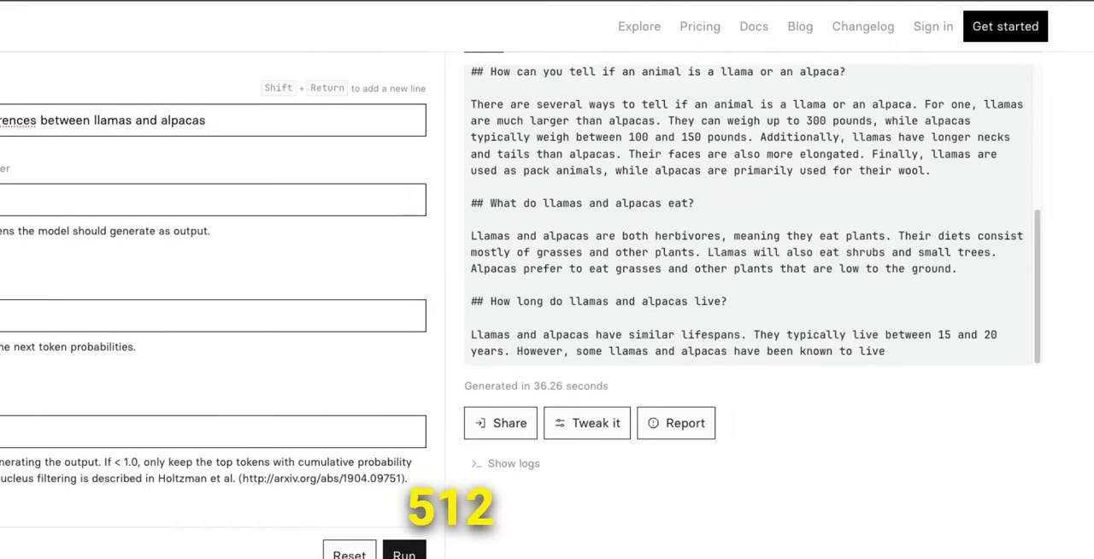
pyautogui.scroll(3)
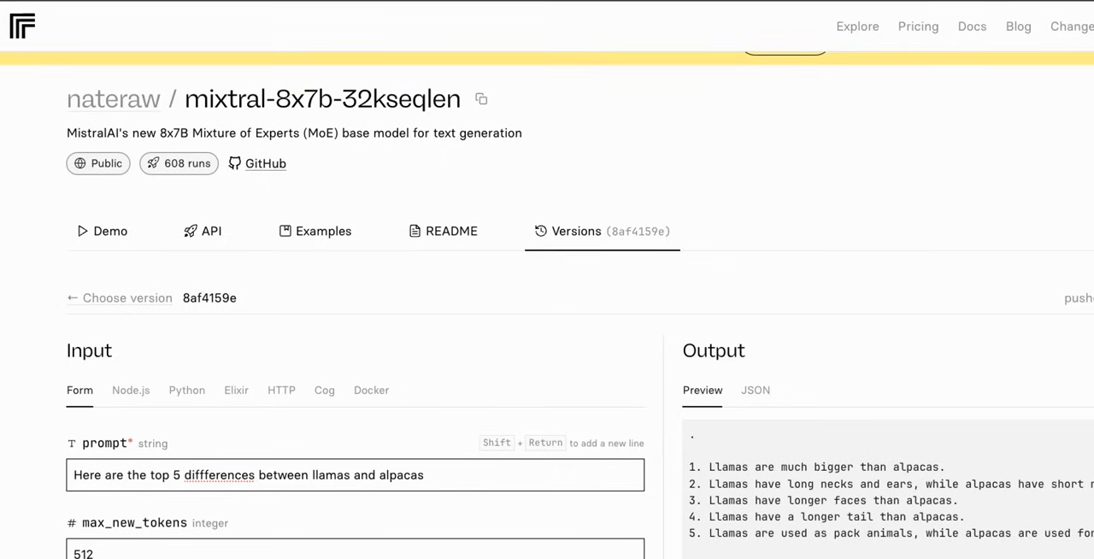
pyautogui.scroll(-3)
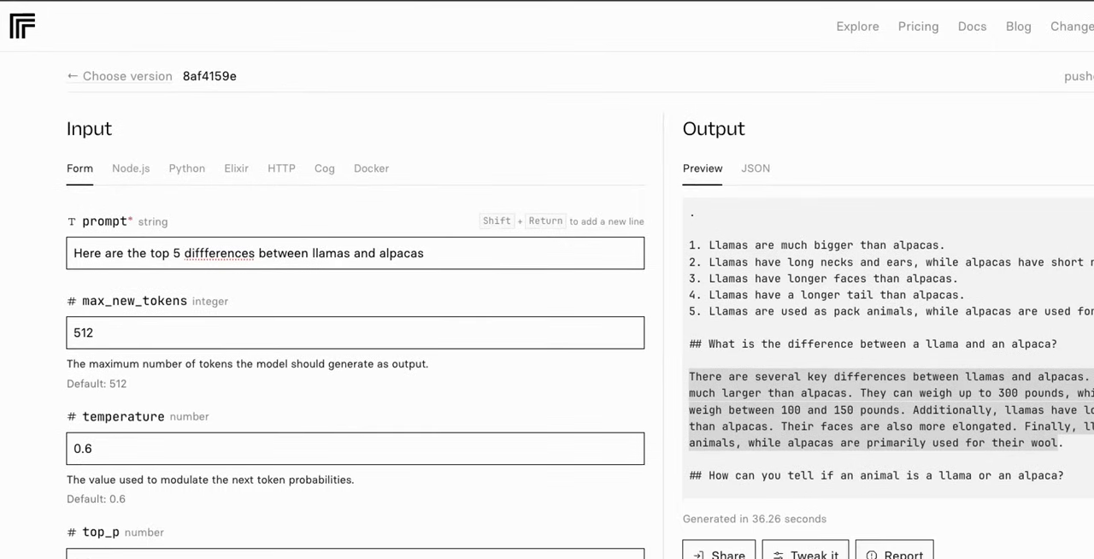
pyautogui.scroll(-3)
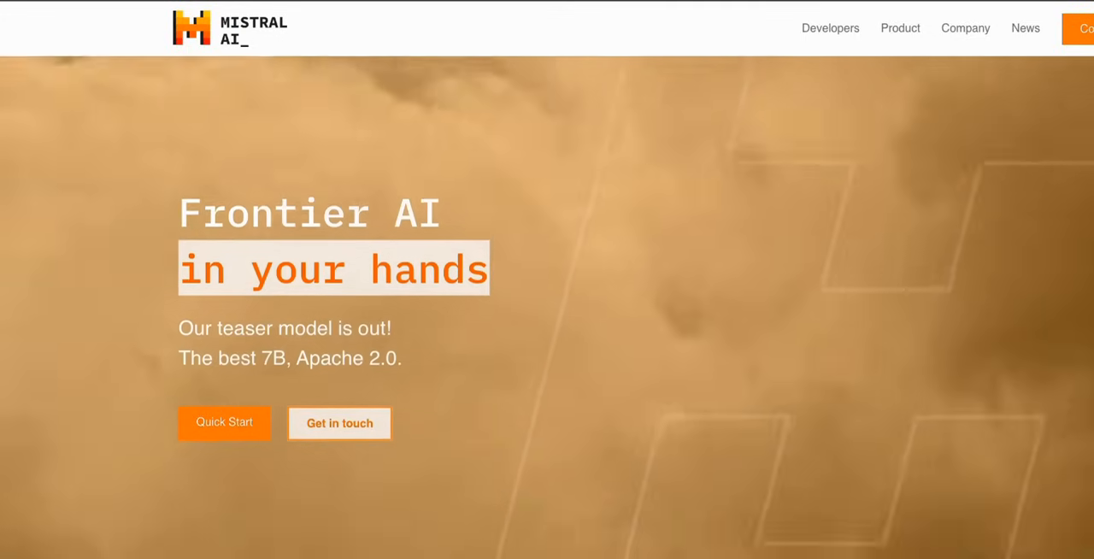
pyautogui.scroll(-3)
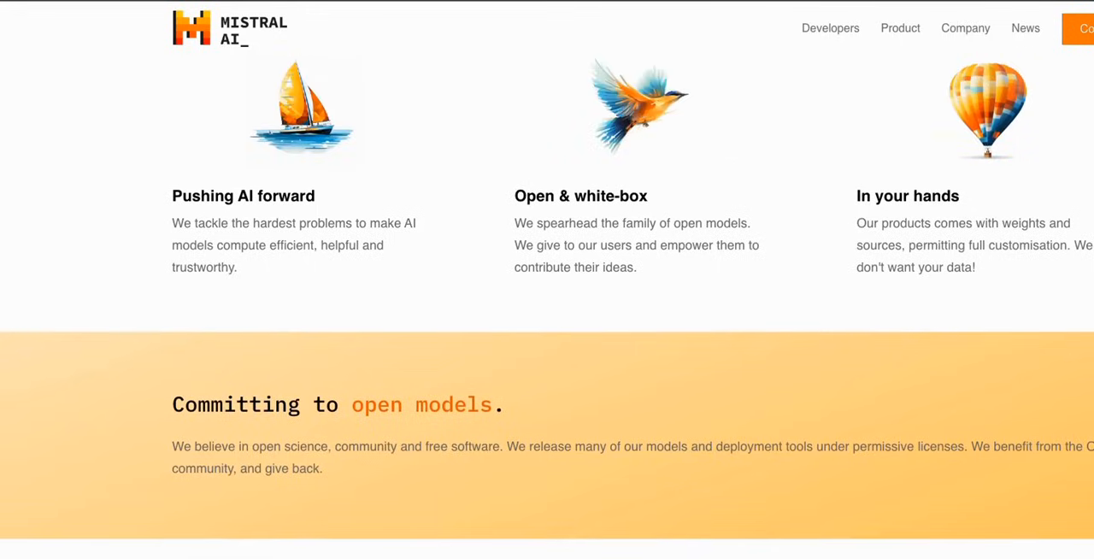
pyautogui.scroll(-3)
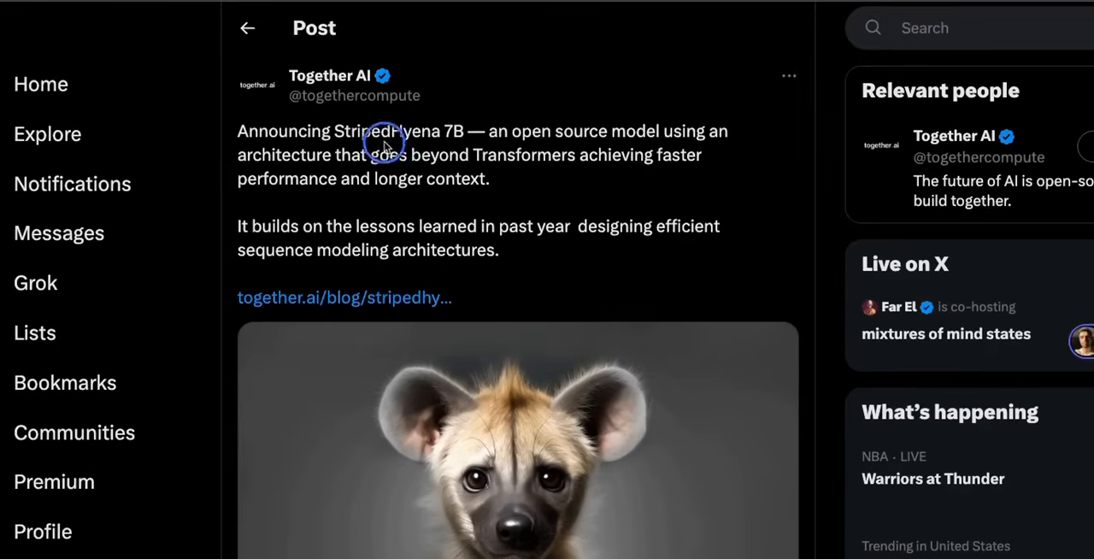
pyautogui.moveTo(443, 143)
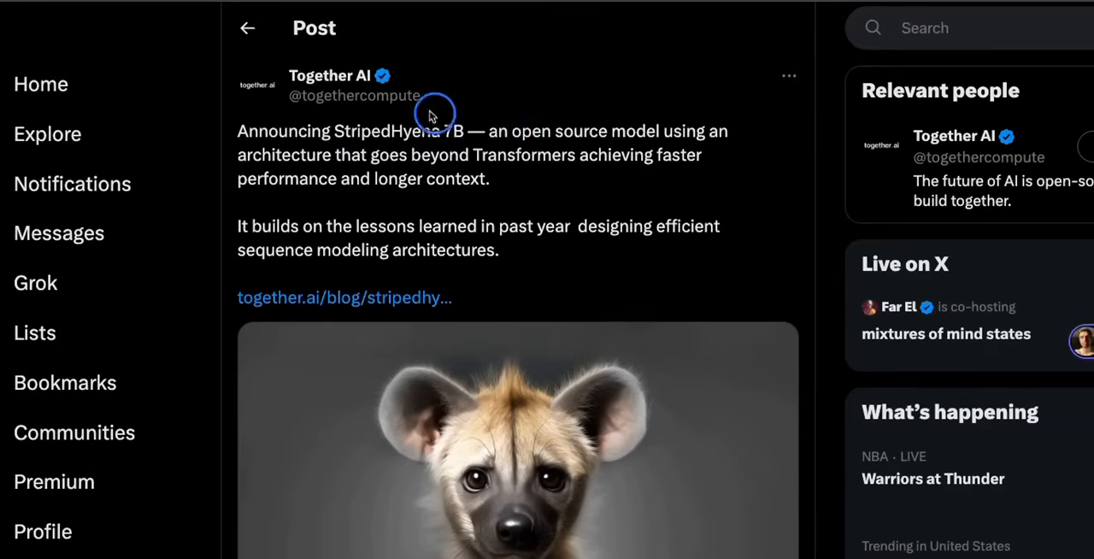
pyautogui.moveTo(487, 144)
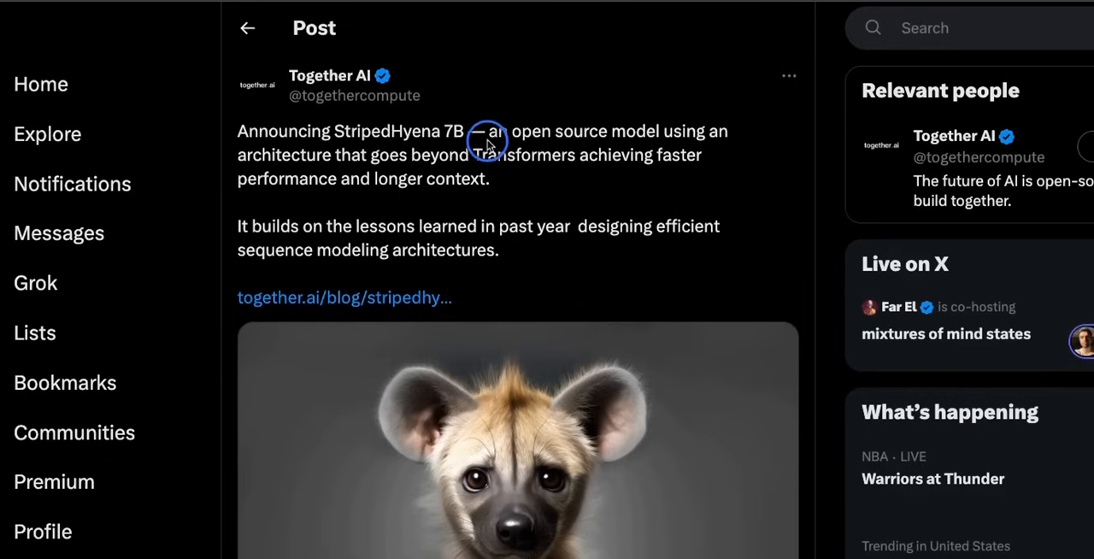
pyautogui.moveTo(382, 160)
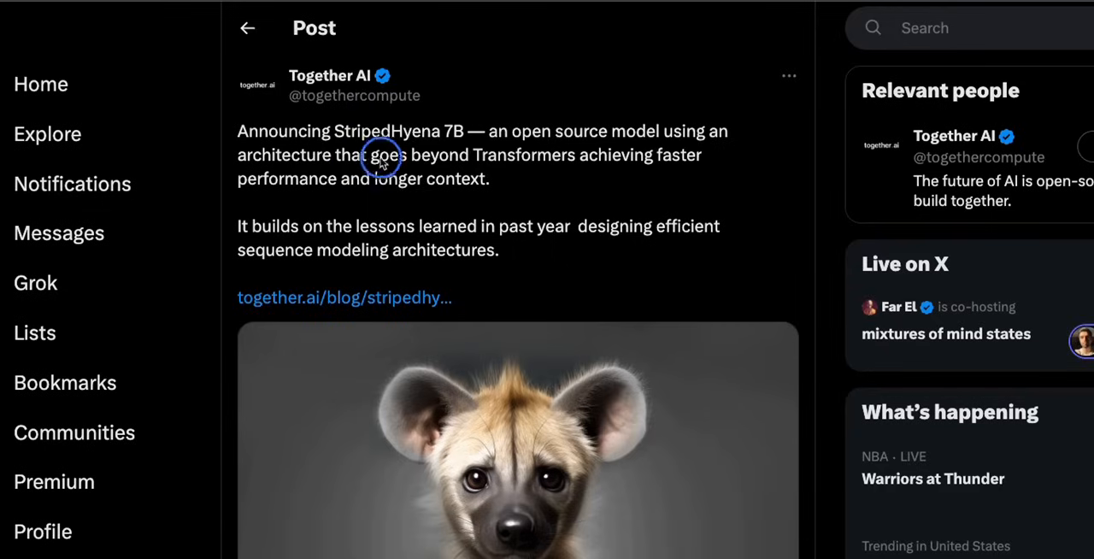
pyautogui.moveTo(642, 178)
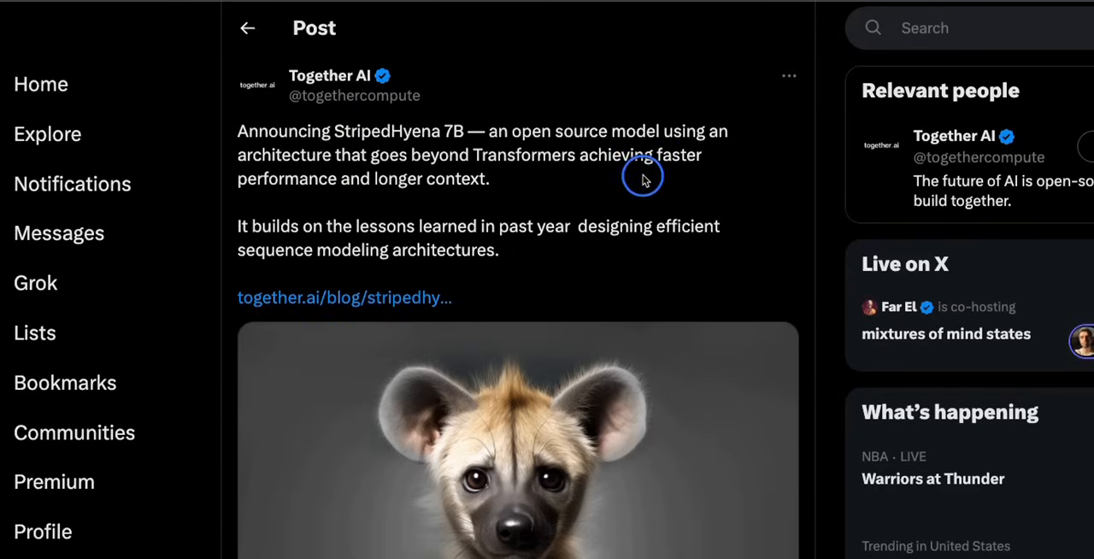
pyautogui.moveTo(332, 190)
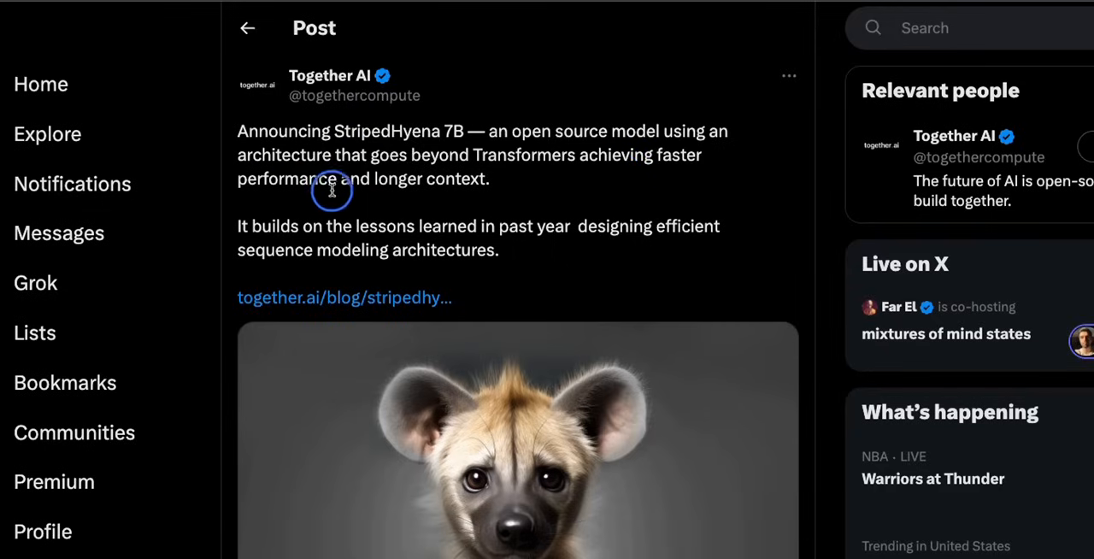
pyautogui.moveTo(523, 195)
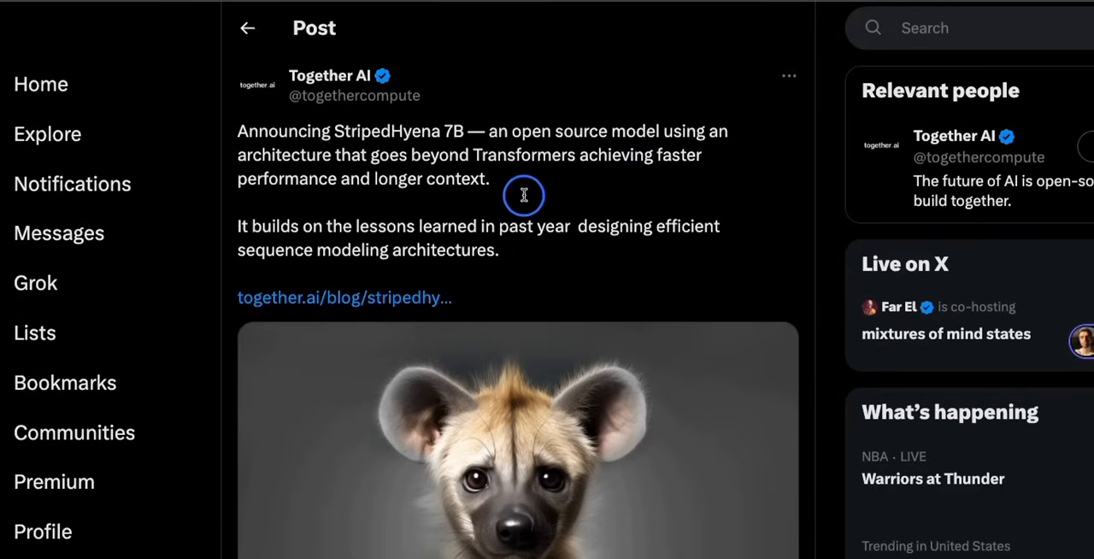
pyautogui.scroll(-3)
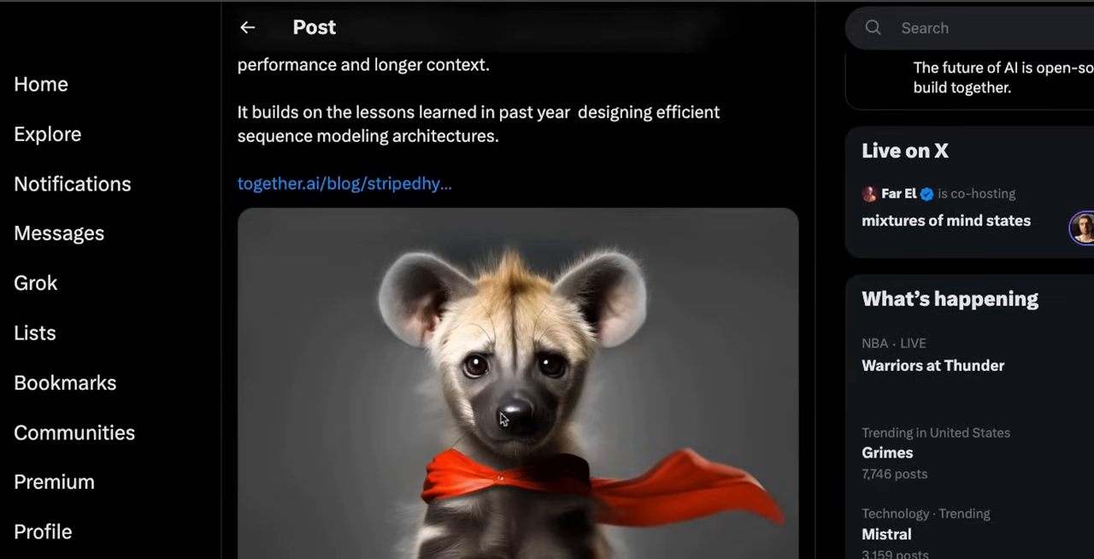
pyautogui.scroll(-3)
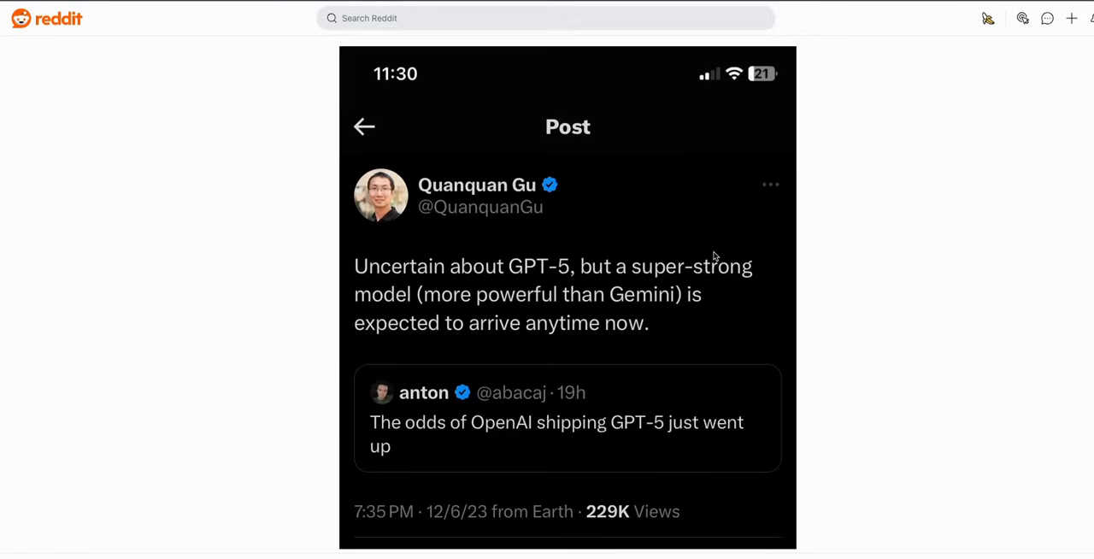
pyautogui.moveTo(643, 256)
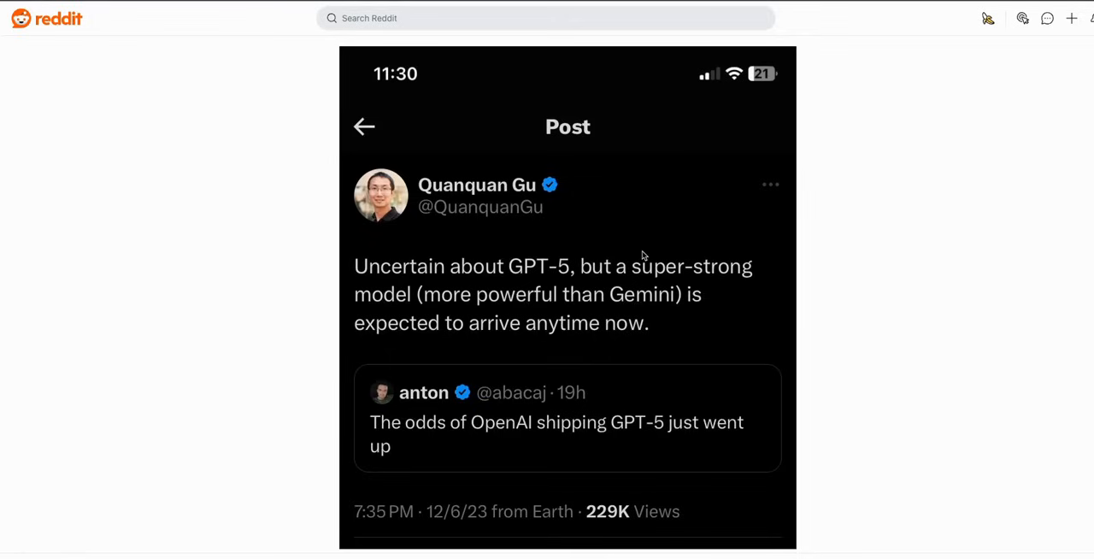
pyautogui.scroll(-3)
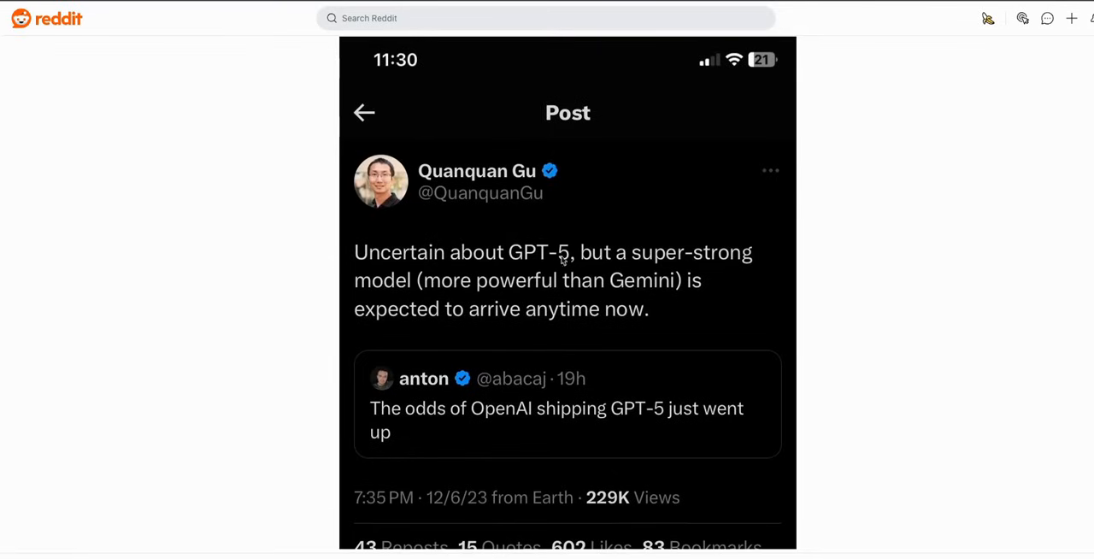
pyautogui.scroll(-3)
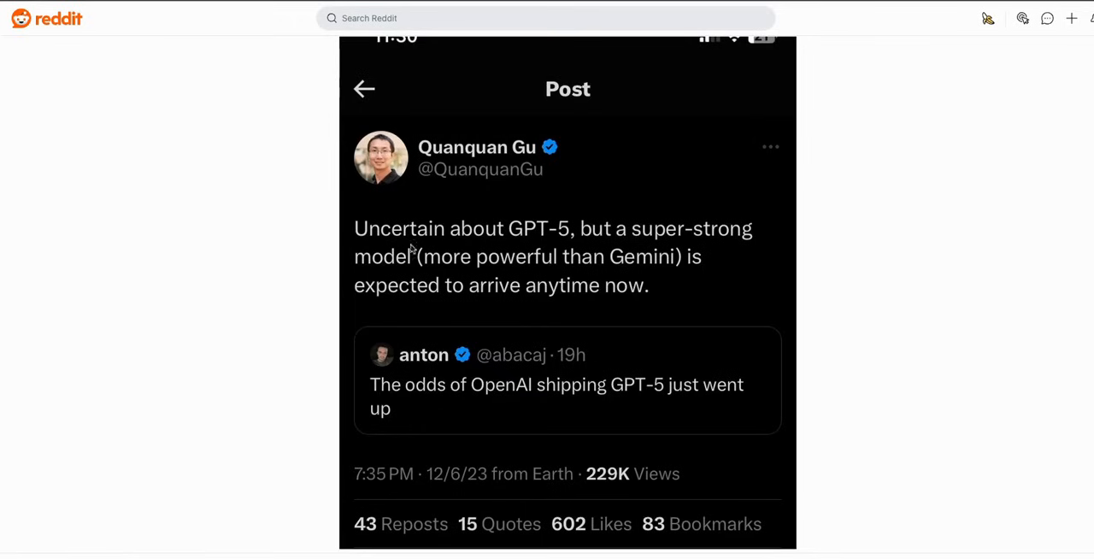
pyautogui.moveTo(564, 248)
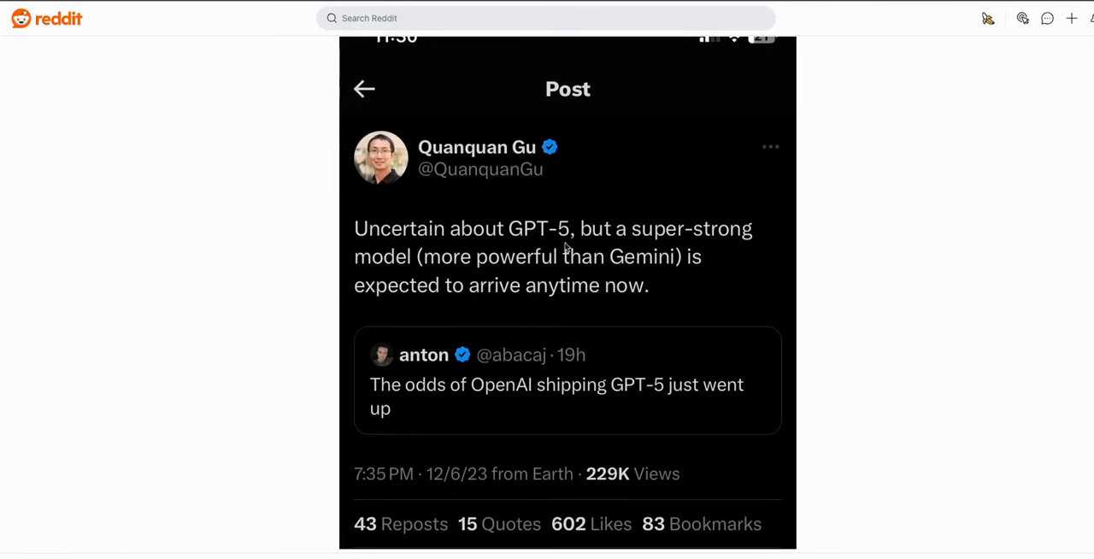
pyautogui.moveTo(380, 281)
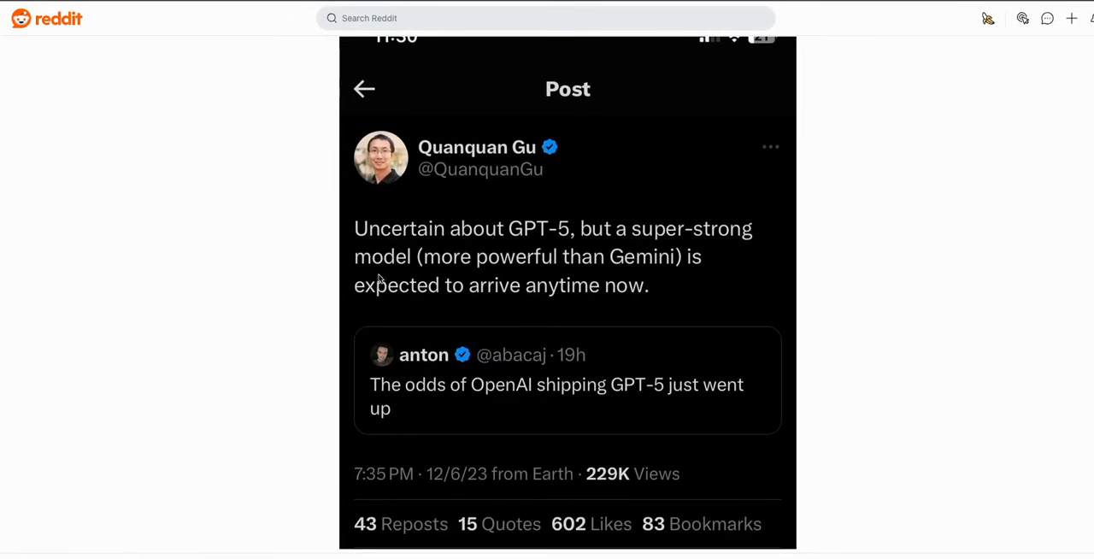
pyautogui.moveTo(694, 274)
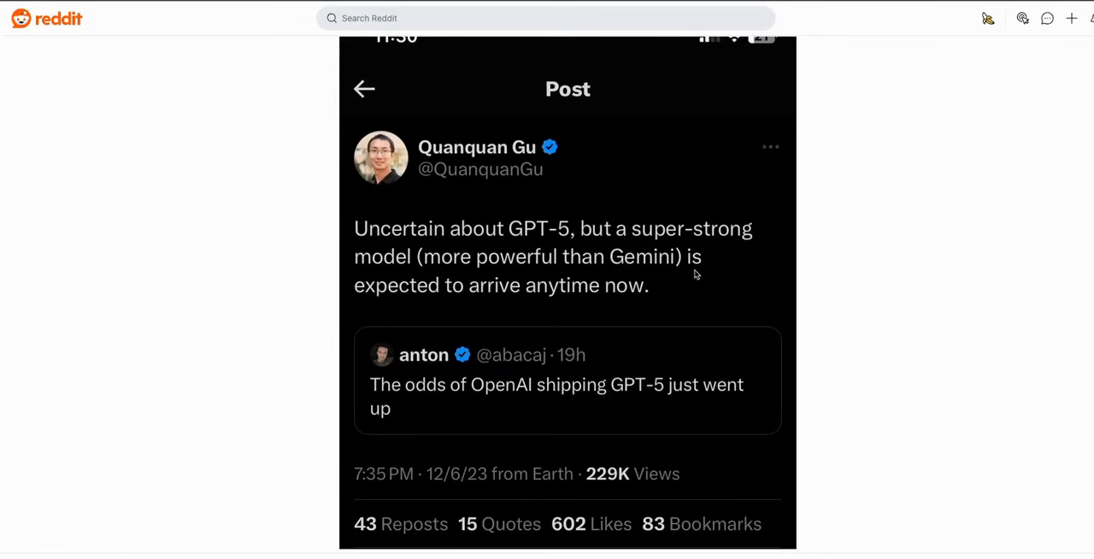
pyautogui.scroll(-3)
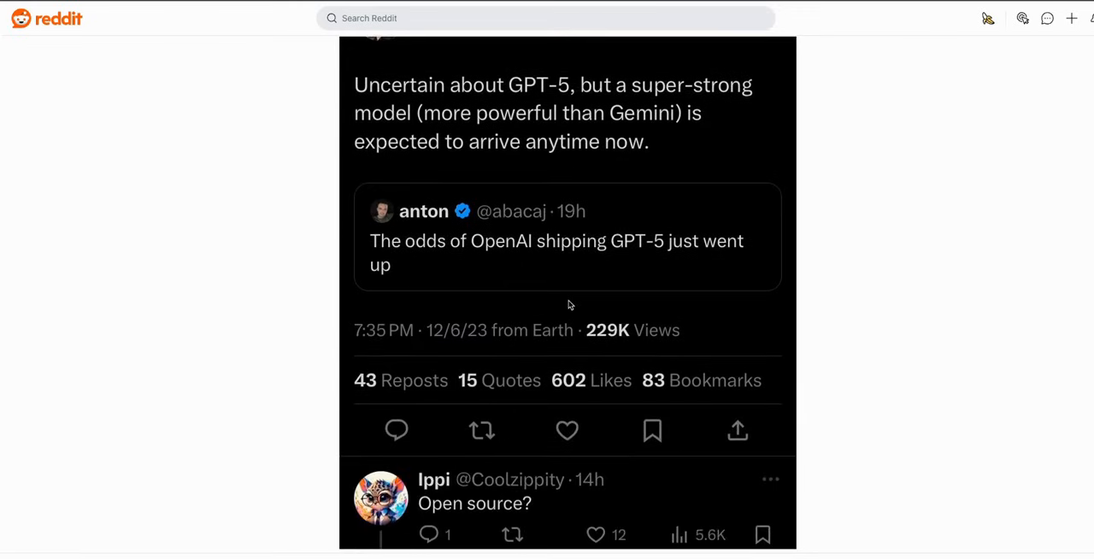
pyautogui.scroll(-3)
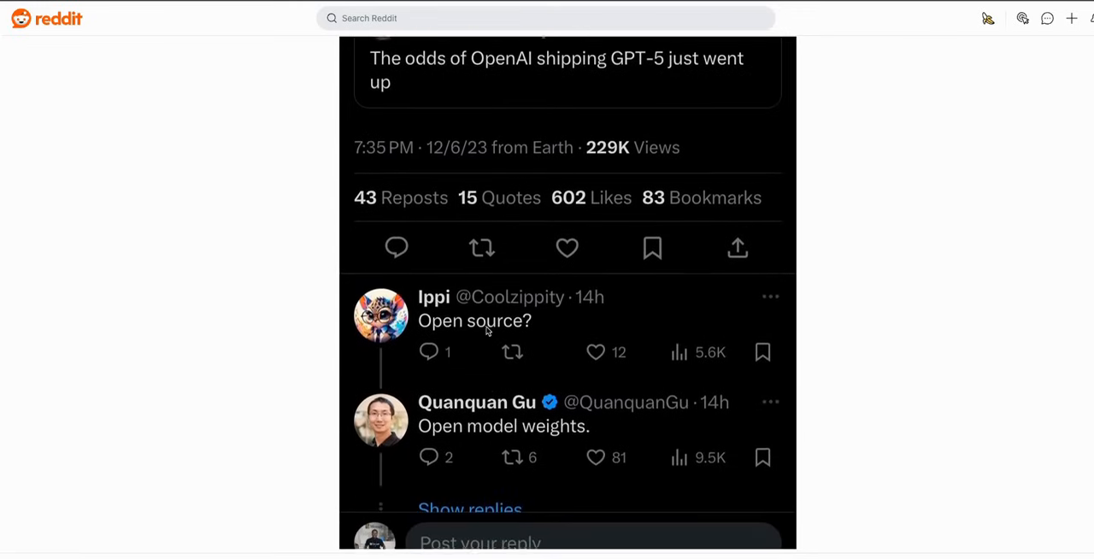
pyautogui.scroll(-3)
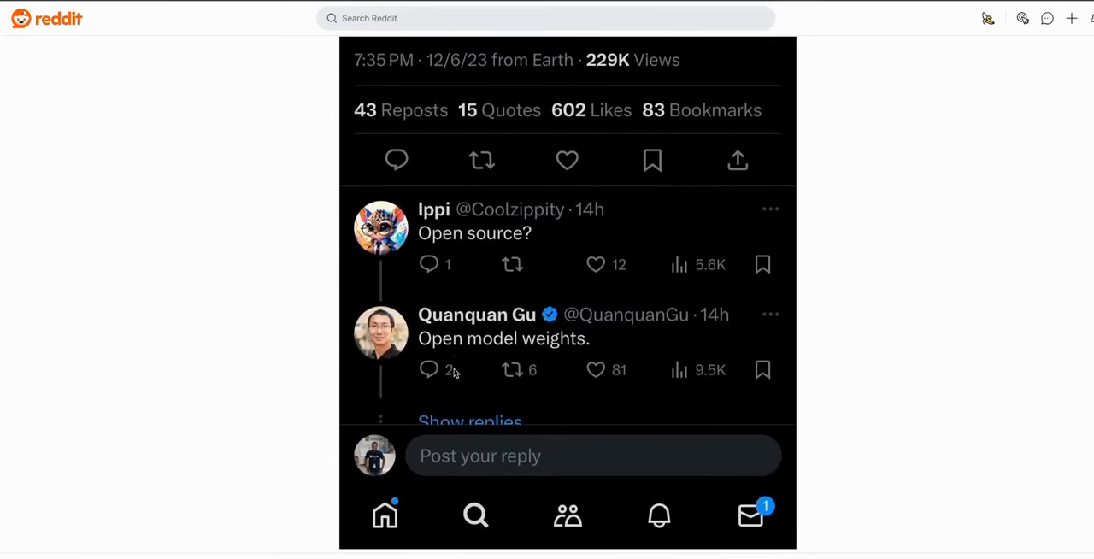
pyautogui.moveTo(550, 367)
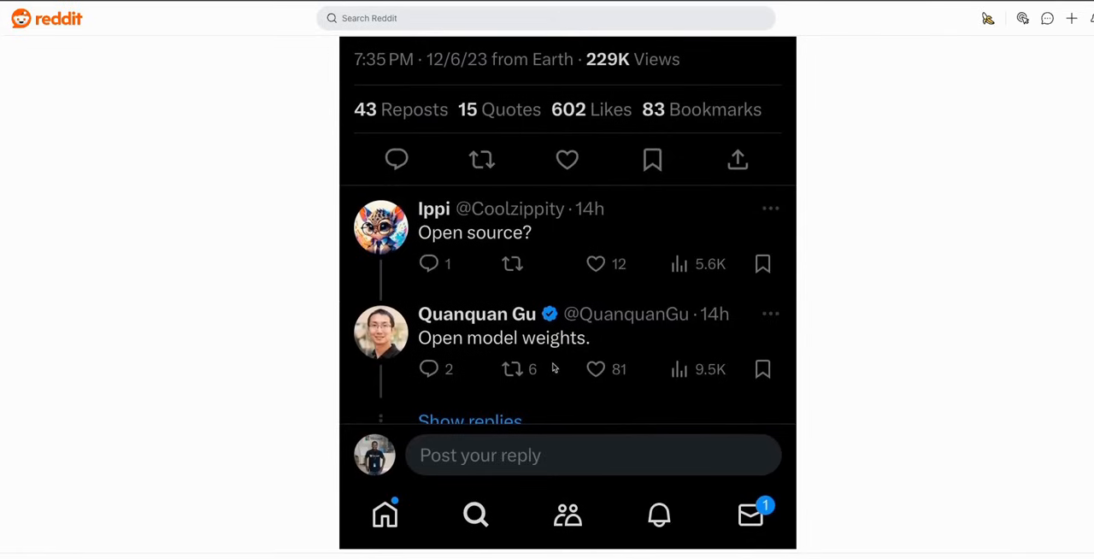
pyautogui.scroll(3)
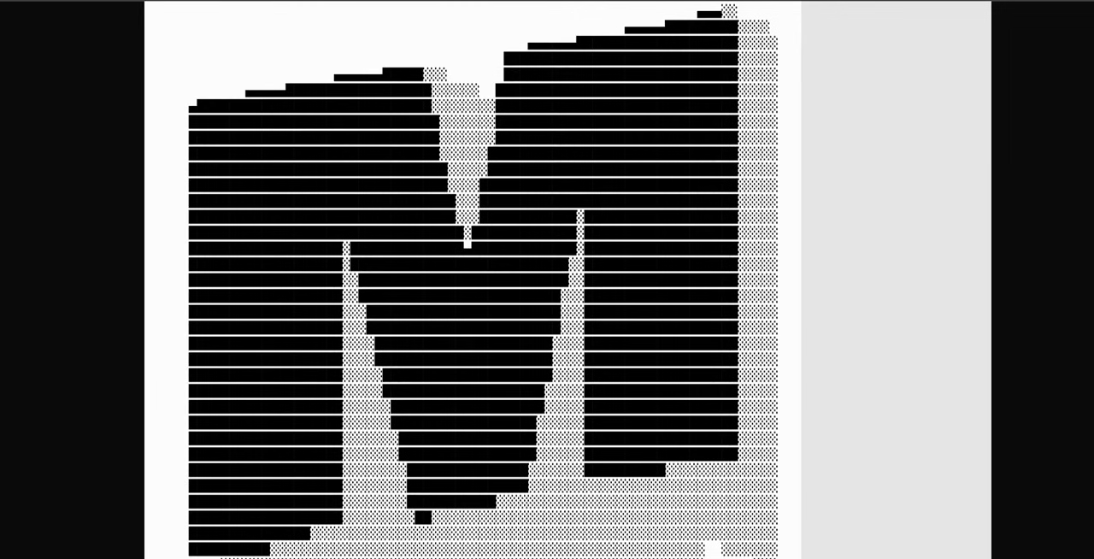
pyautogui.moveTo(961, 315)
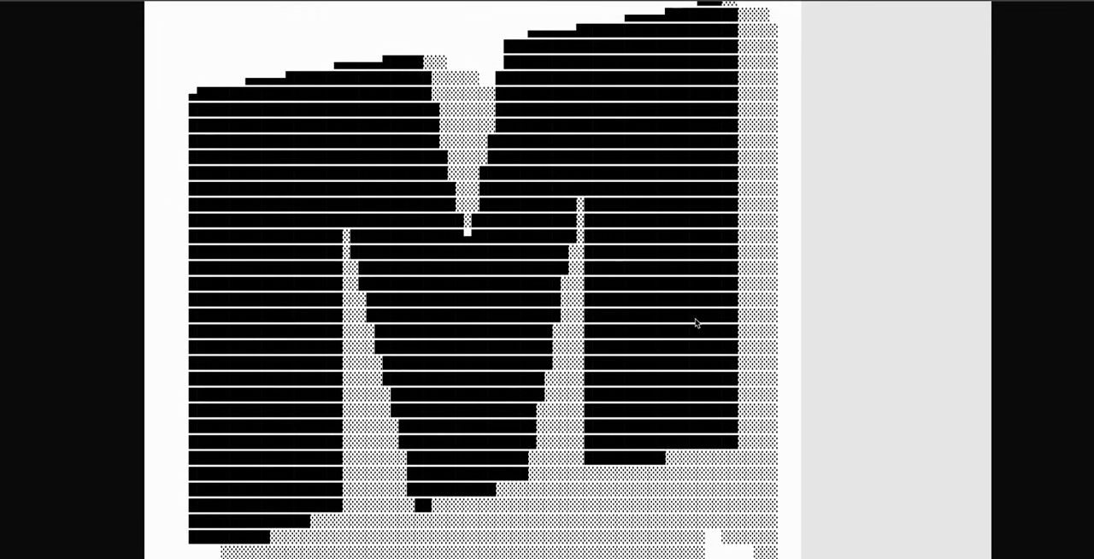
pyautogui.moveTo(1000, 313)
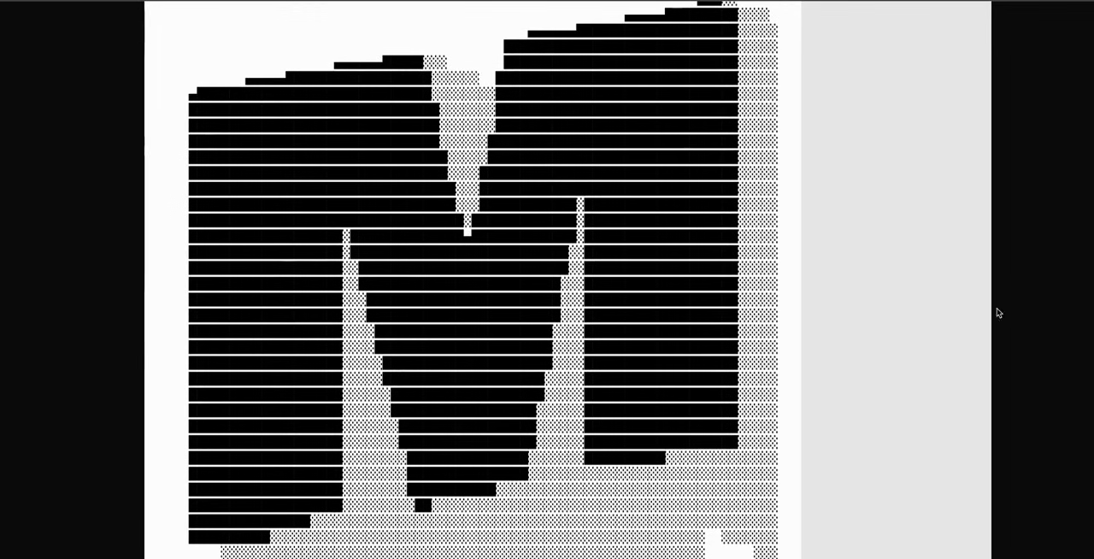